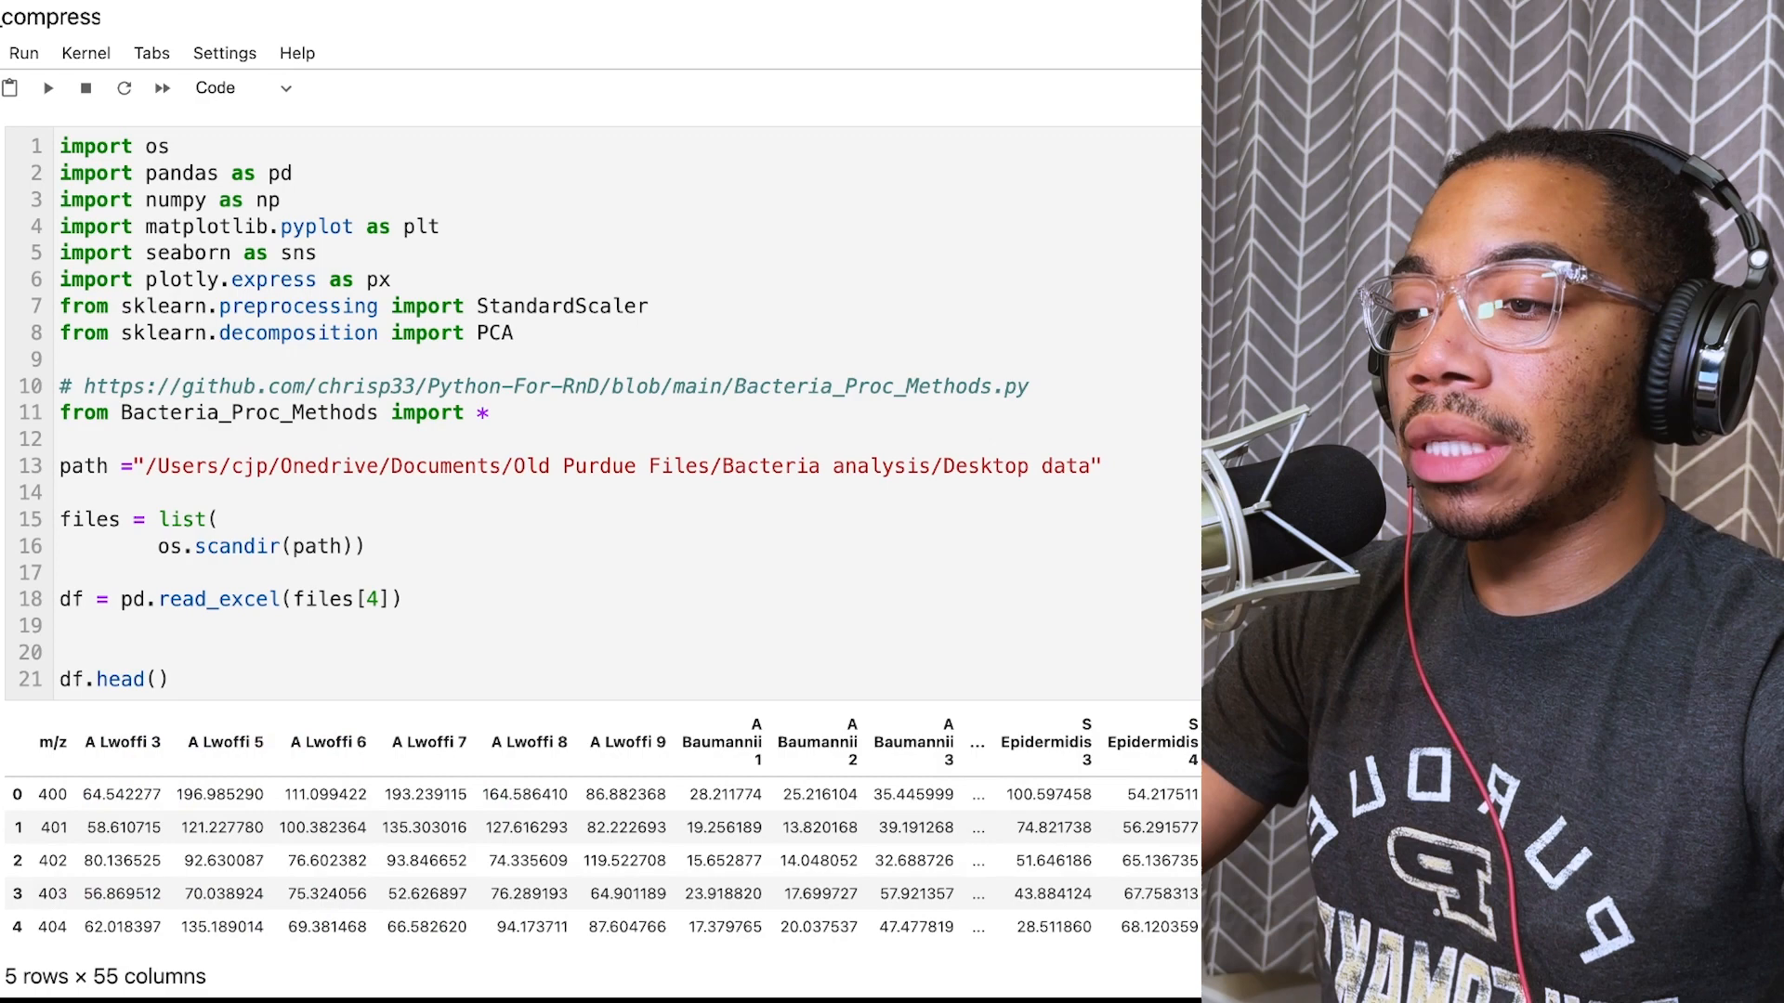
Step: Change the scaler cell to use PCA(1) for a single component
scroll(down, 3)
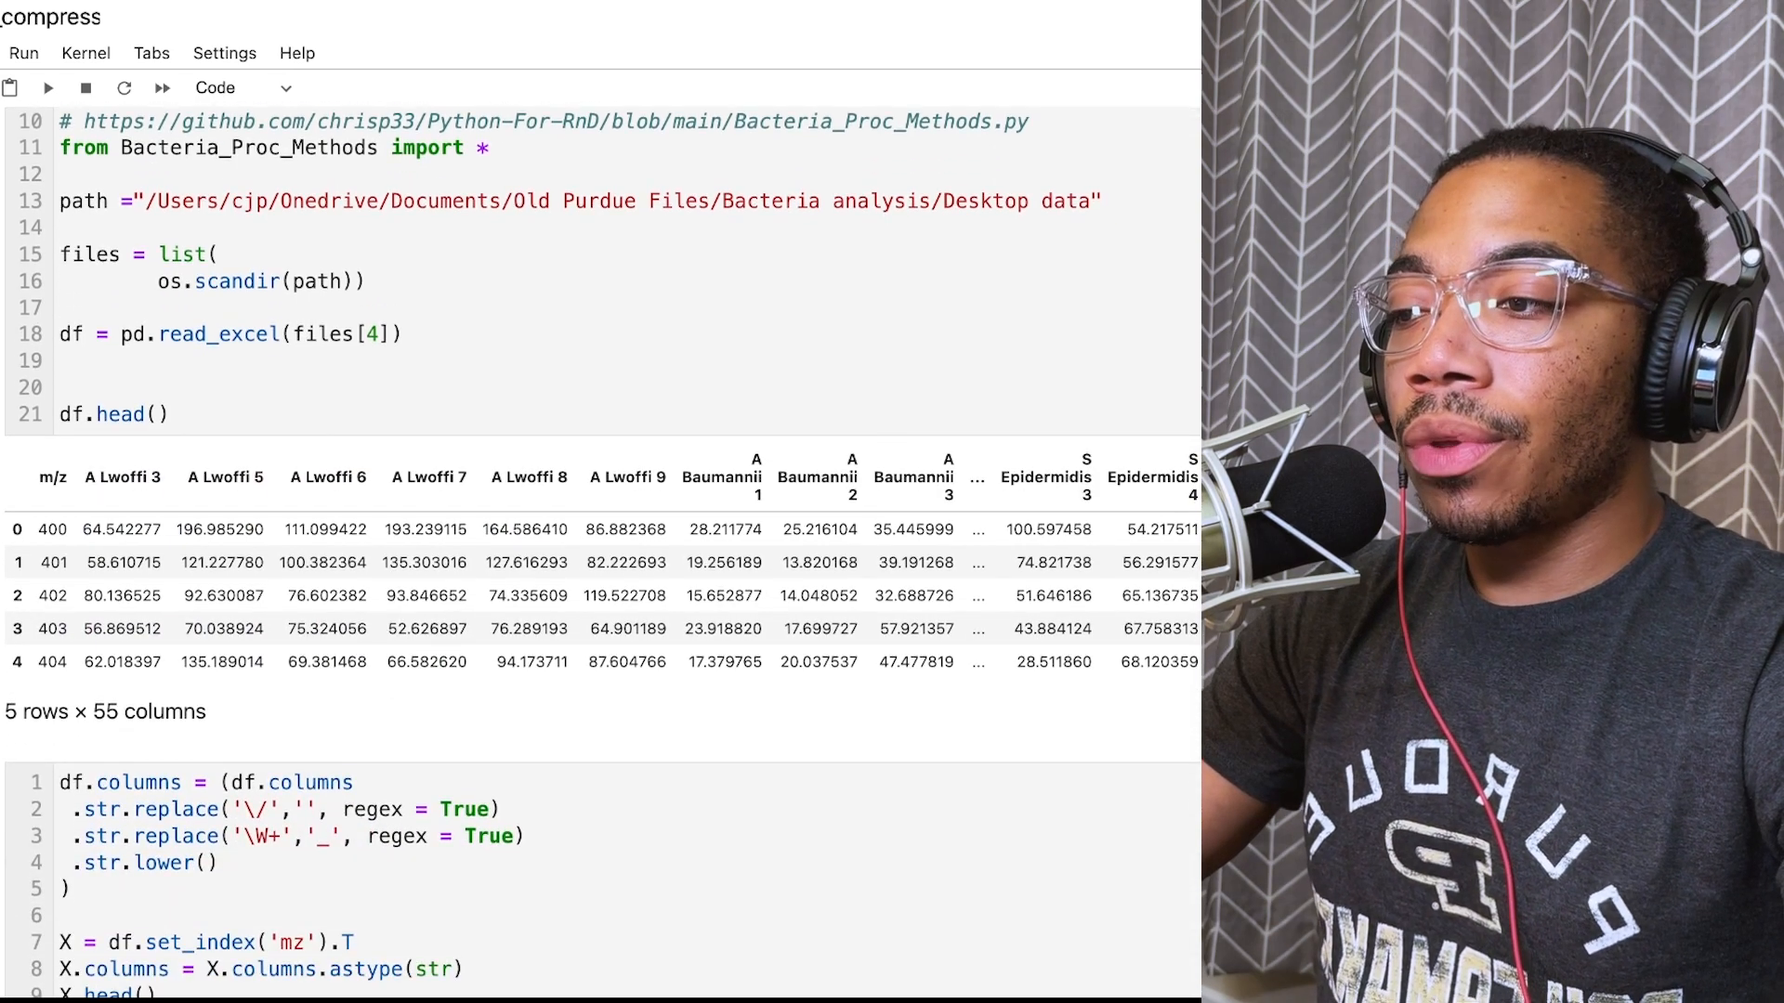
scroll(down, 3)
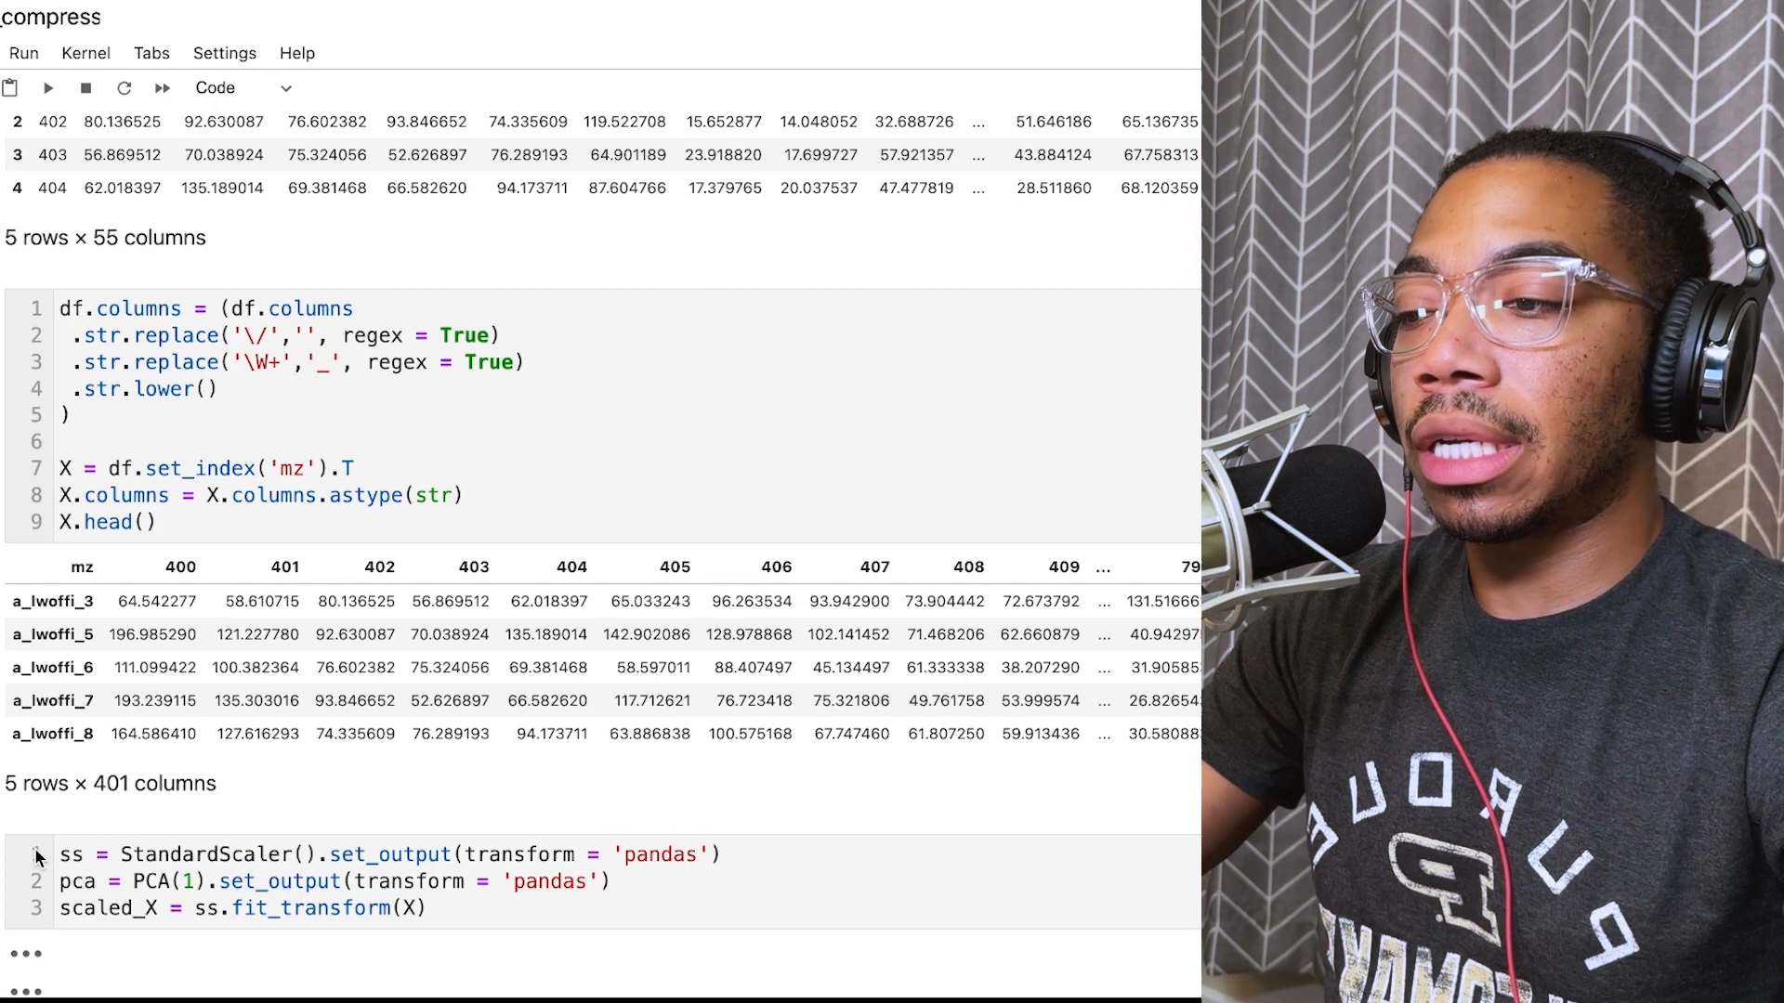
scroll(down, 3)
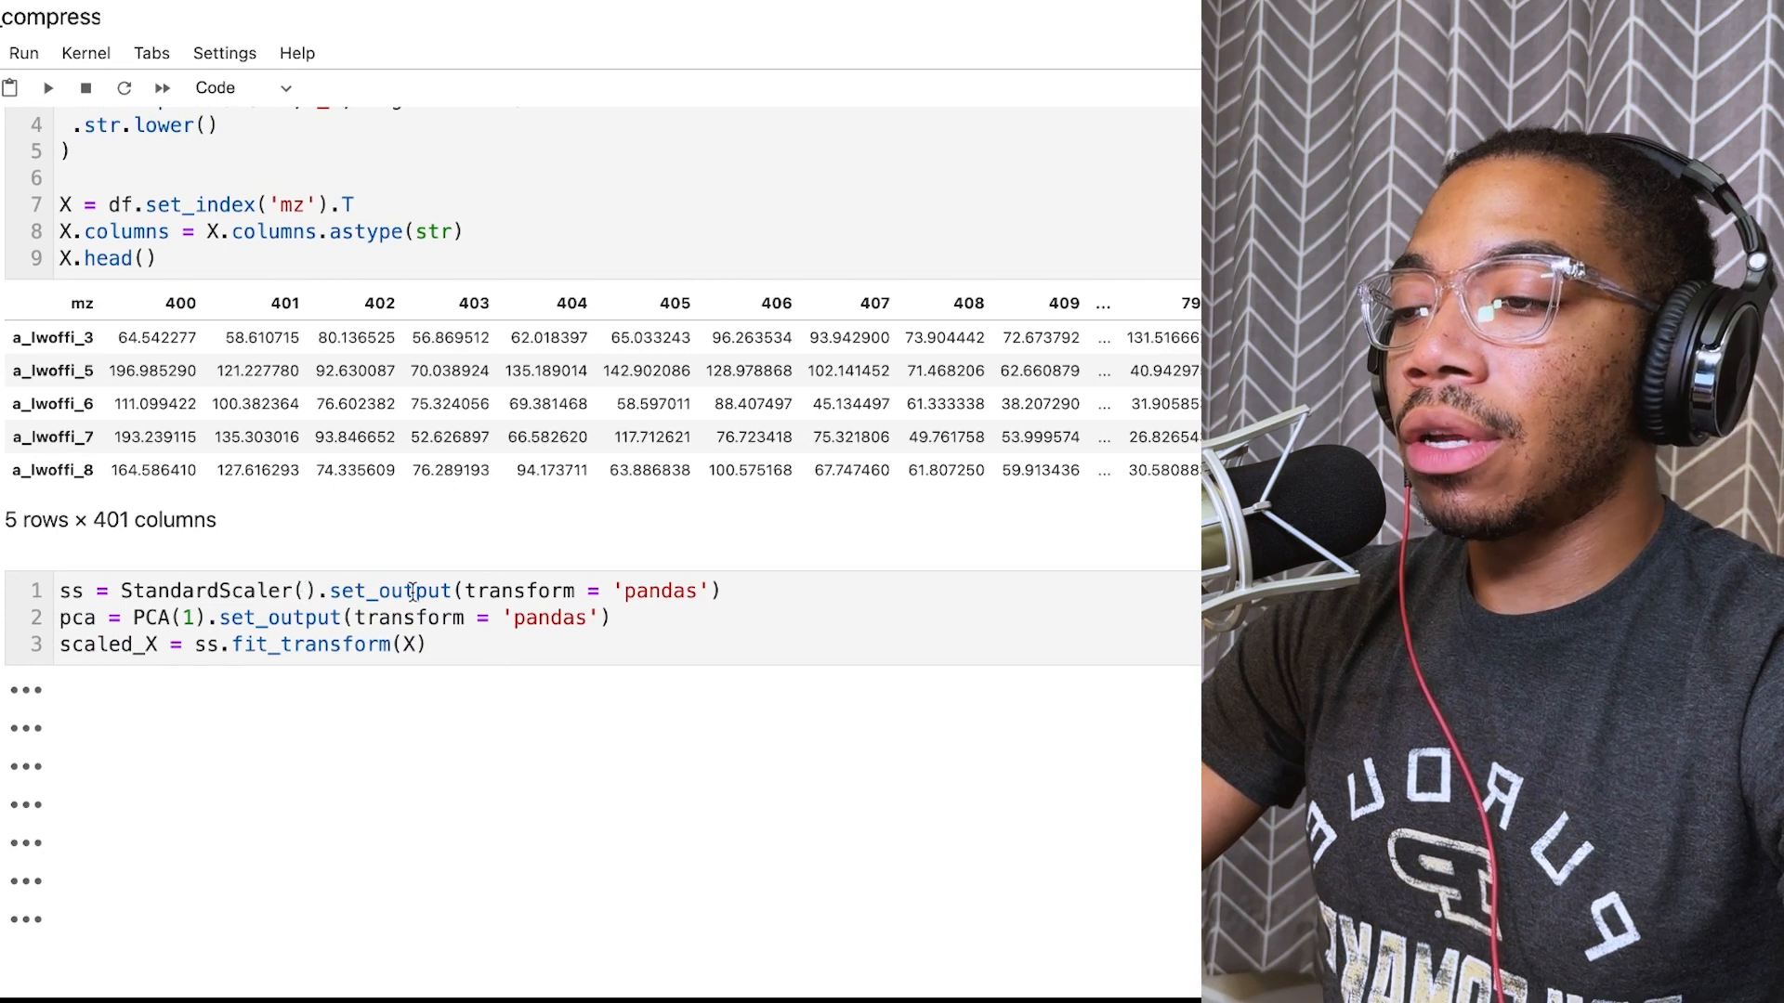
click(721, 591)
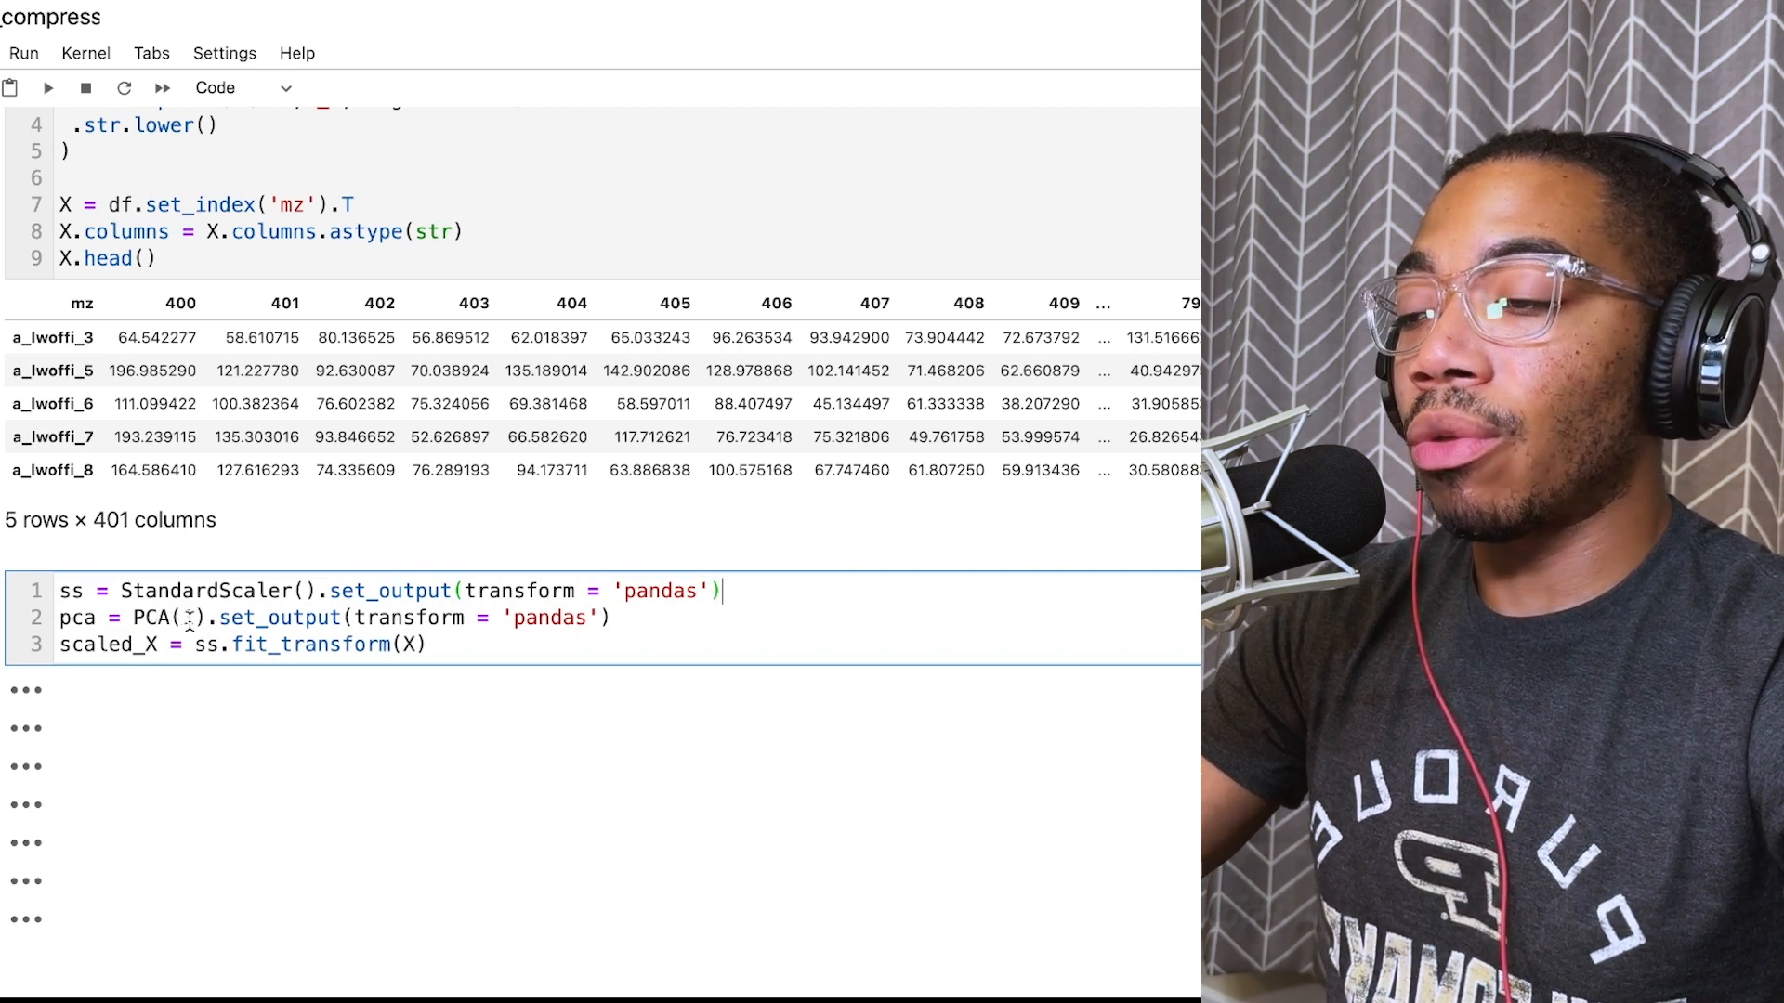
text(1)
text(scores = pca.fit_transform(scaled_X))
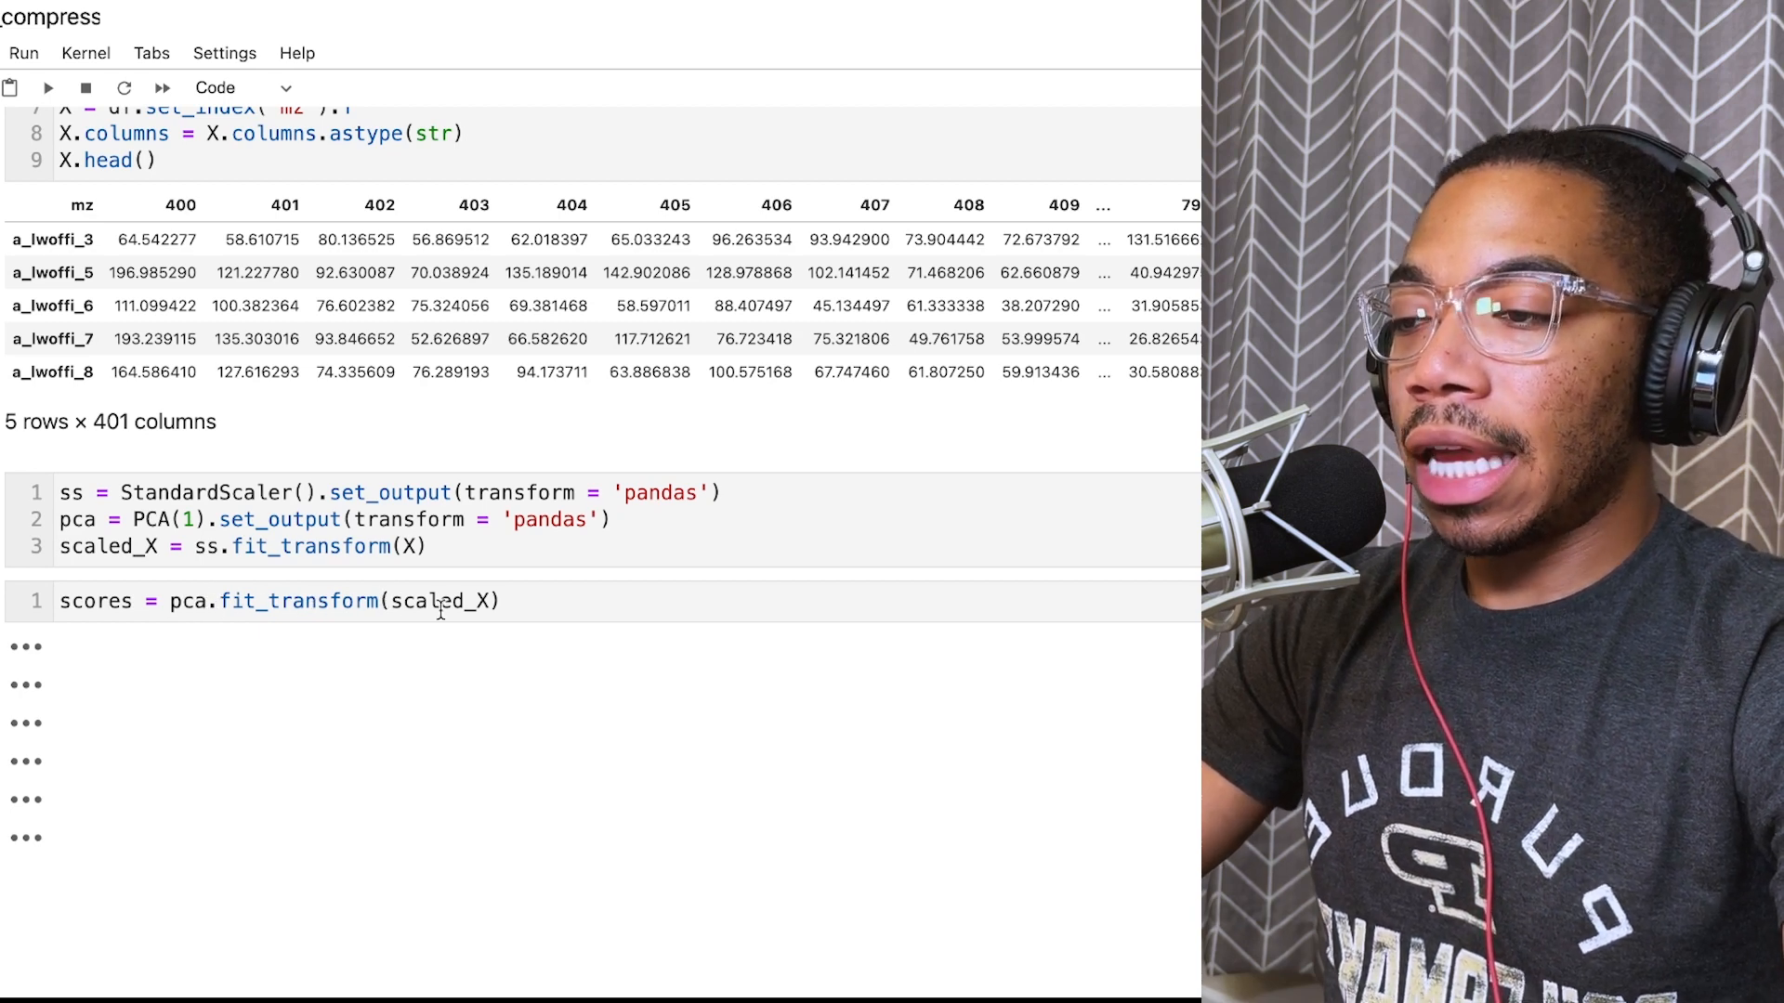
Step: Add a cell computing scores = pca.fit_transform(scaled_X) and run it
click(478, 602)
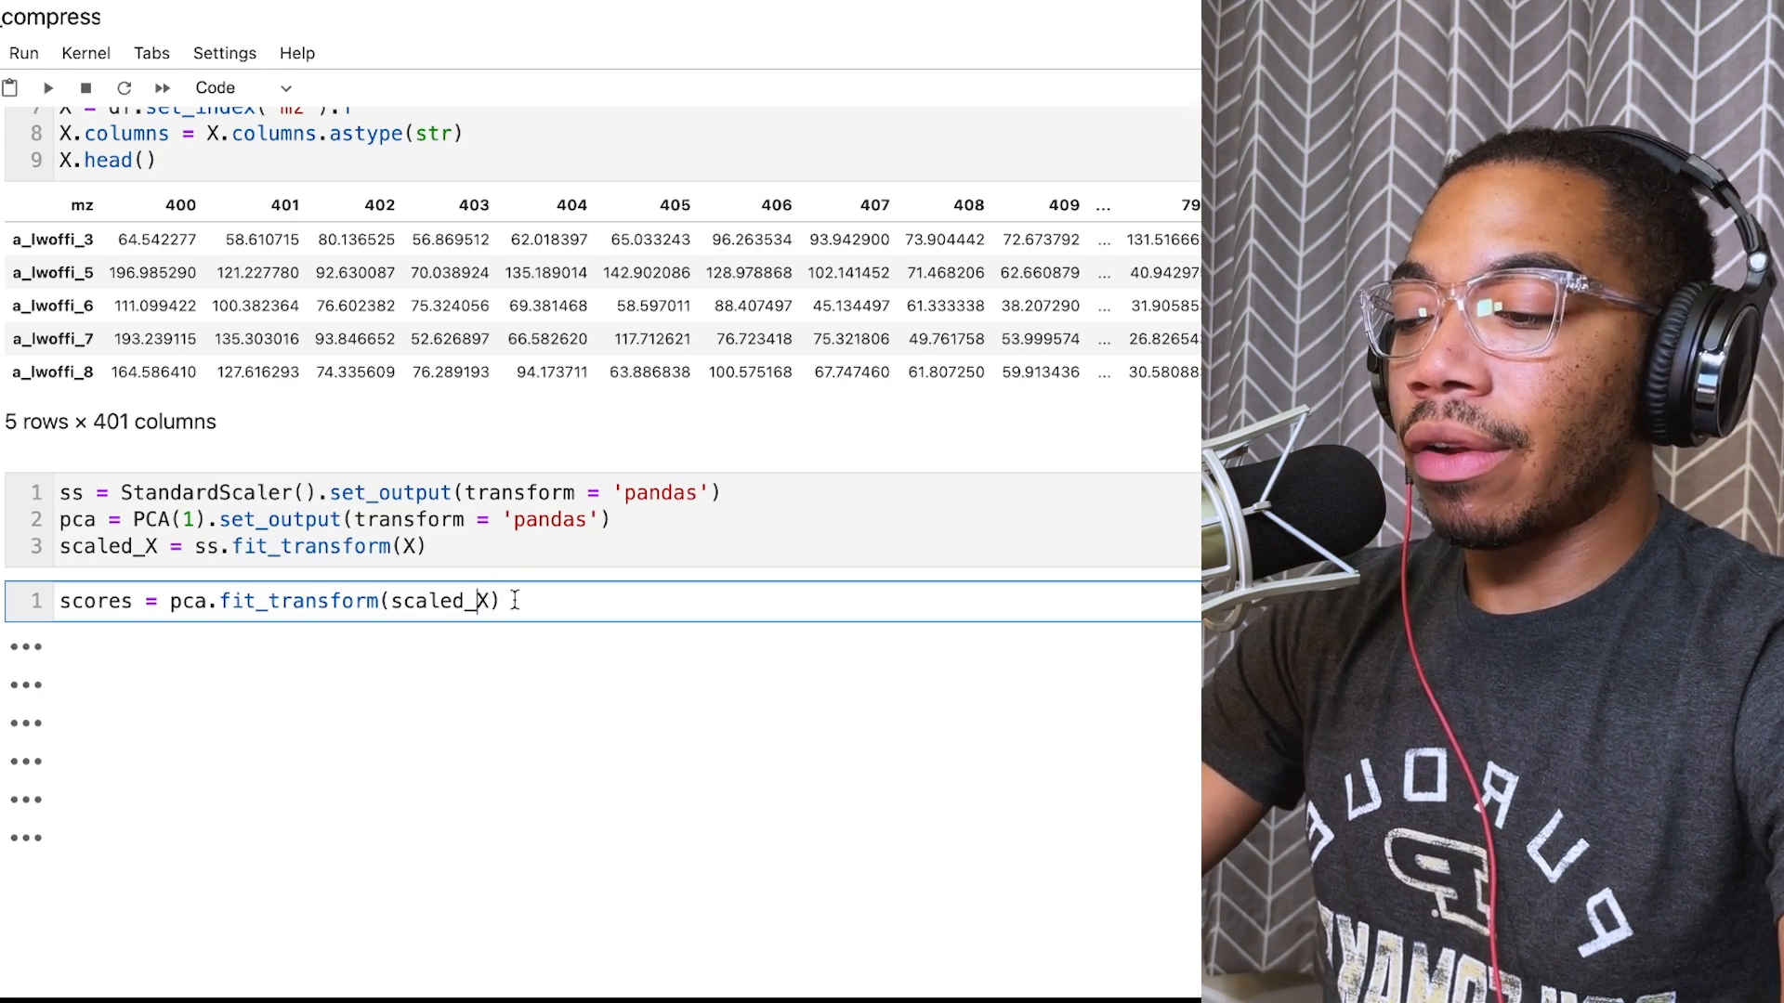
text(scores)
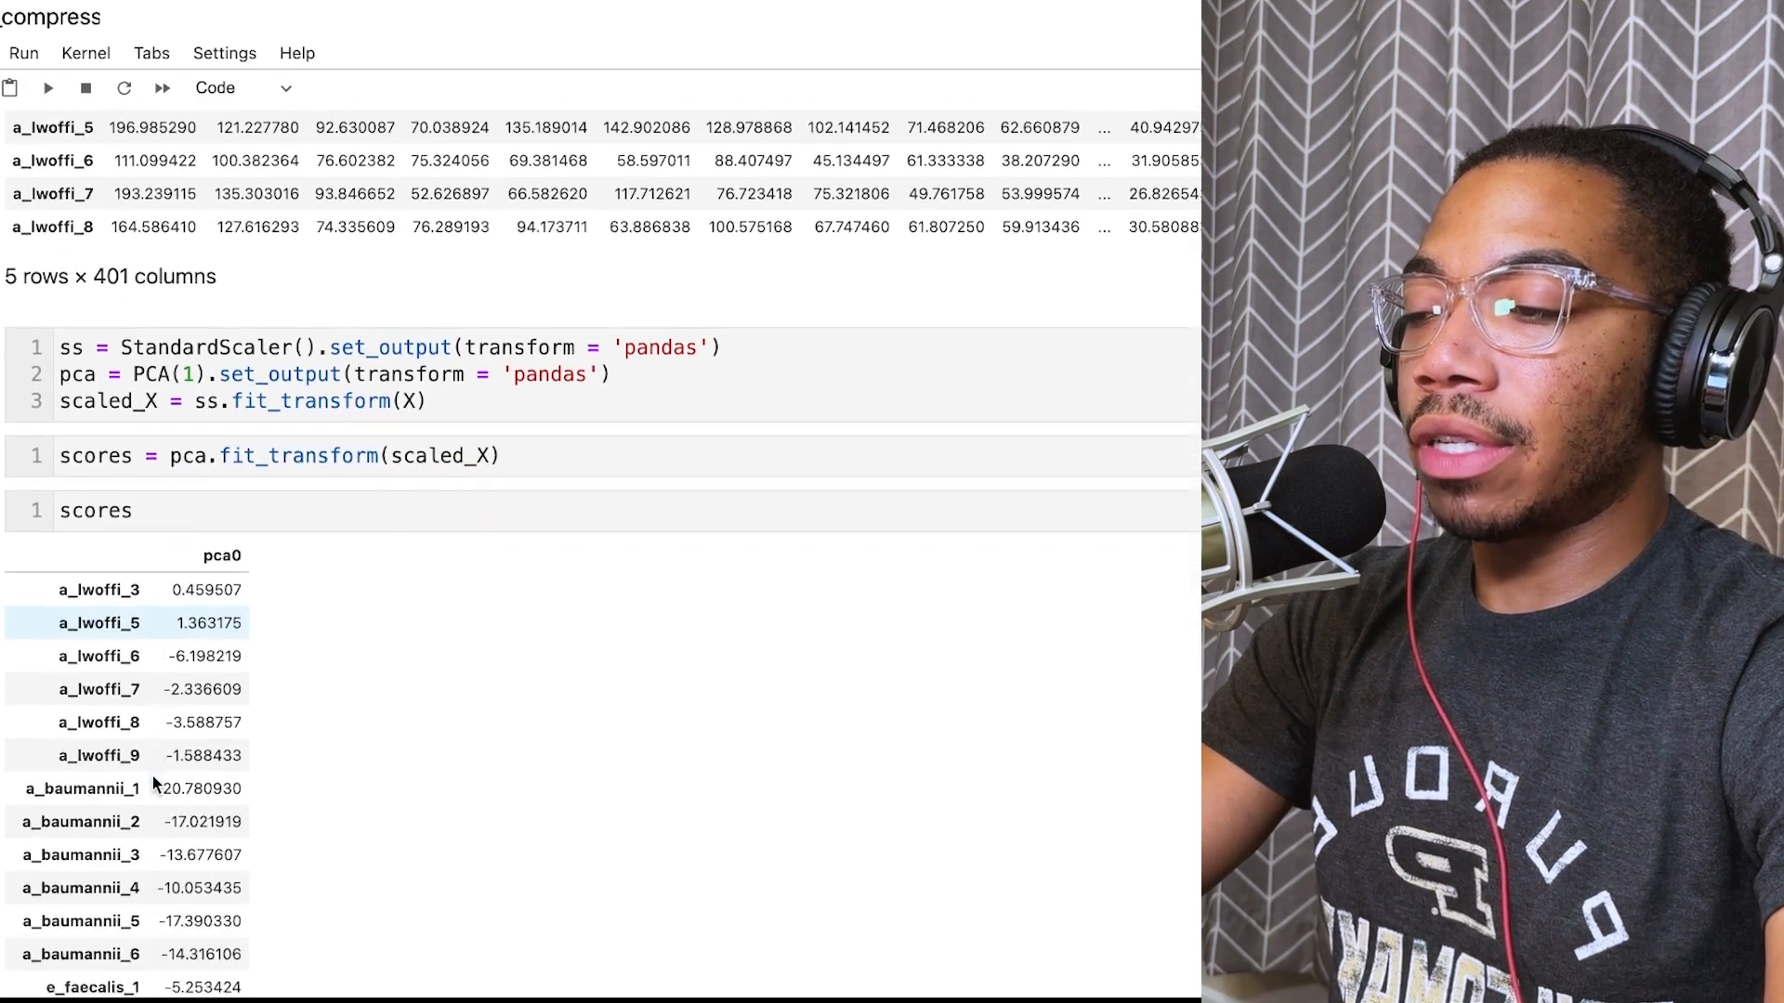
Step: Scroll to the scores table and the cumulative explained-variance plot with the 0.70 line
scroll(down, 3)
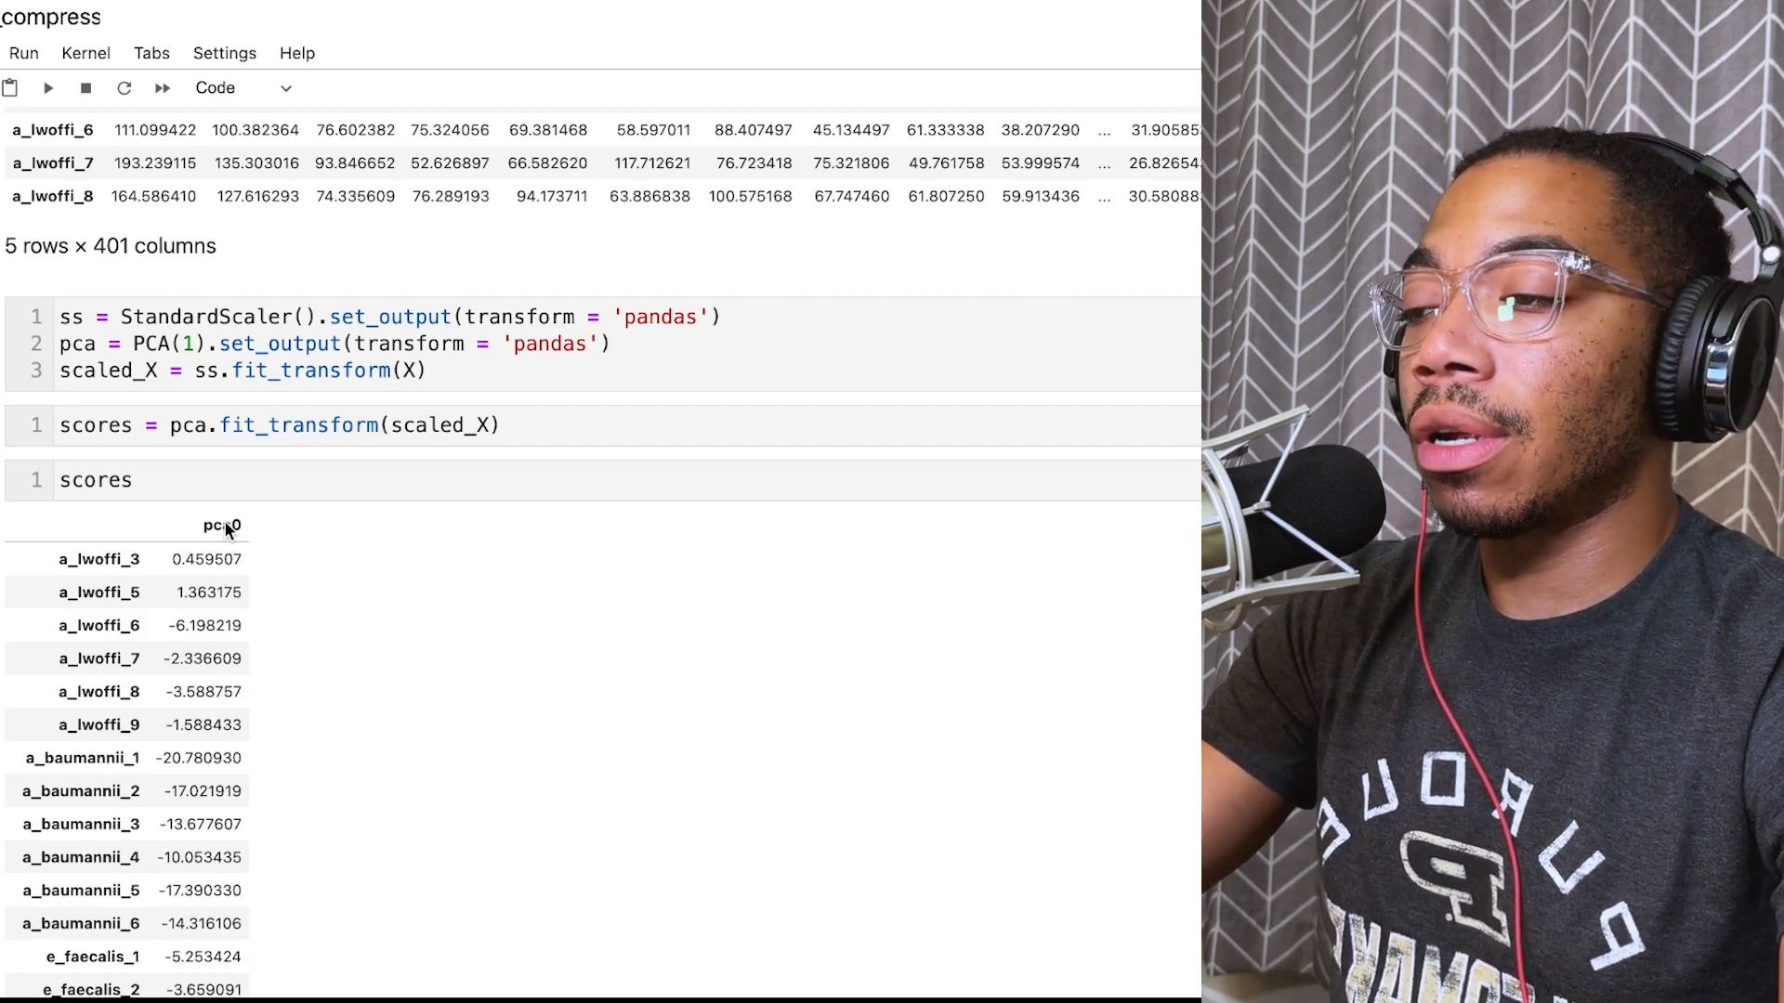
scroll(down, 3)
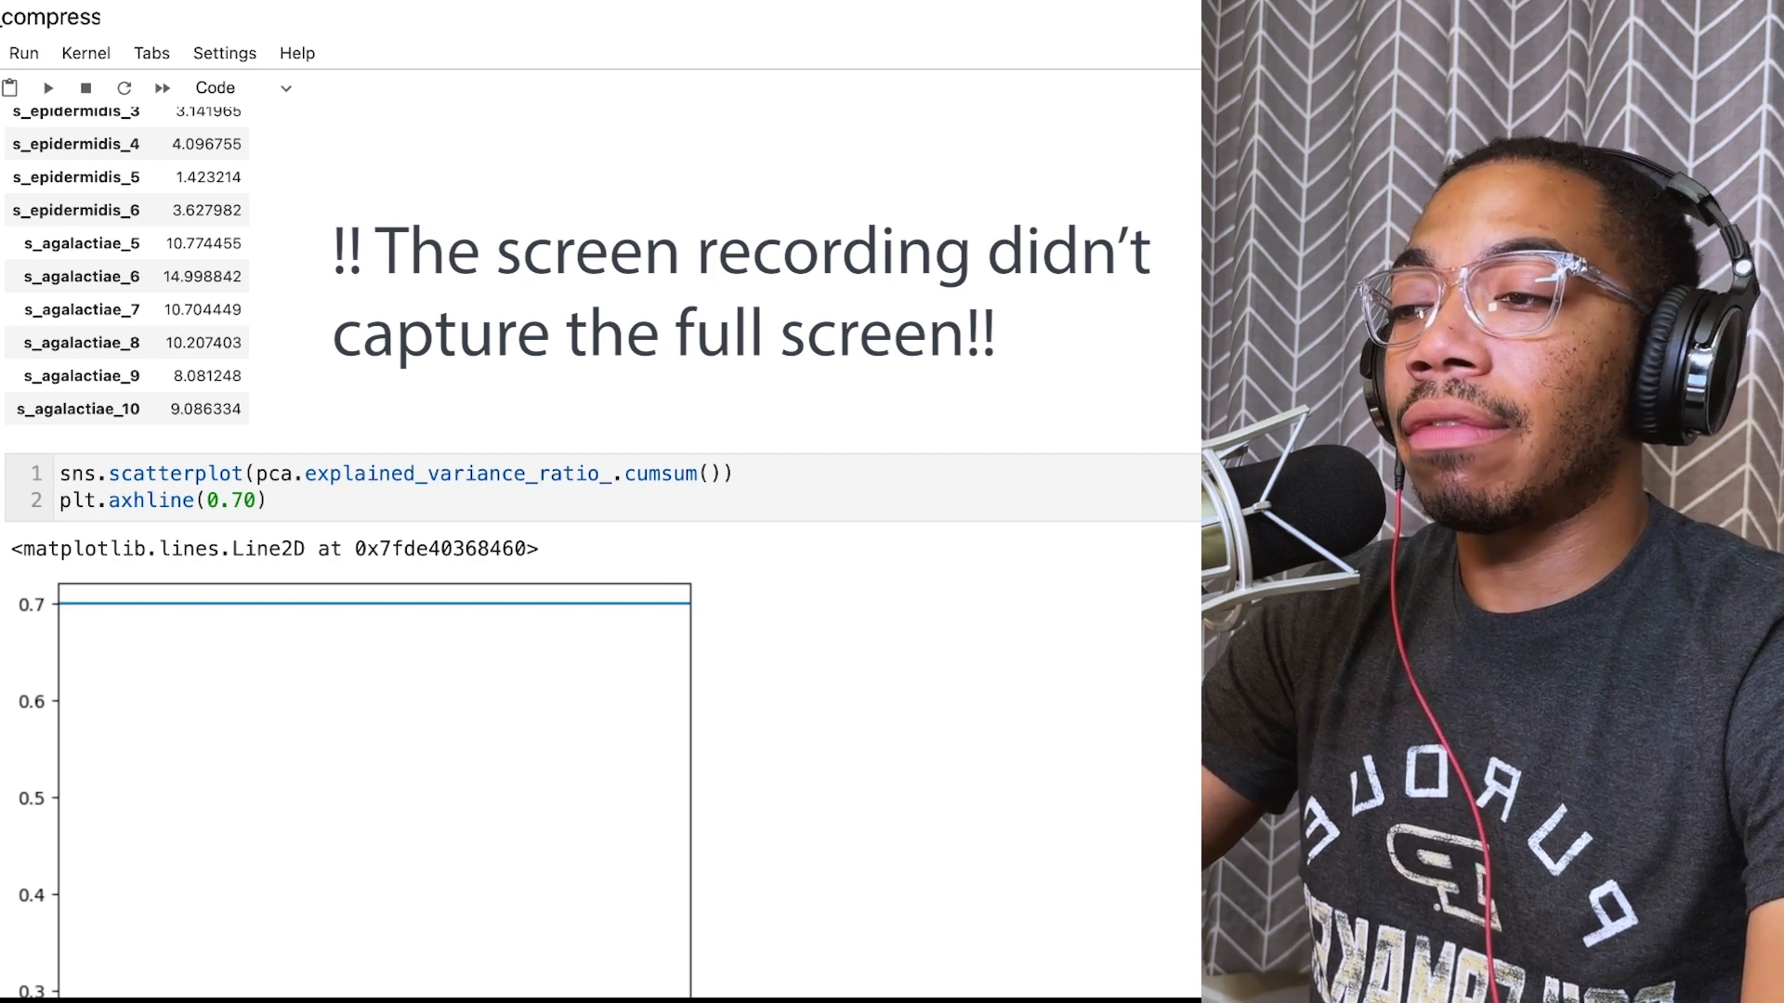
Step: Build compressed_df from ss.inverse_transform with X's index and columns, showing 54 × 401 rows
scroll(down, 3)
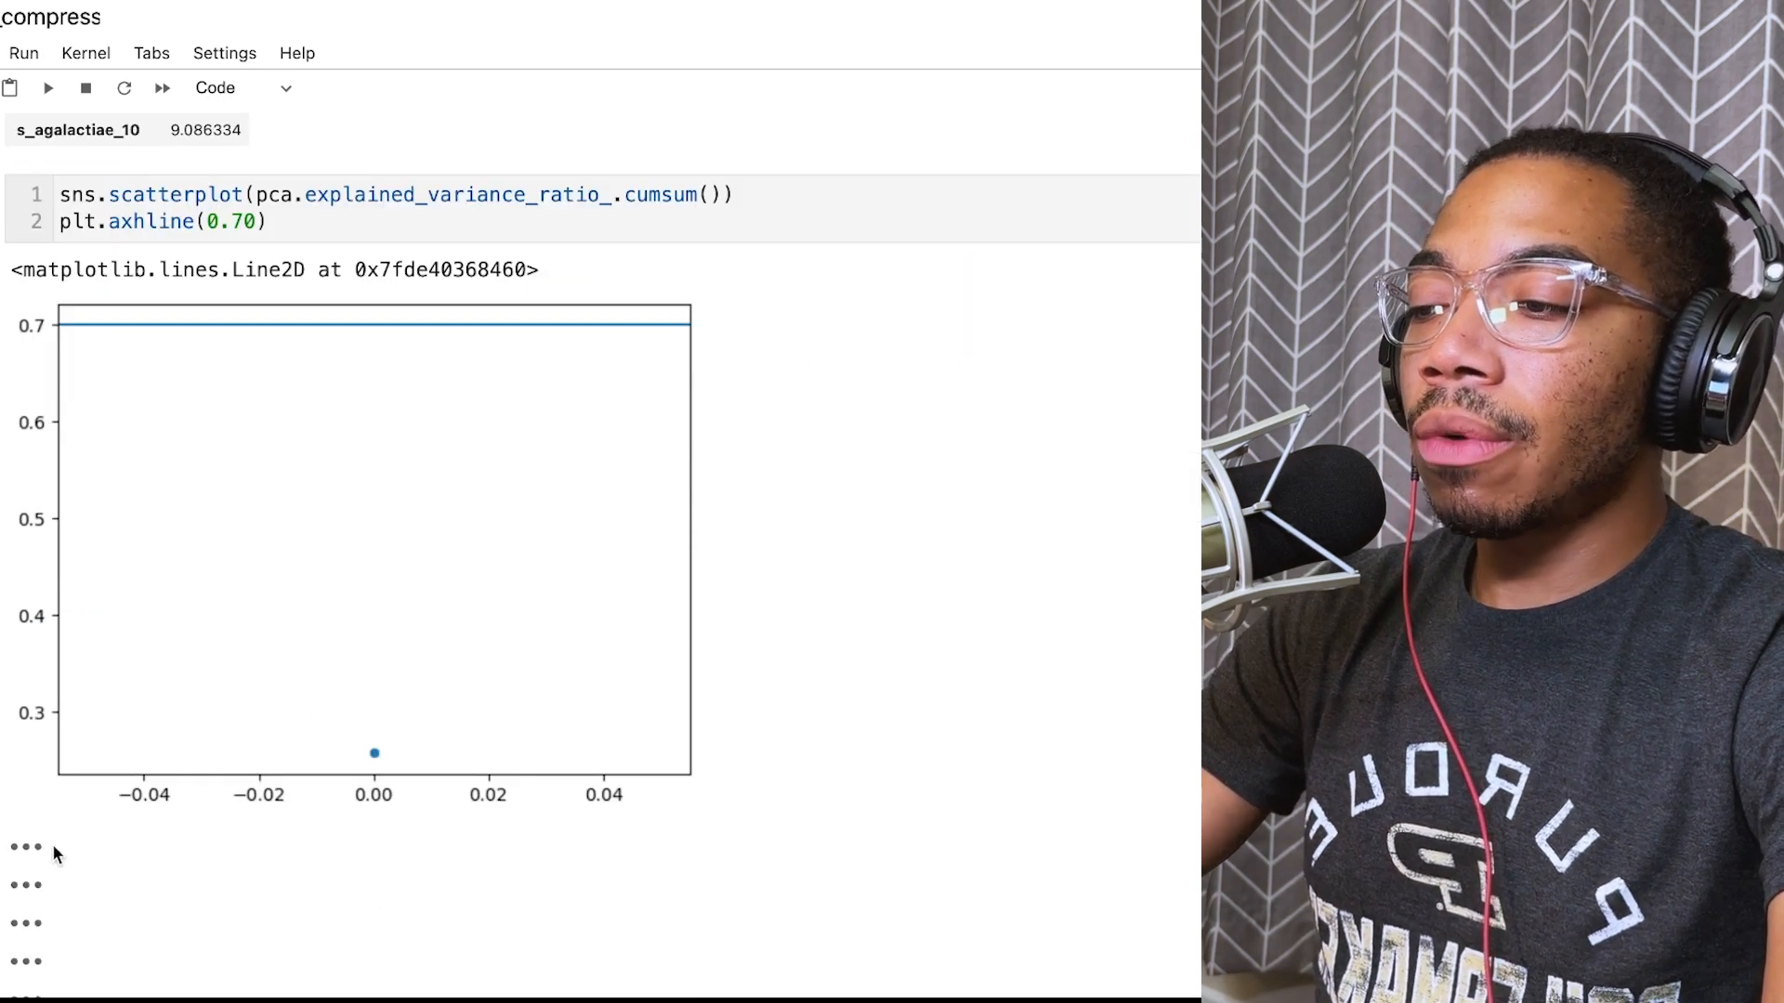
scroll(down, 3)
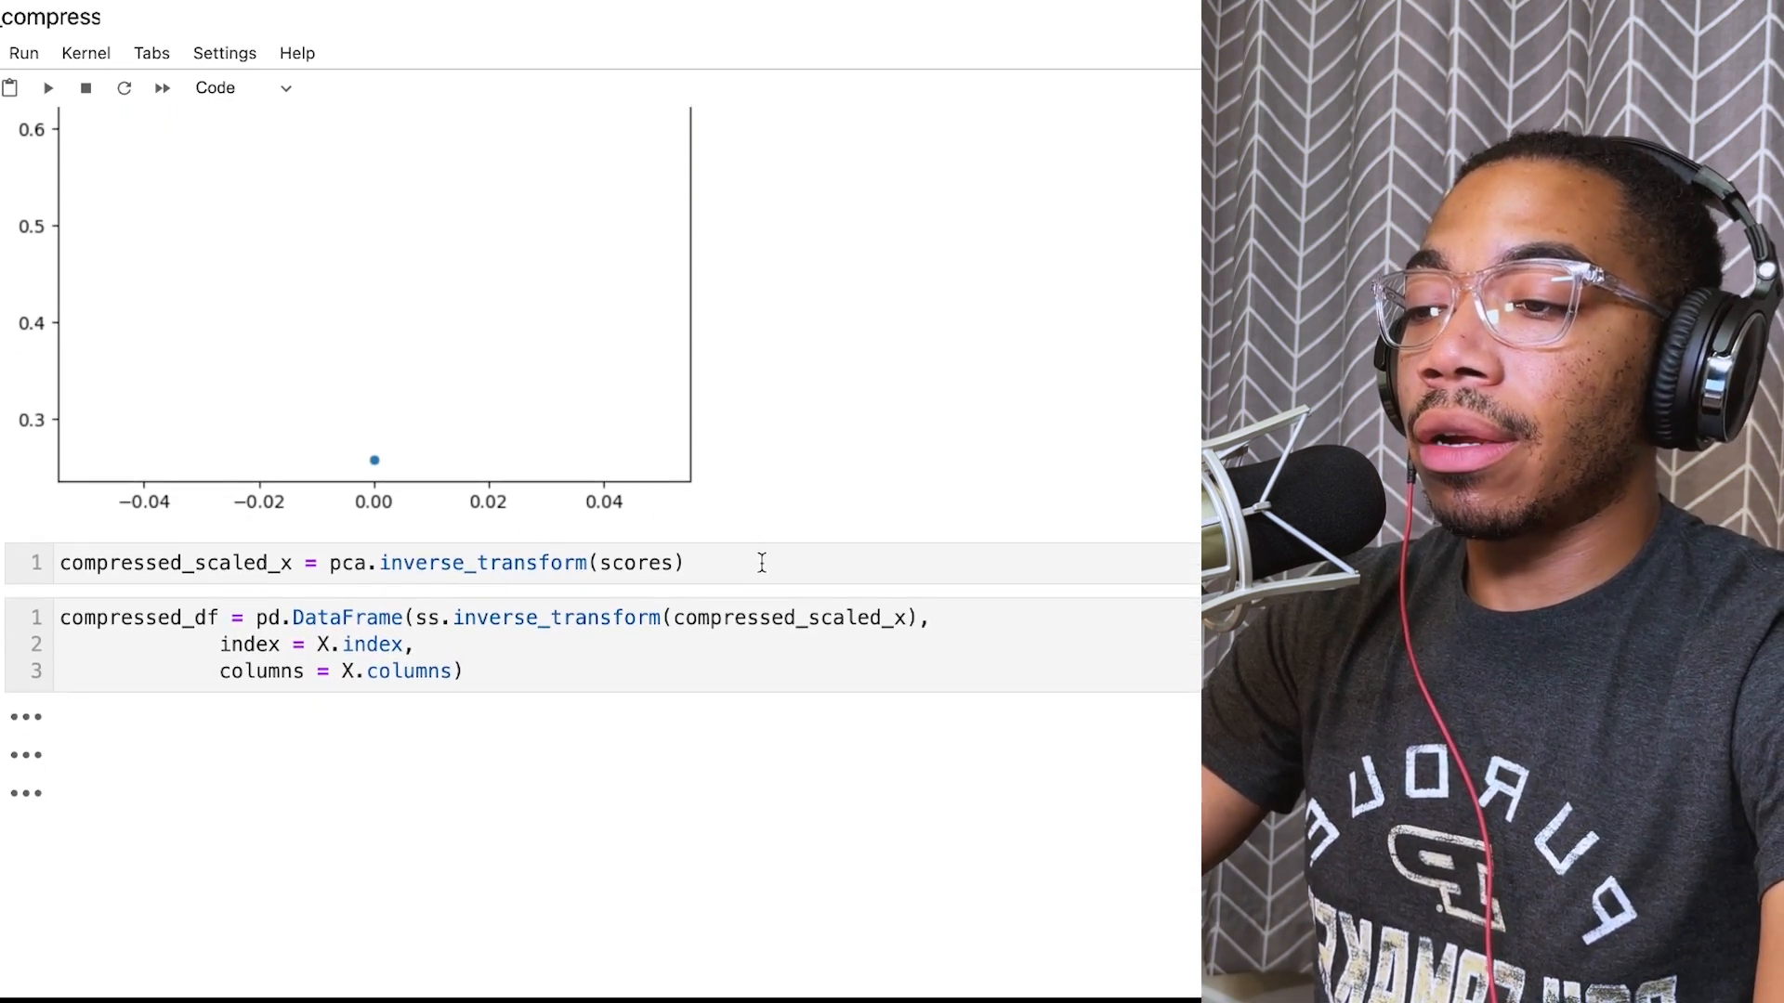
text(compressed_scaled_x)
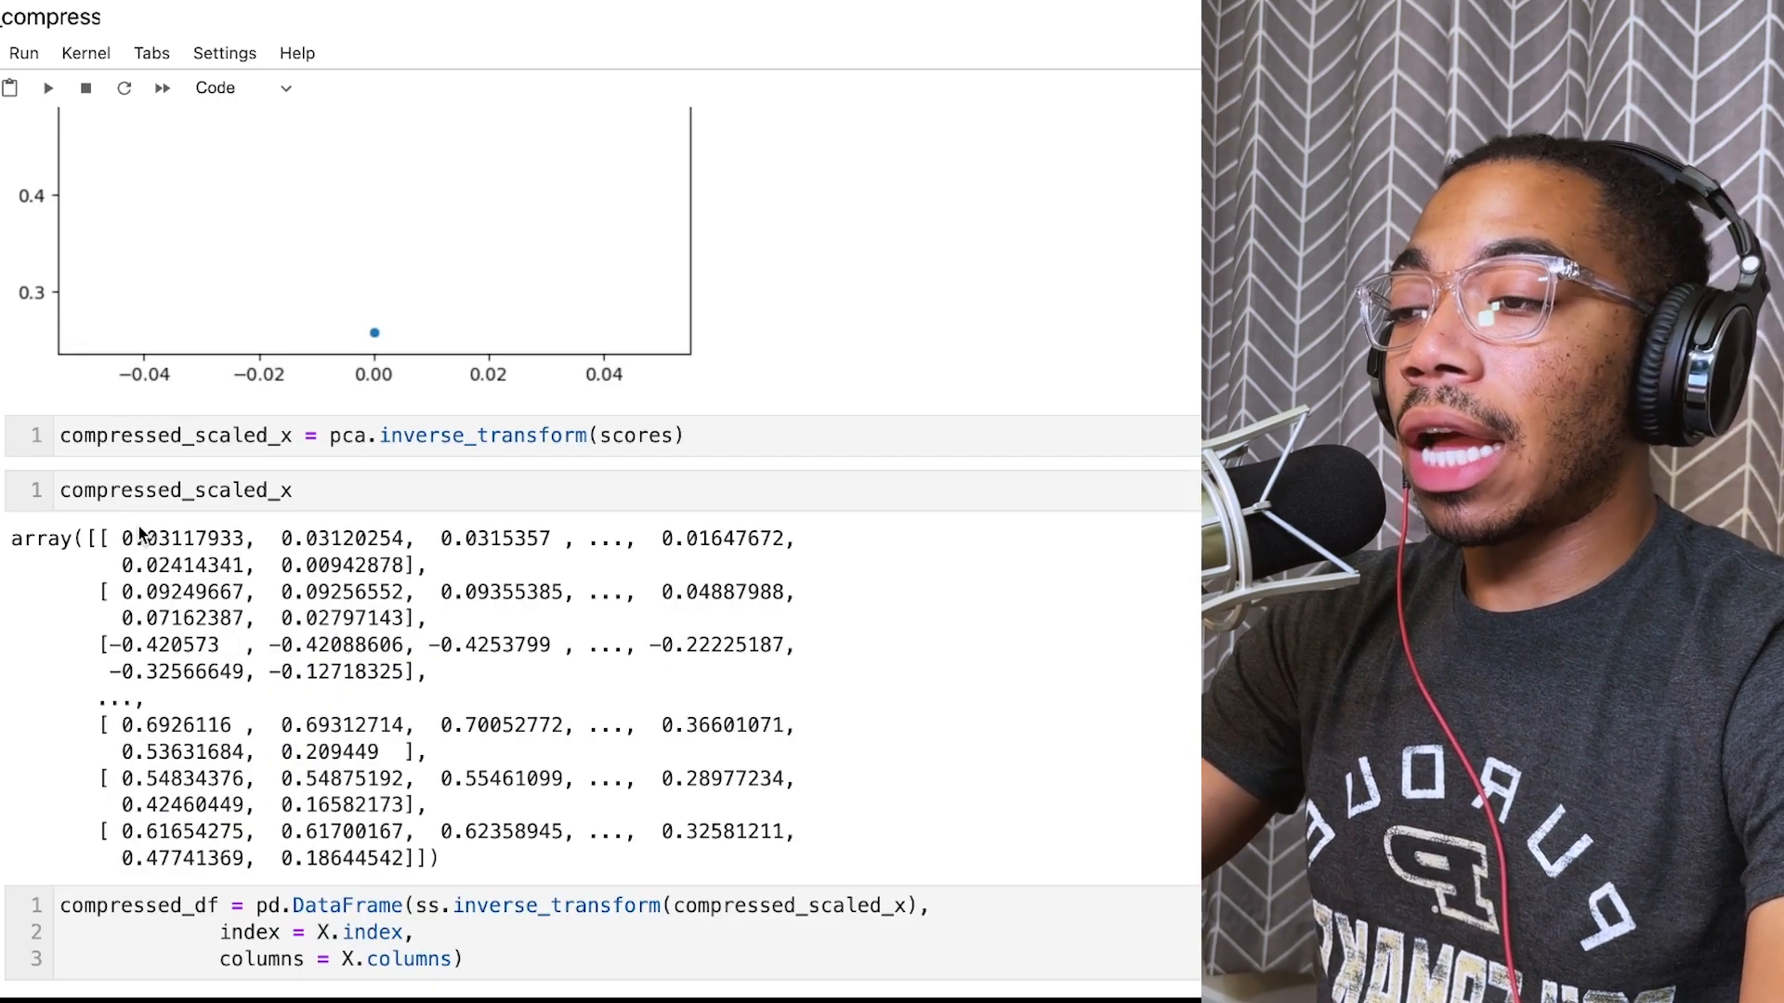
mouse_move(213, 632)
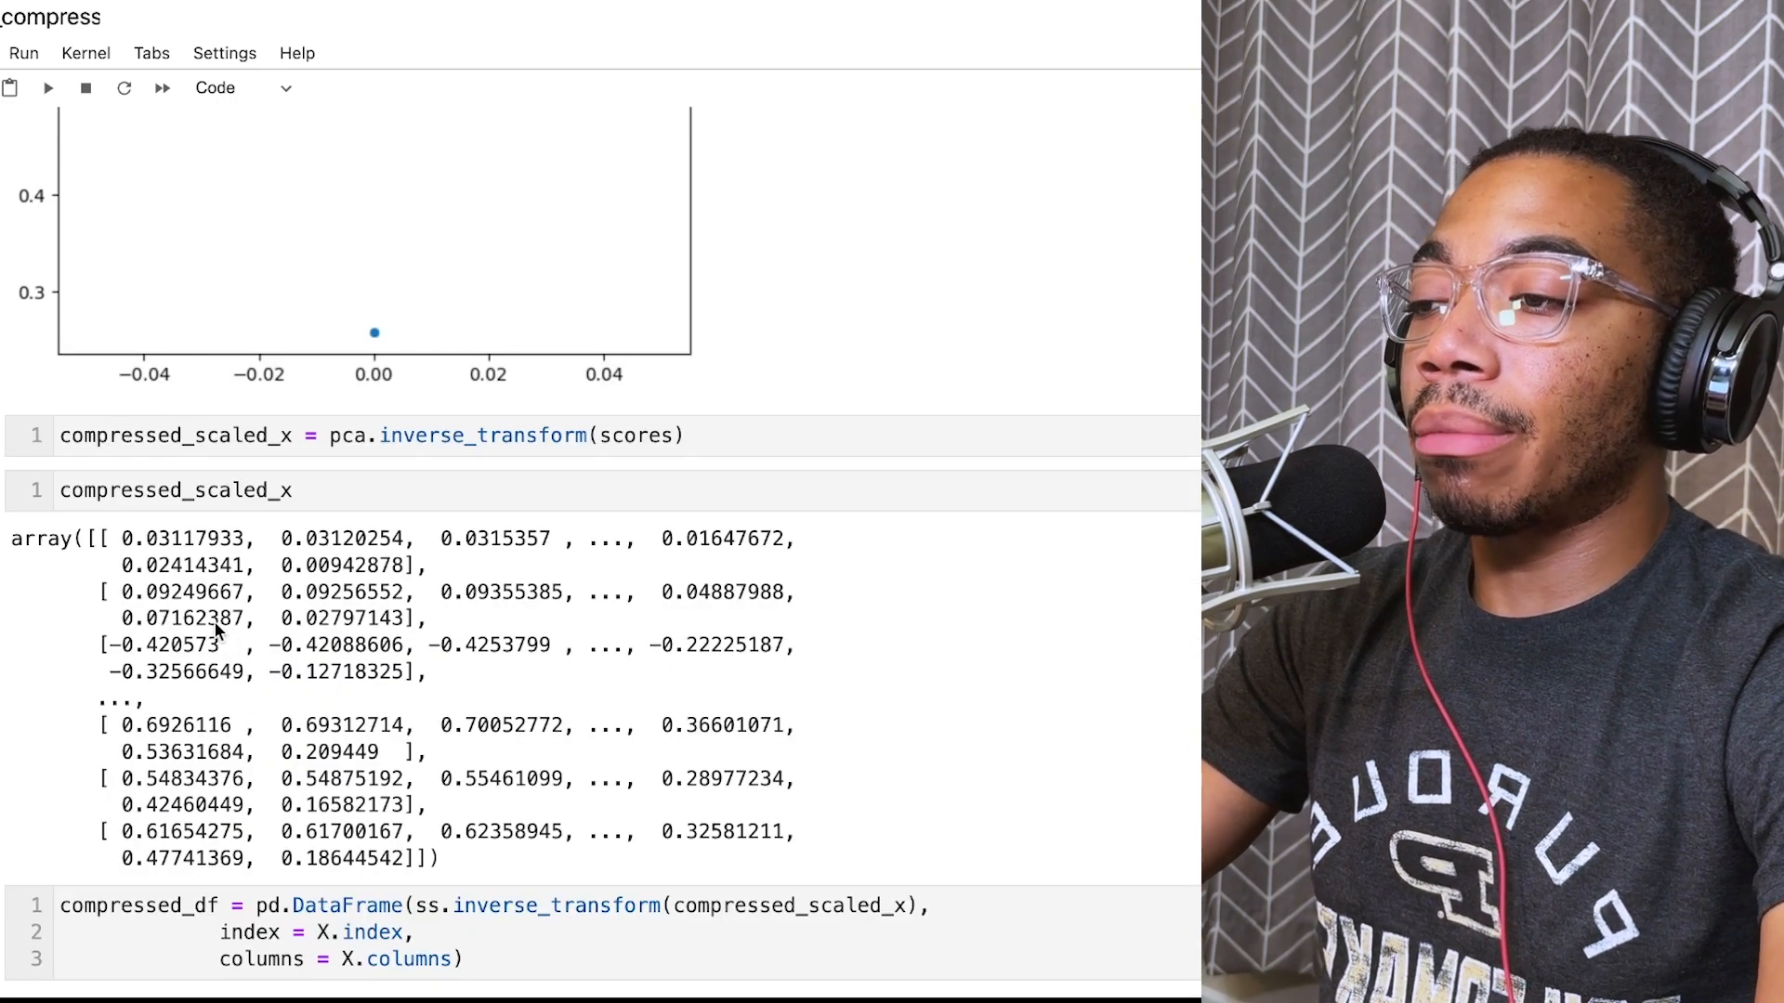
scroll(down, 3)
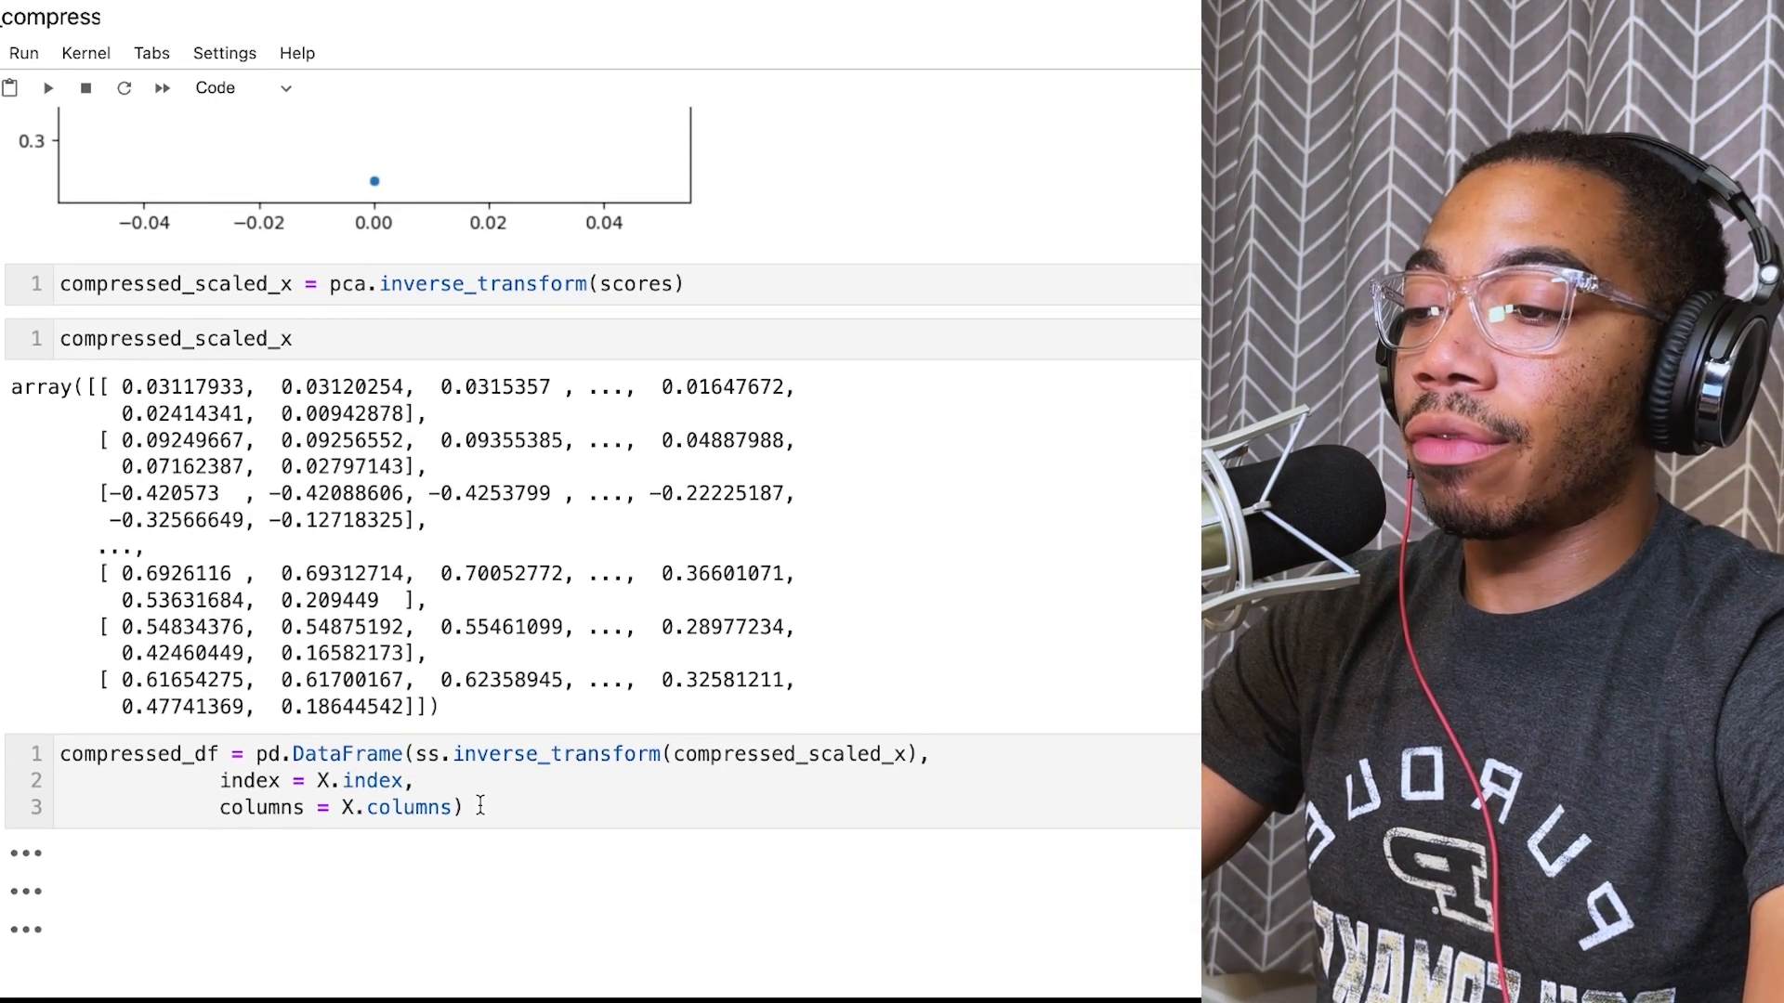
text(col)
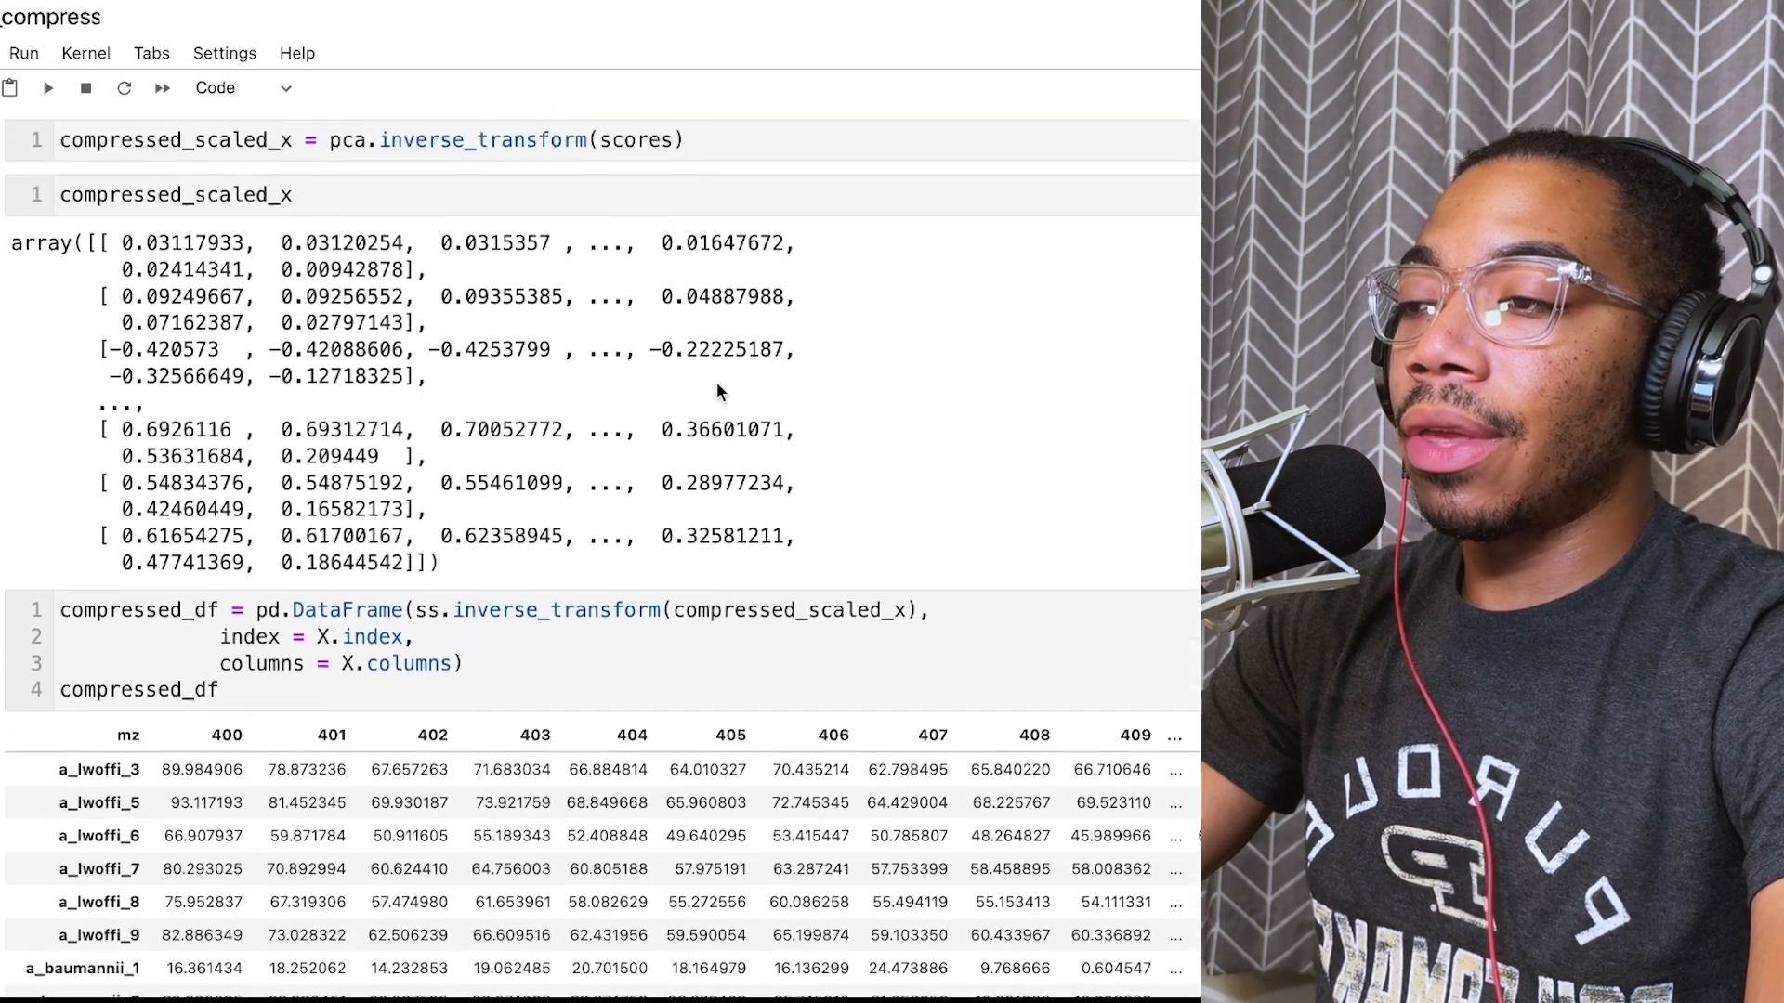
scroll(down, 3)
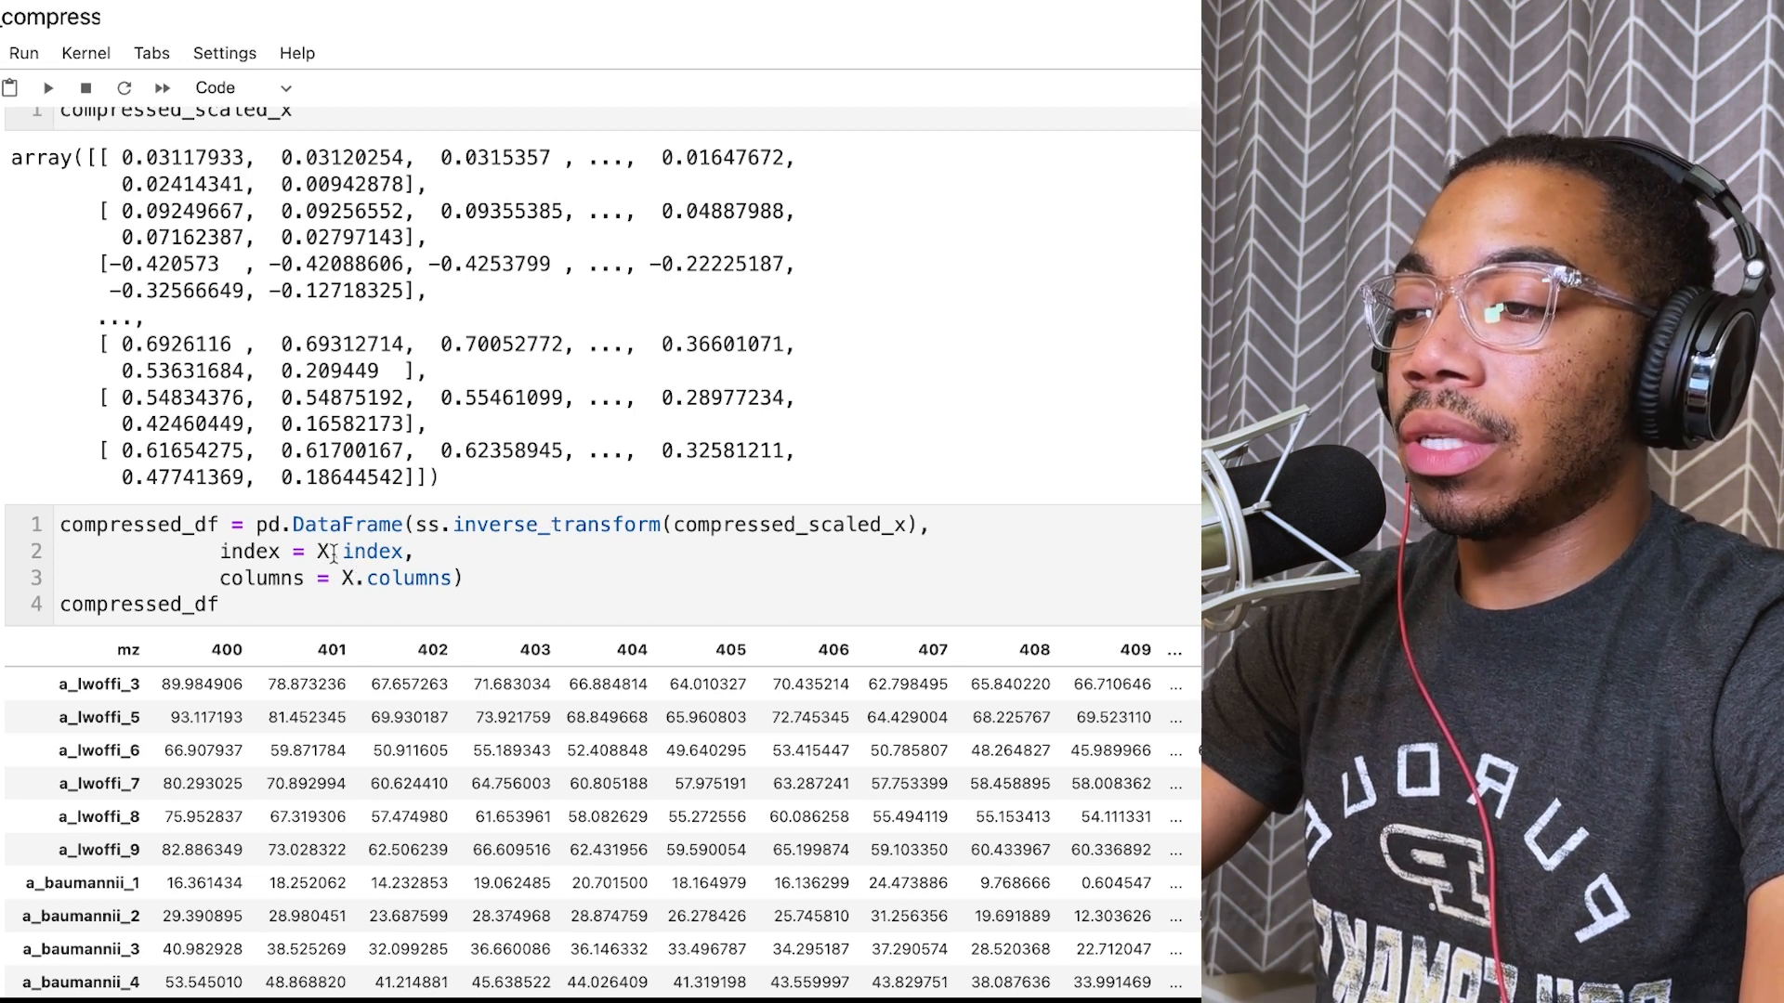
mouse_move(353, 580)
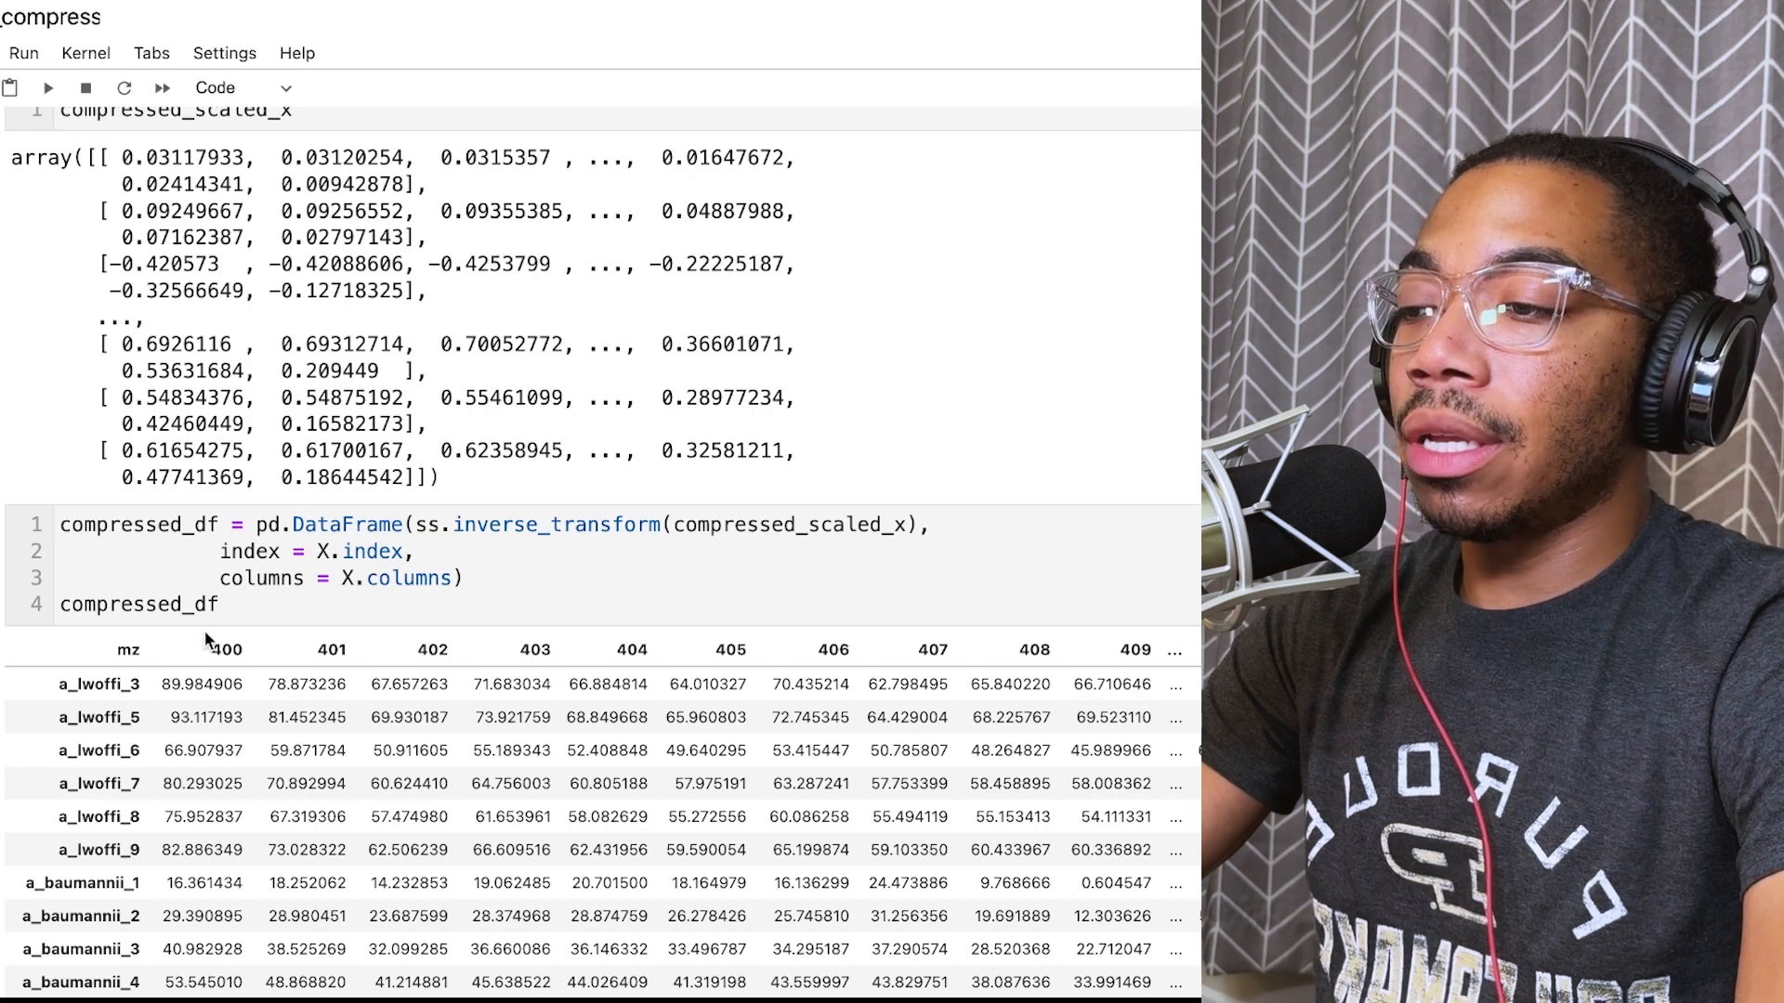
scroll(down, 3)
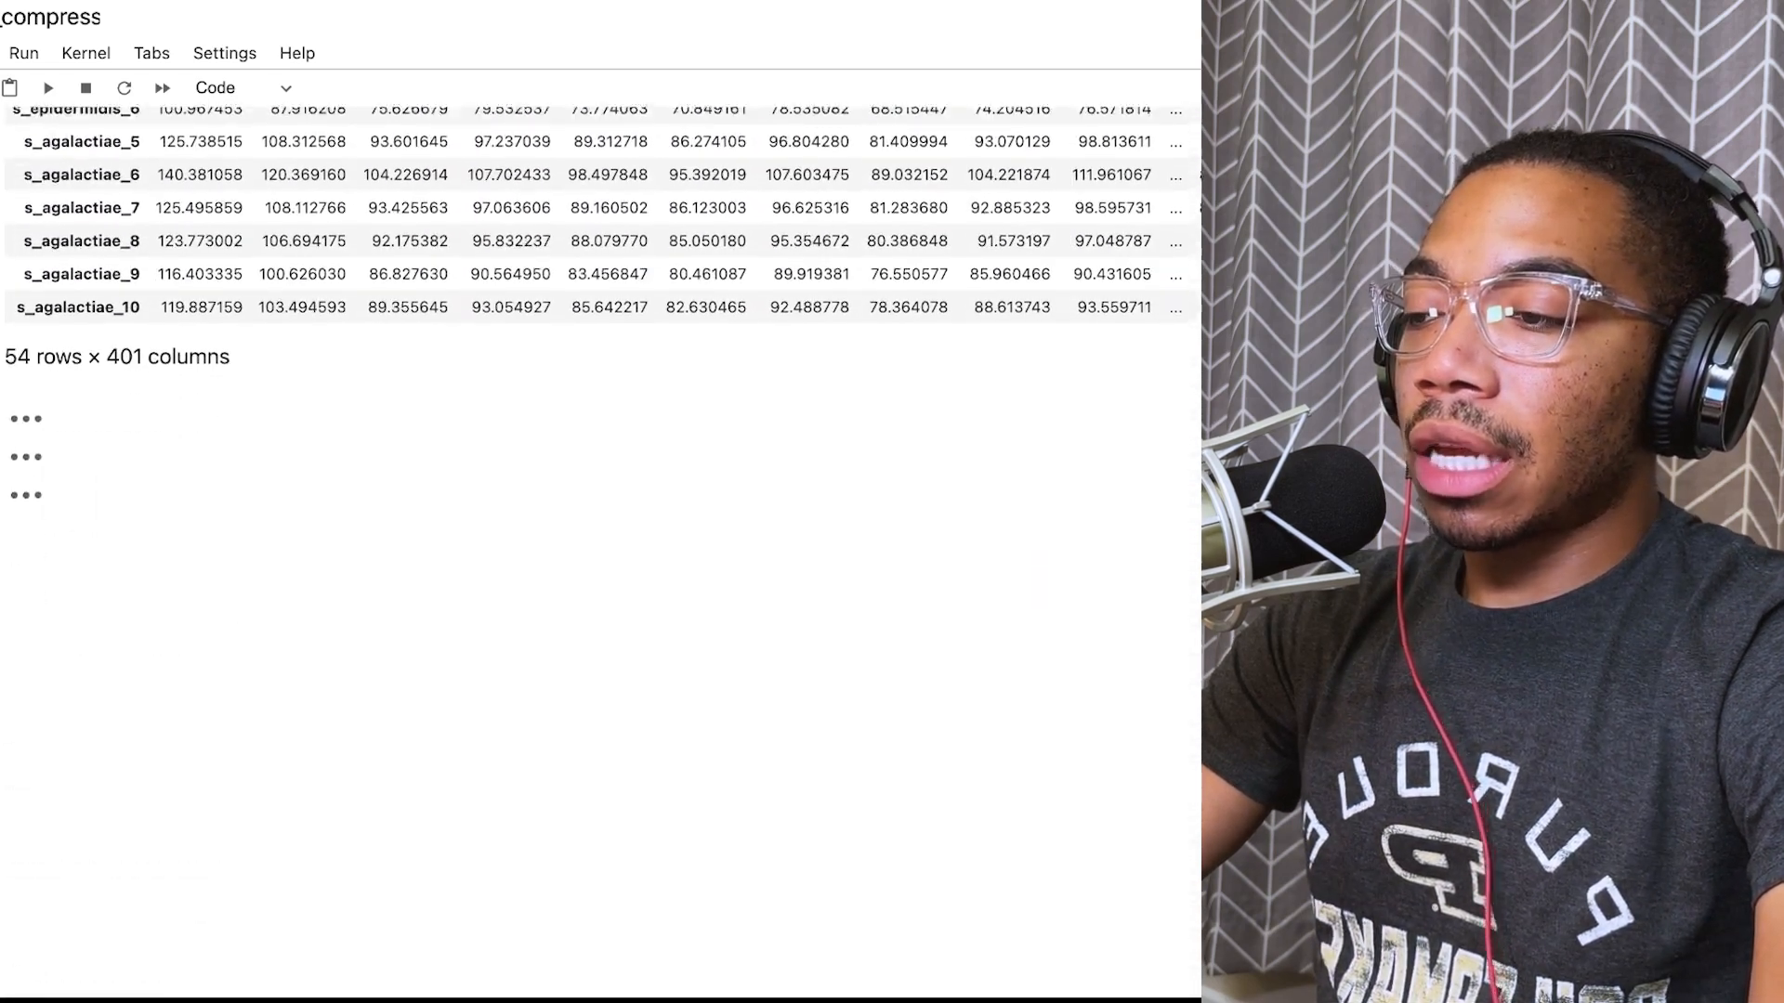
Step: Scroll to the overlaid original vs compressed line plot for sample X.index[21], e_faecium_9
scroll(down, 3)
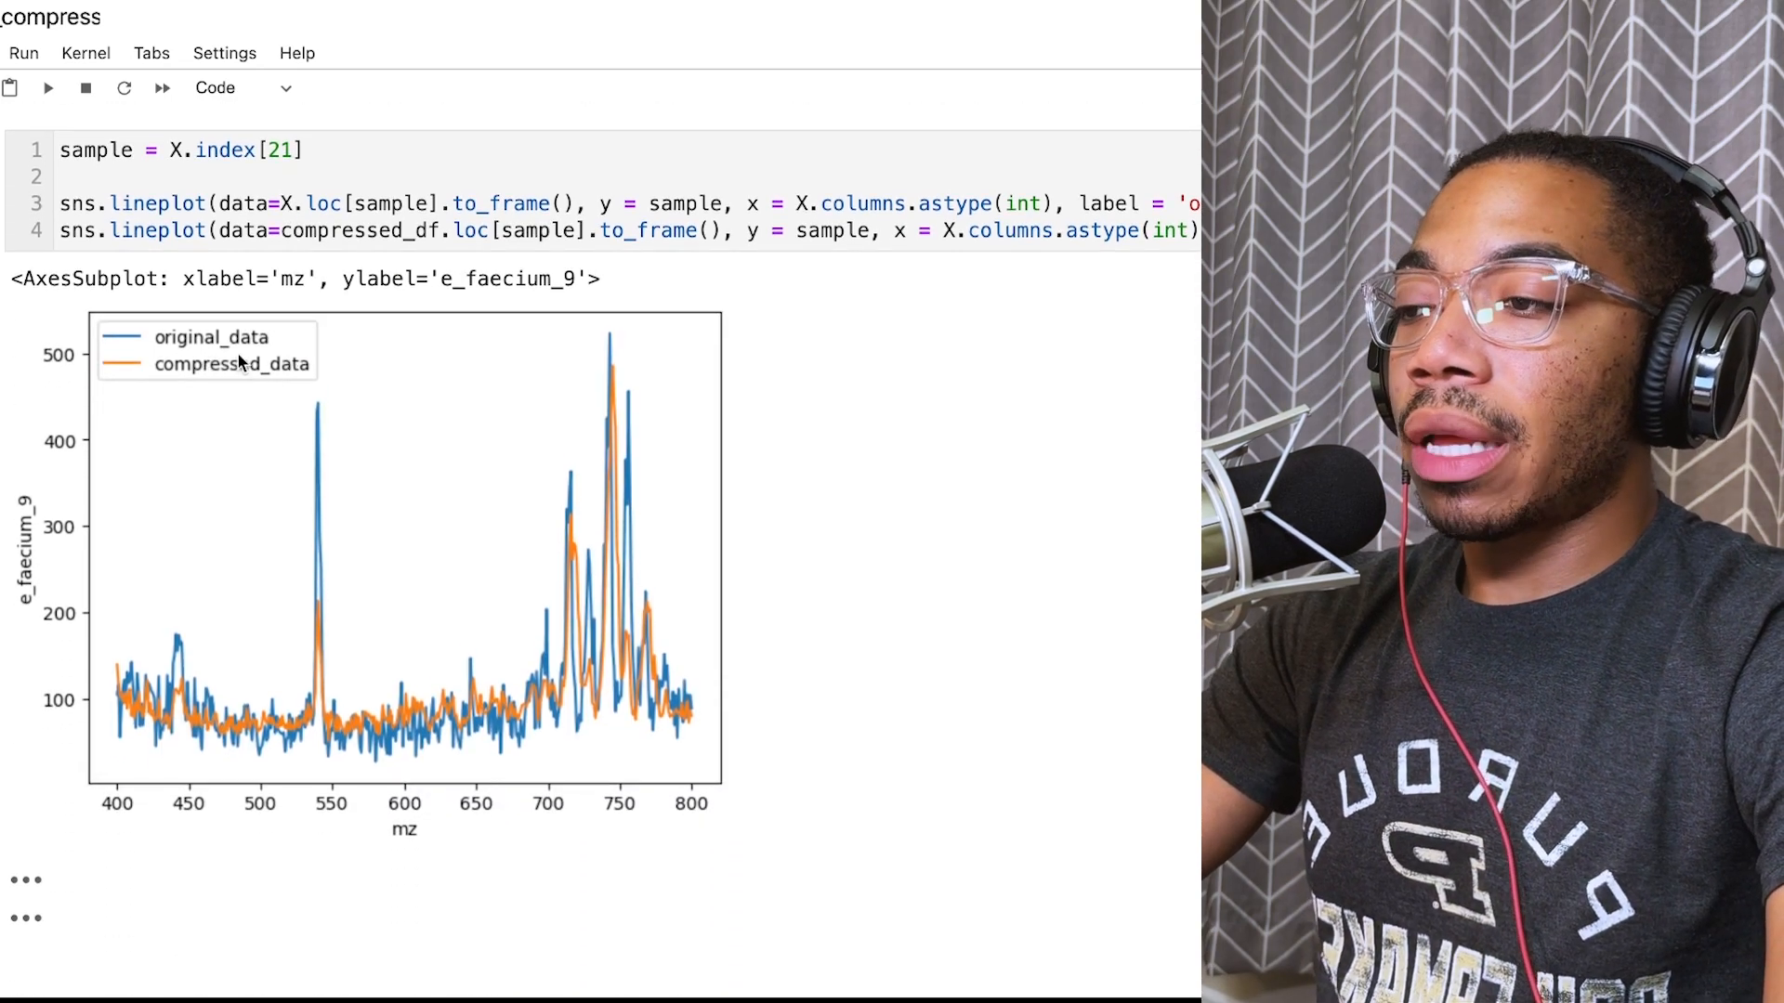
mouse_move(320, 416)
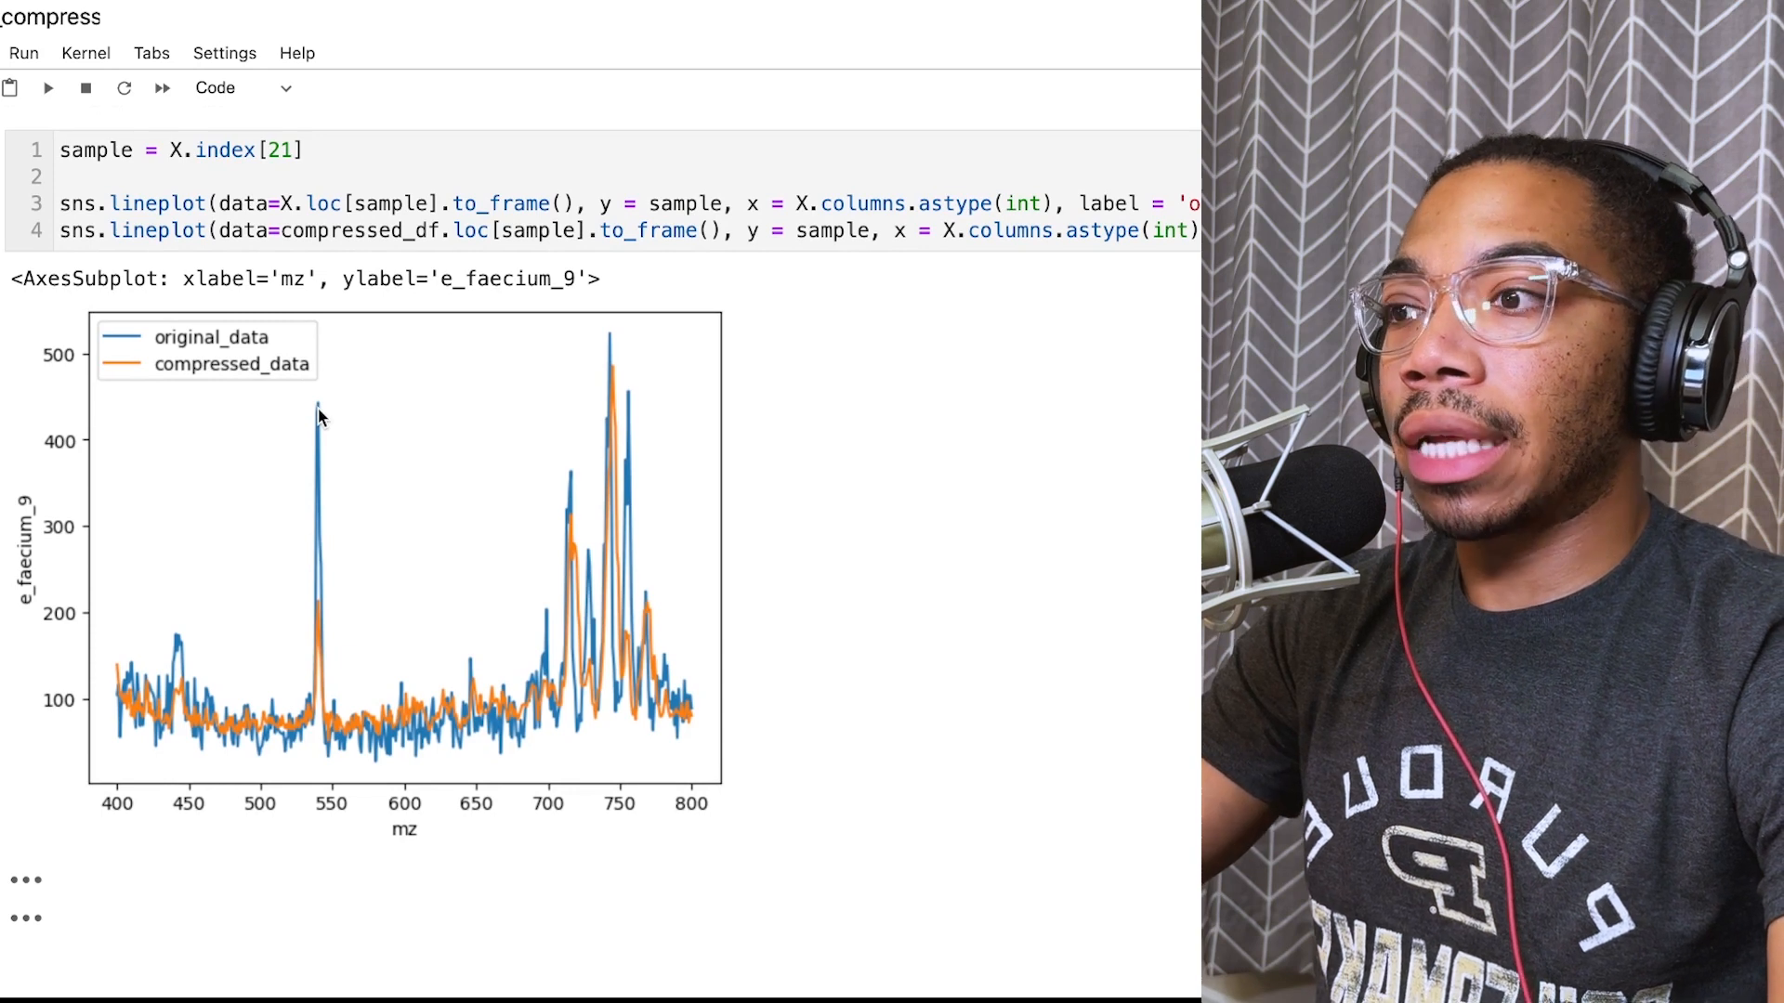
mouse_move(524, 292)
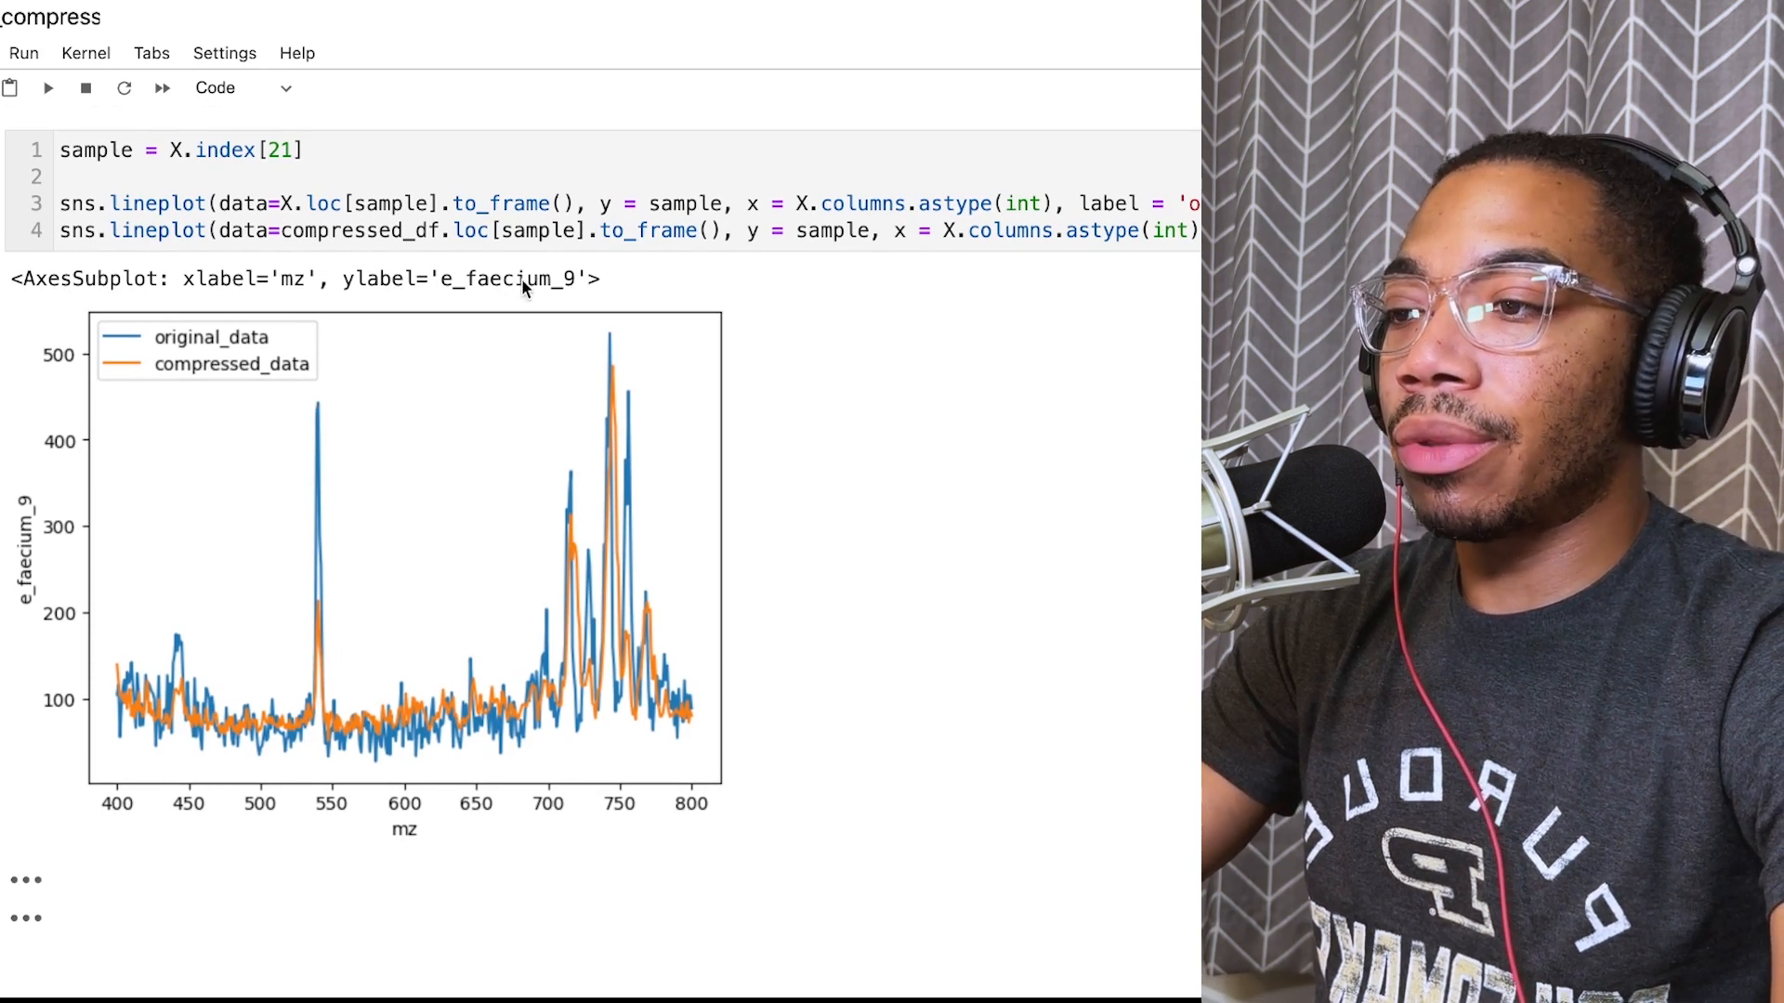
mouse_move(406, 322)
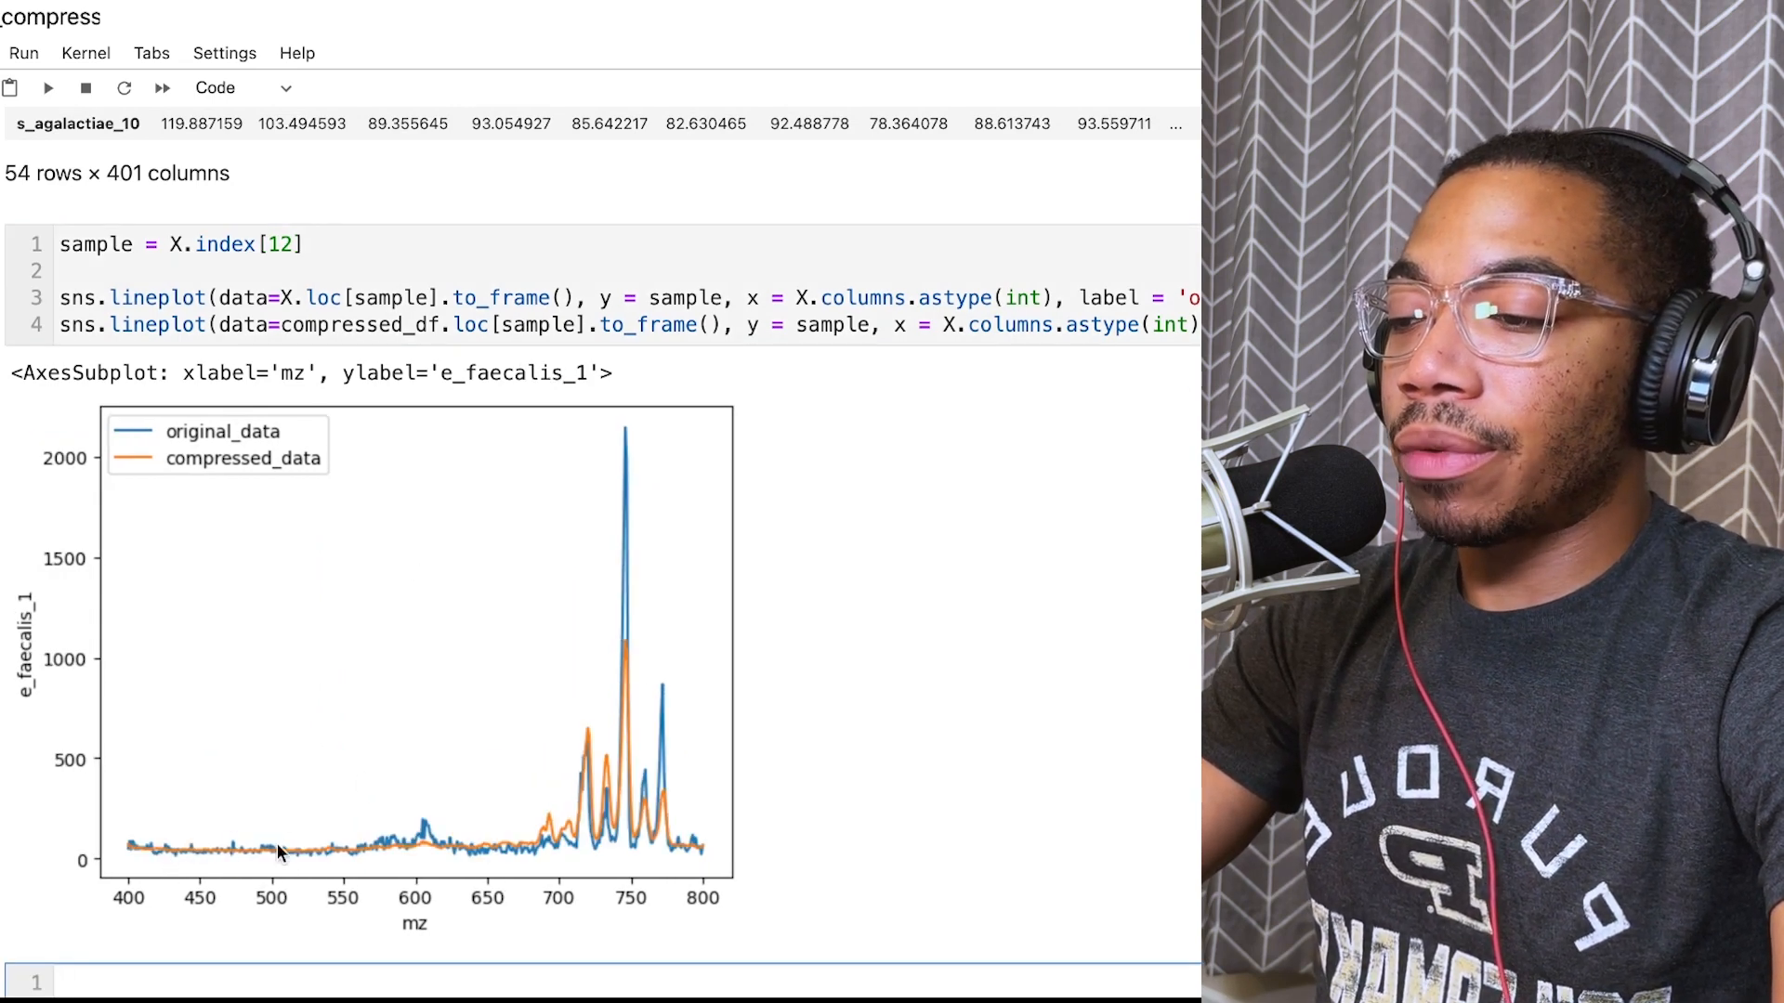
mouse_move(371, 864)
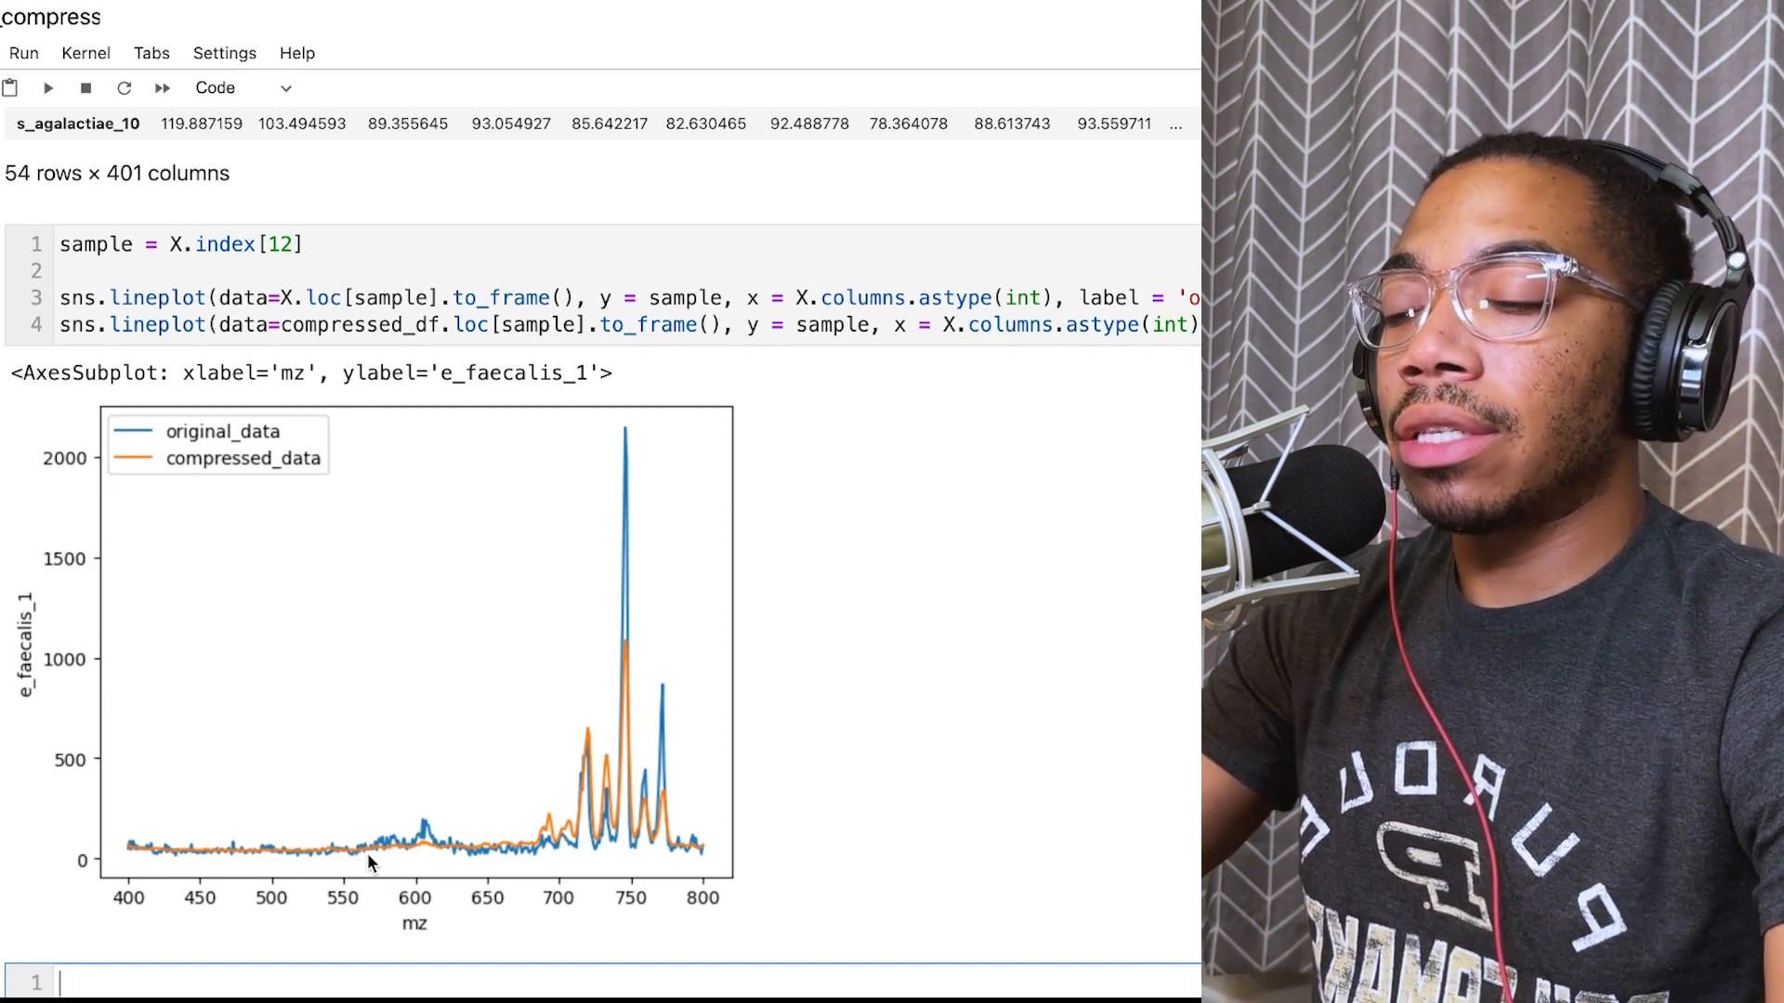
mouse_move(505, 896)
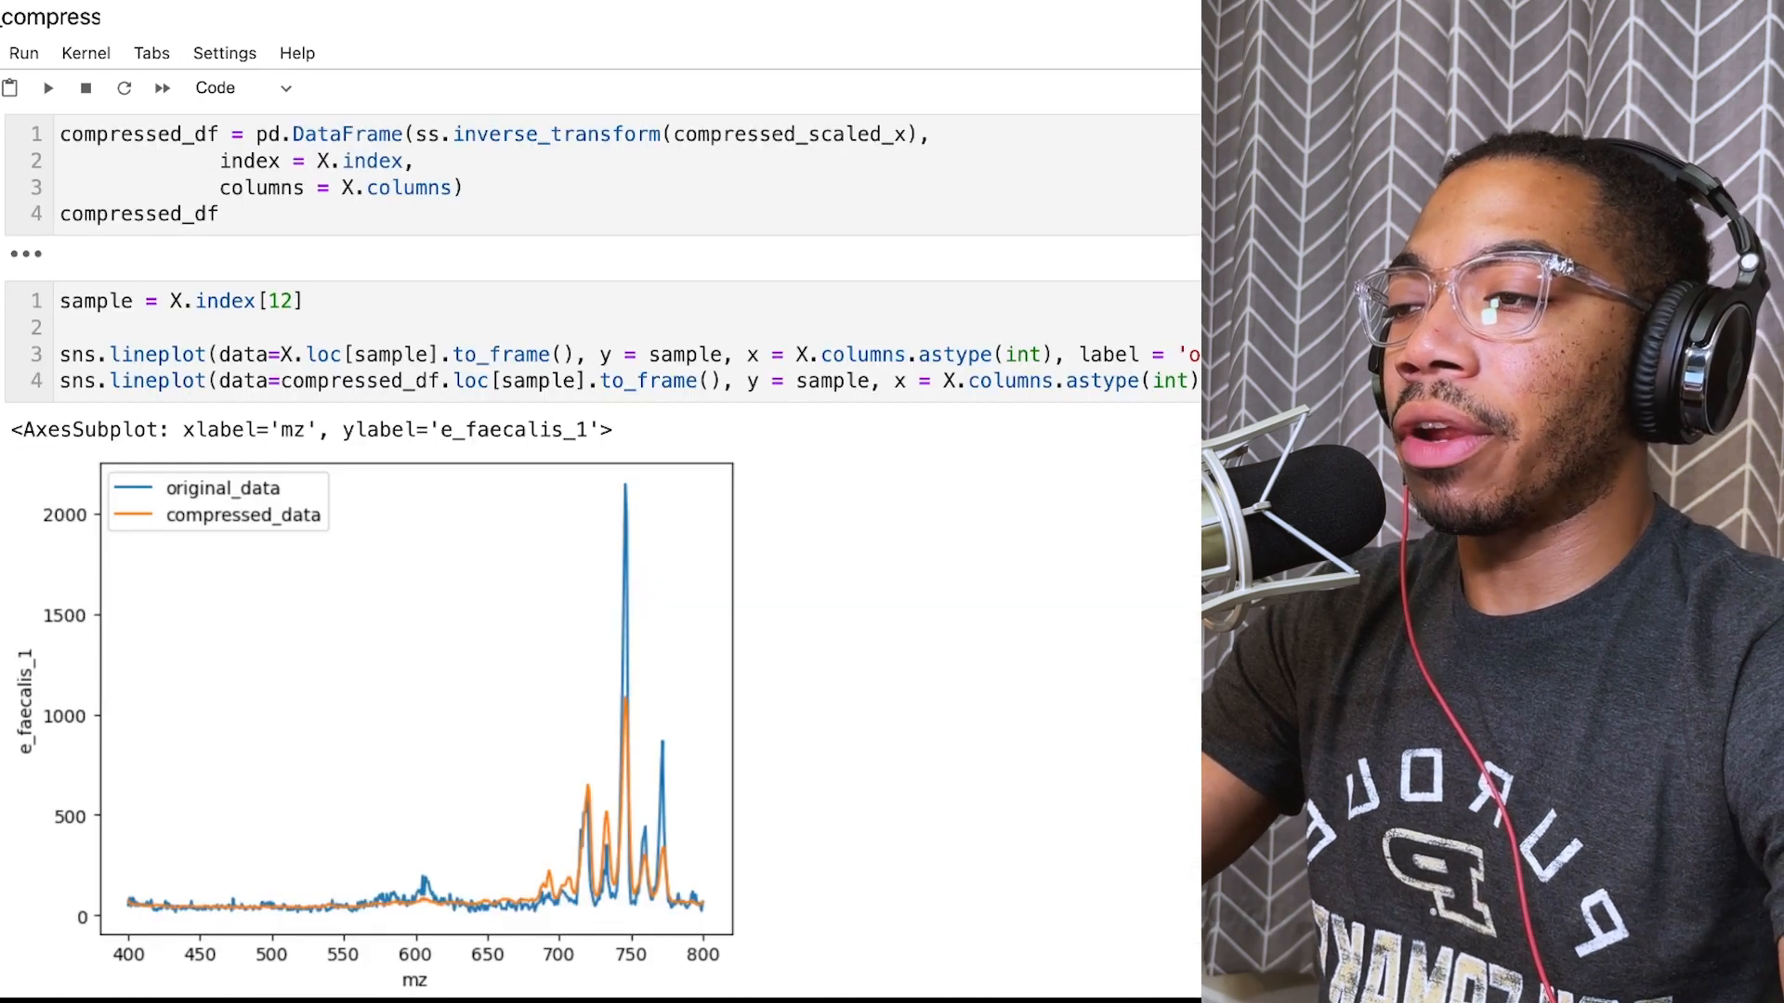
mouse_move(537, 810)
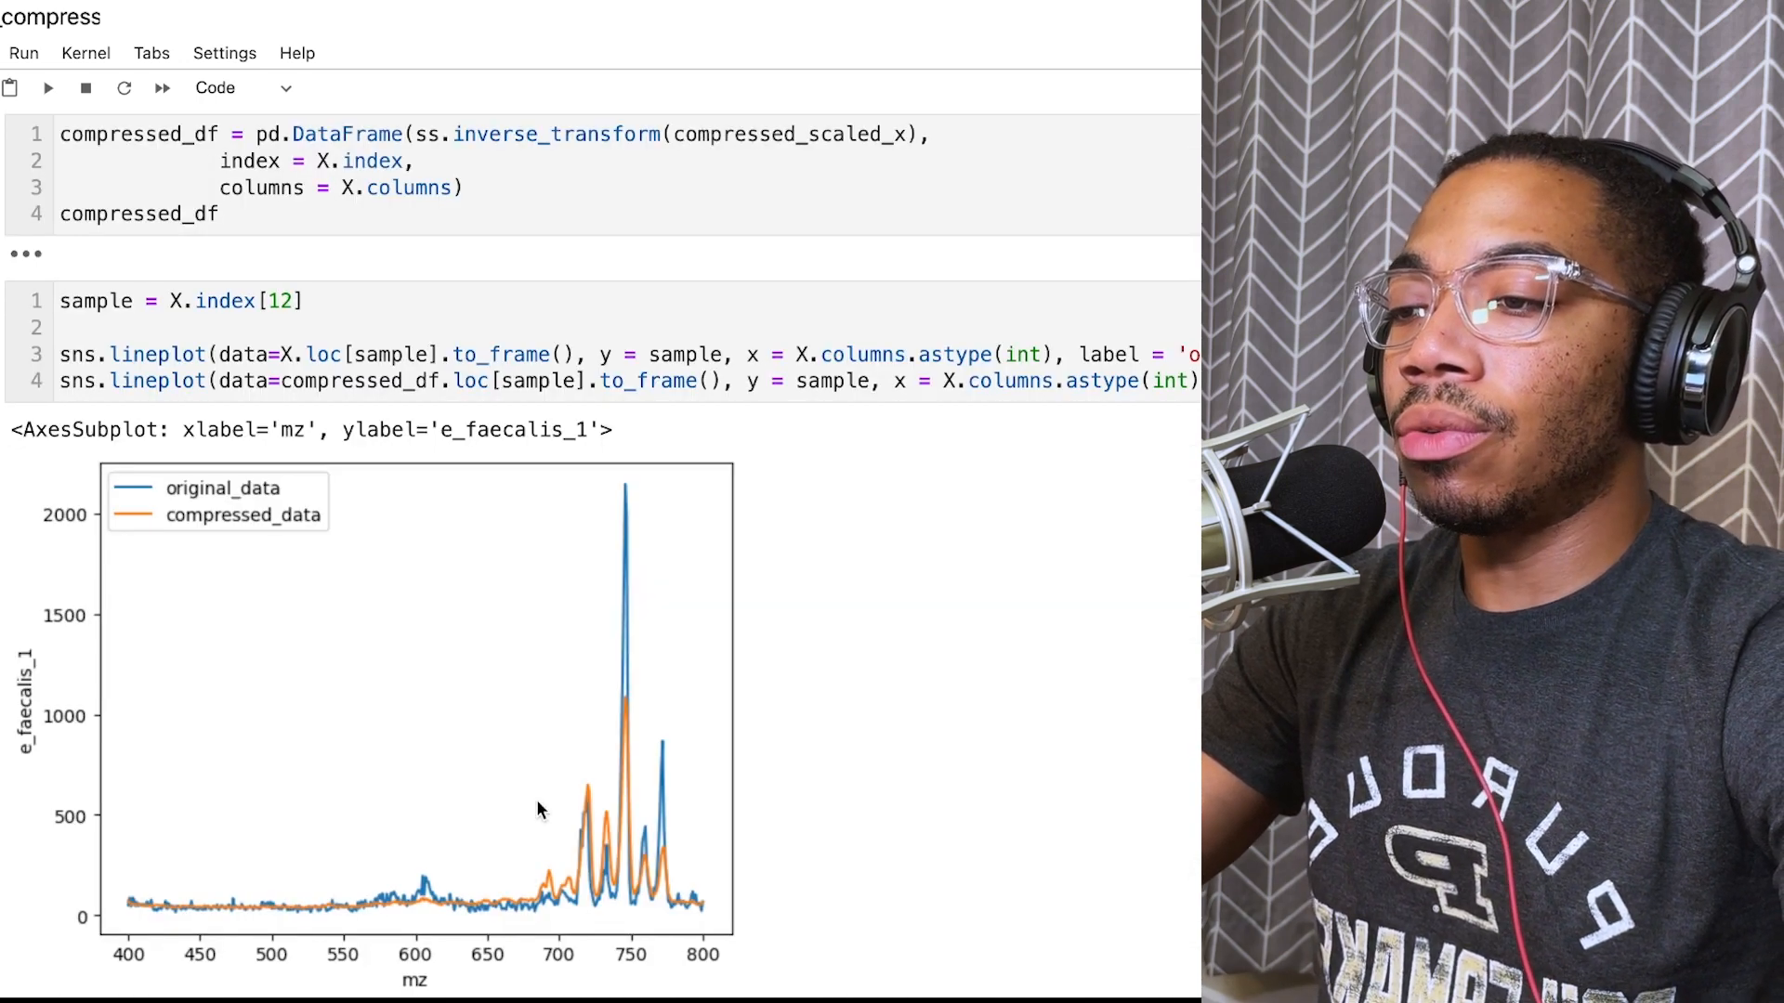
mouse_move(616, 784)
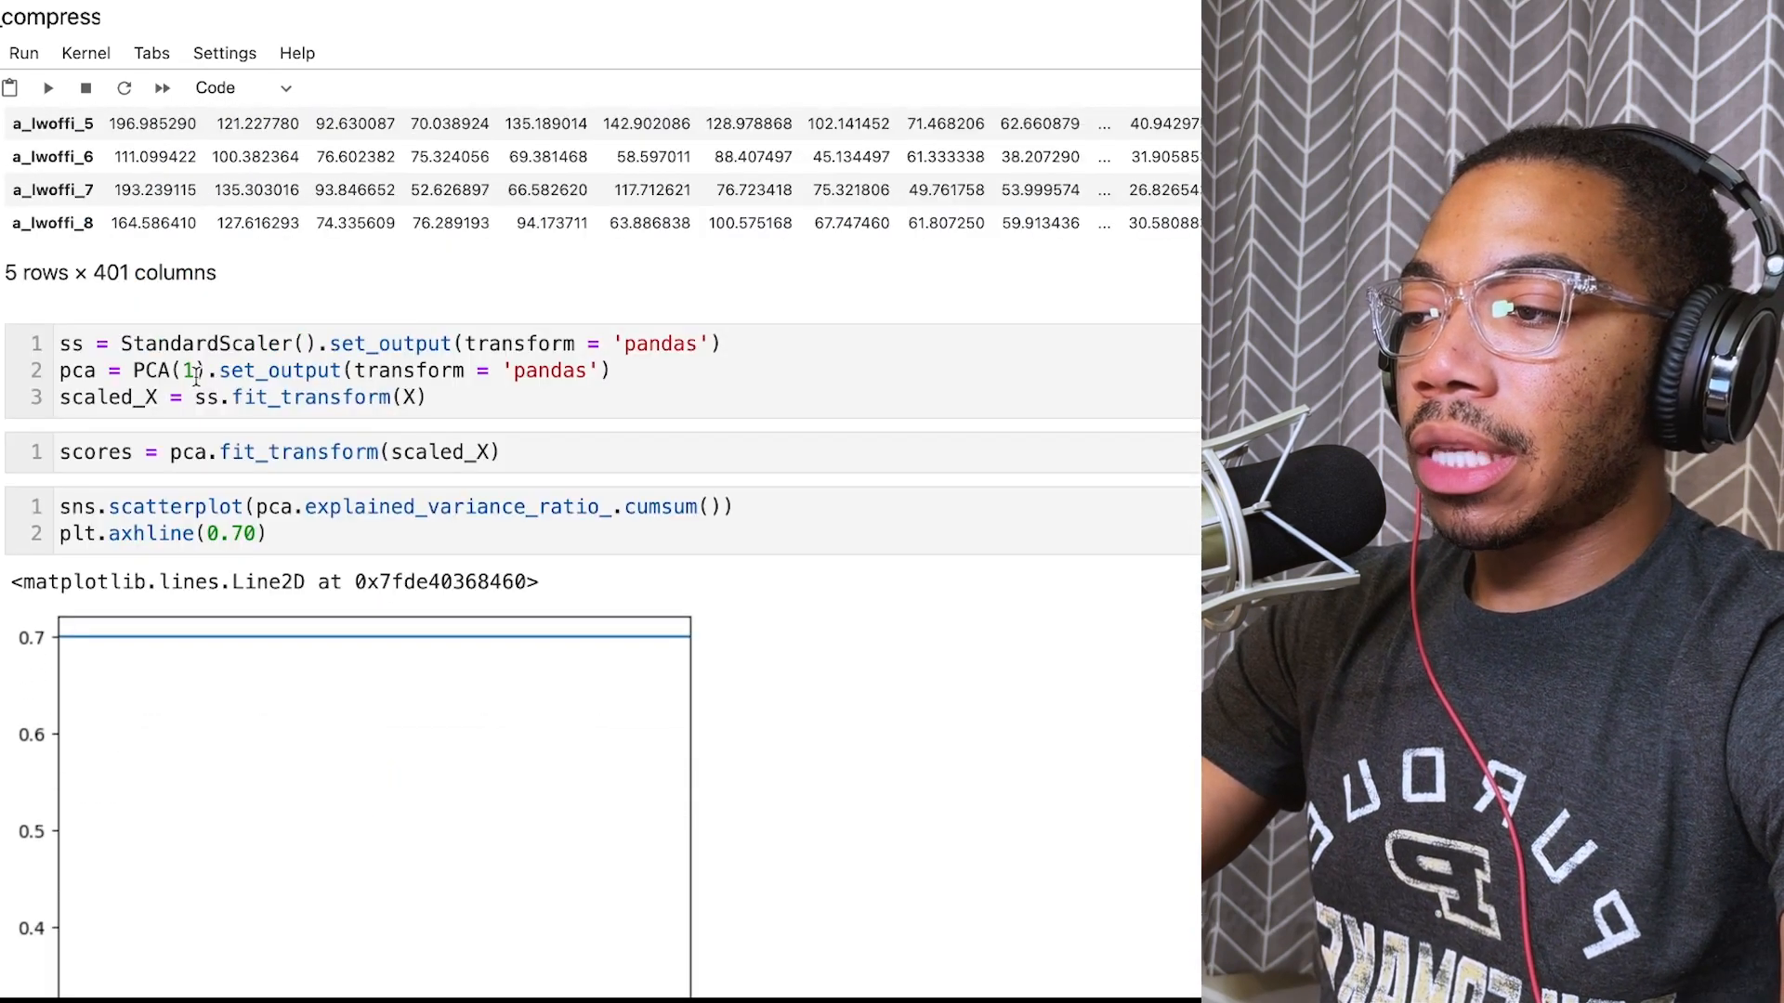
Step: Set PCA to 2 then 3 components and review e_faecalis_1's original vs compressed spectrum
text(2)
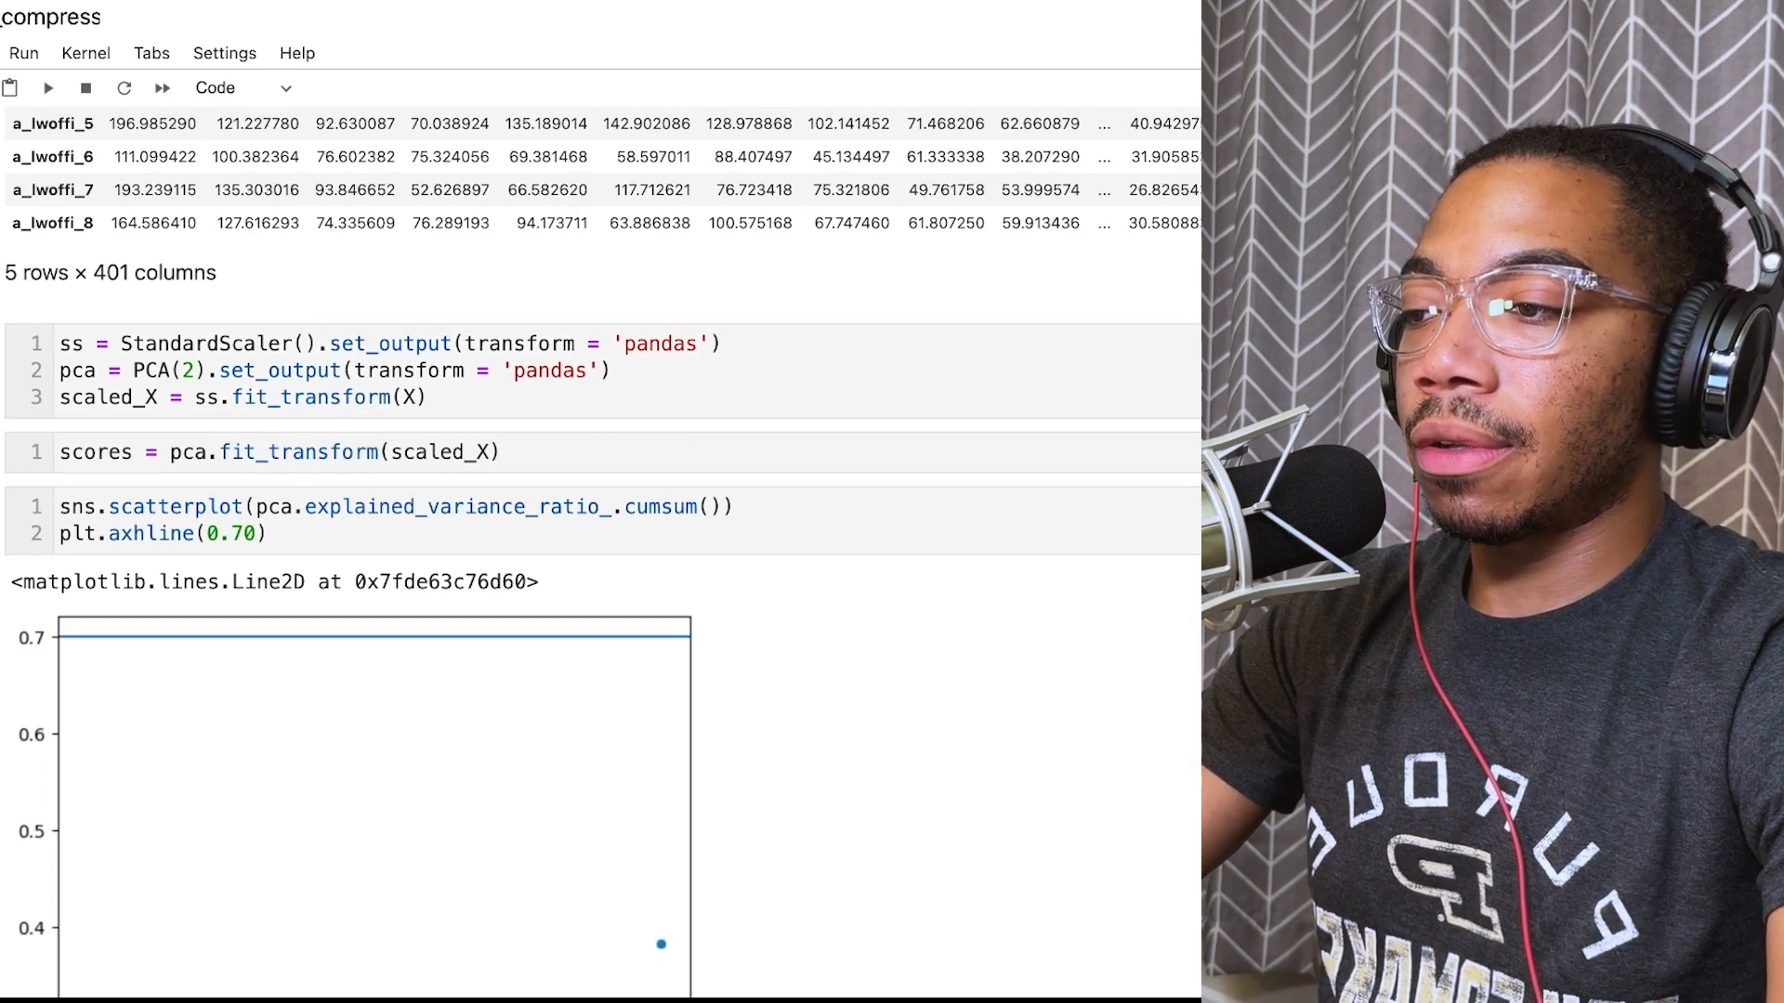
scroll(down, 3)
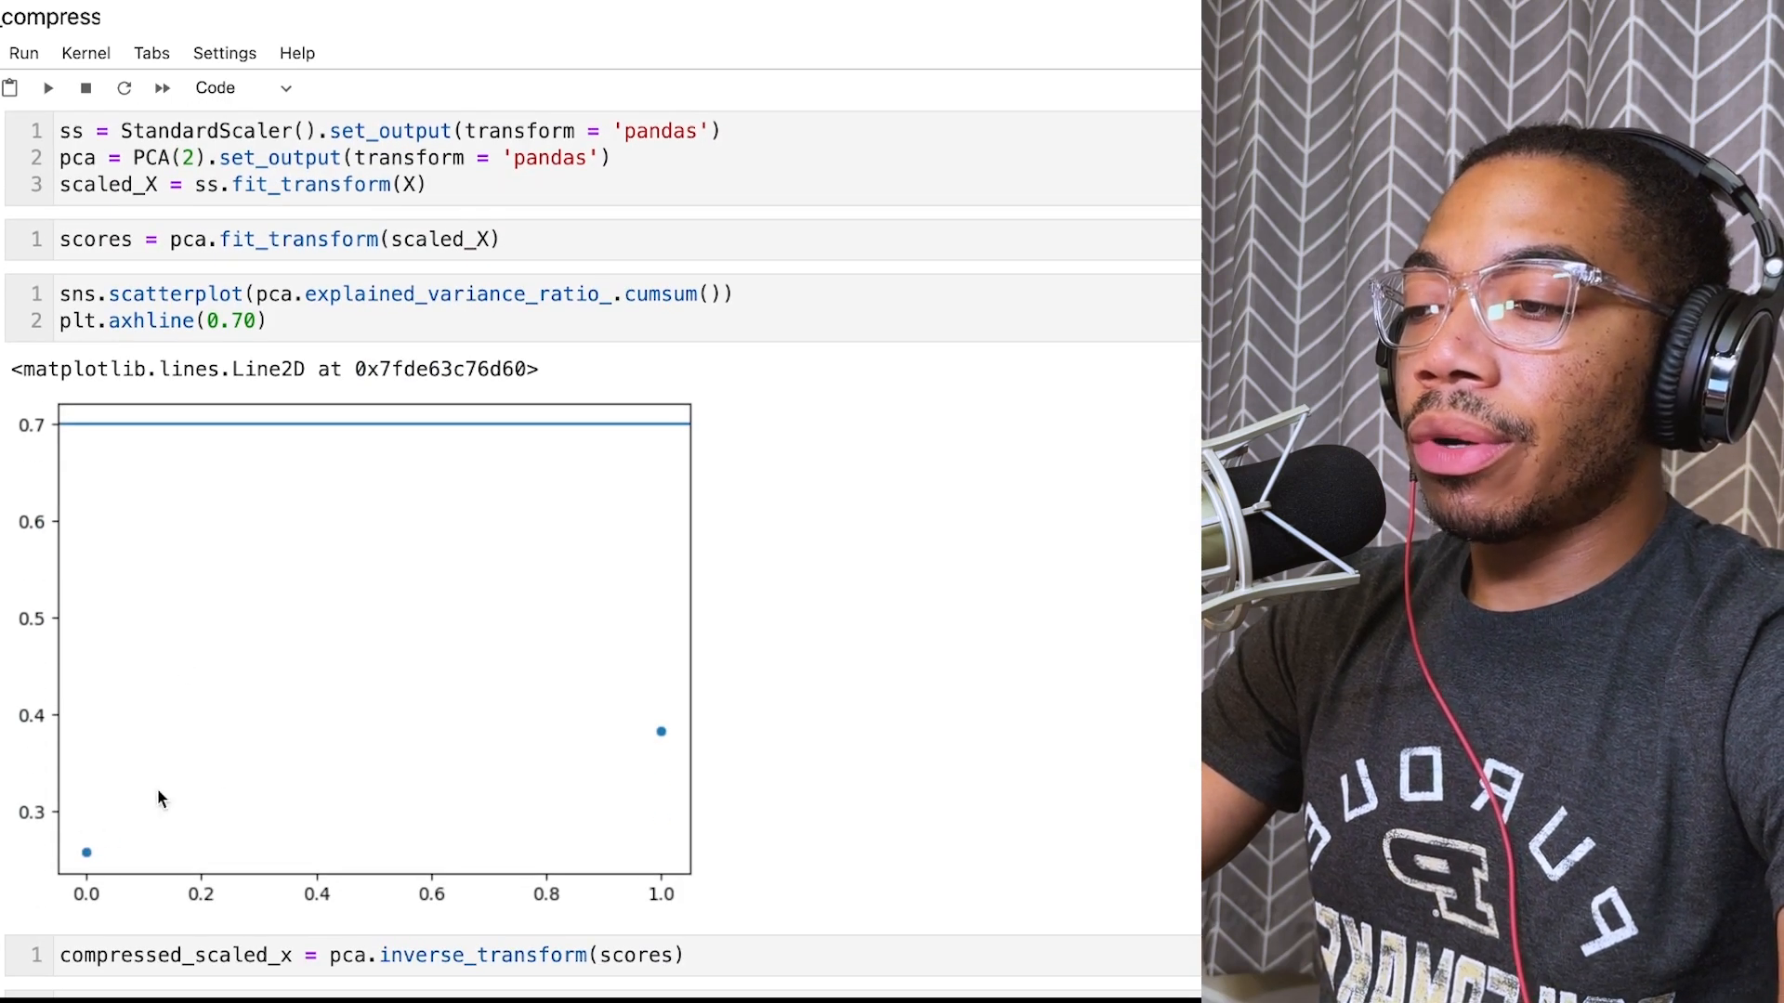
mouse_move(660, 717)
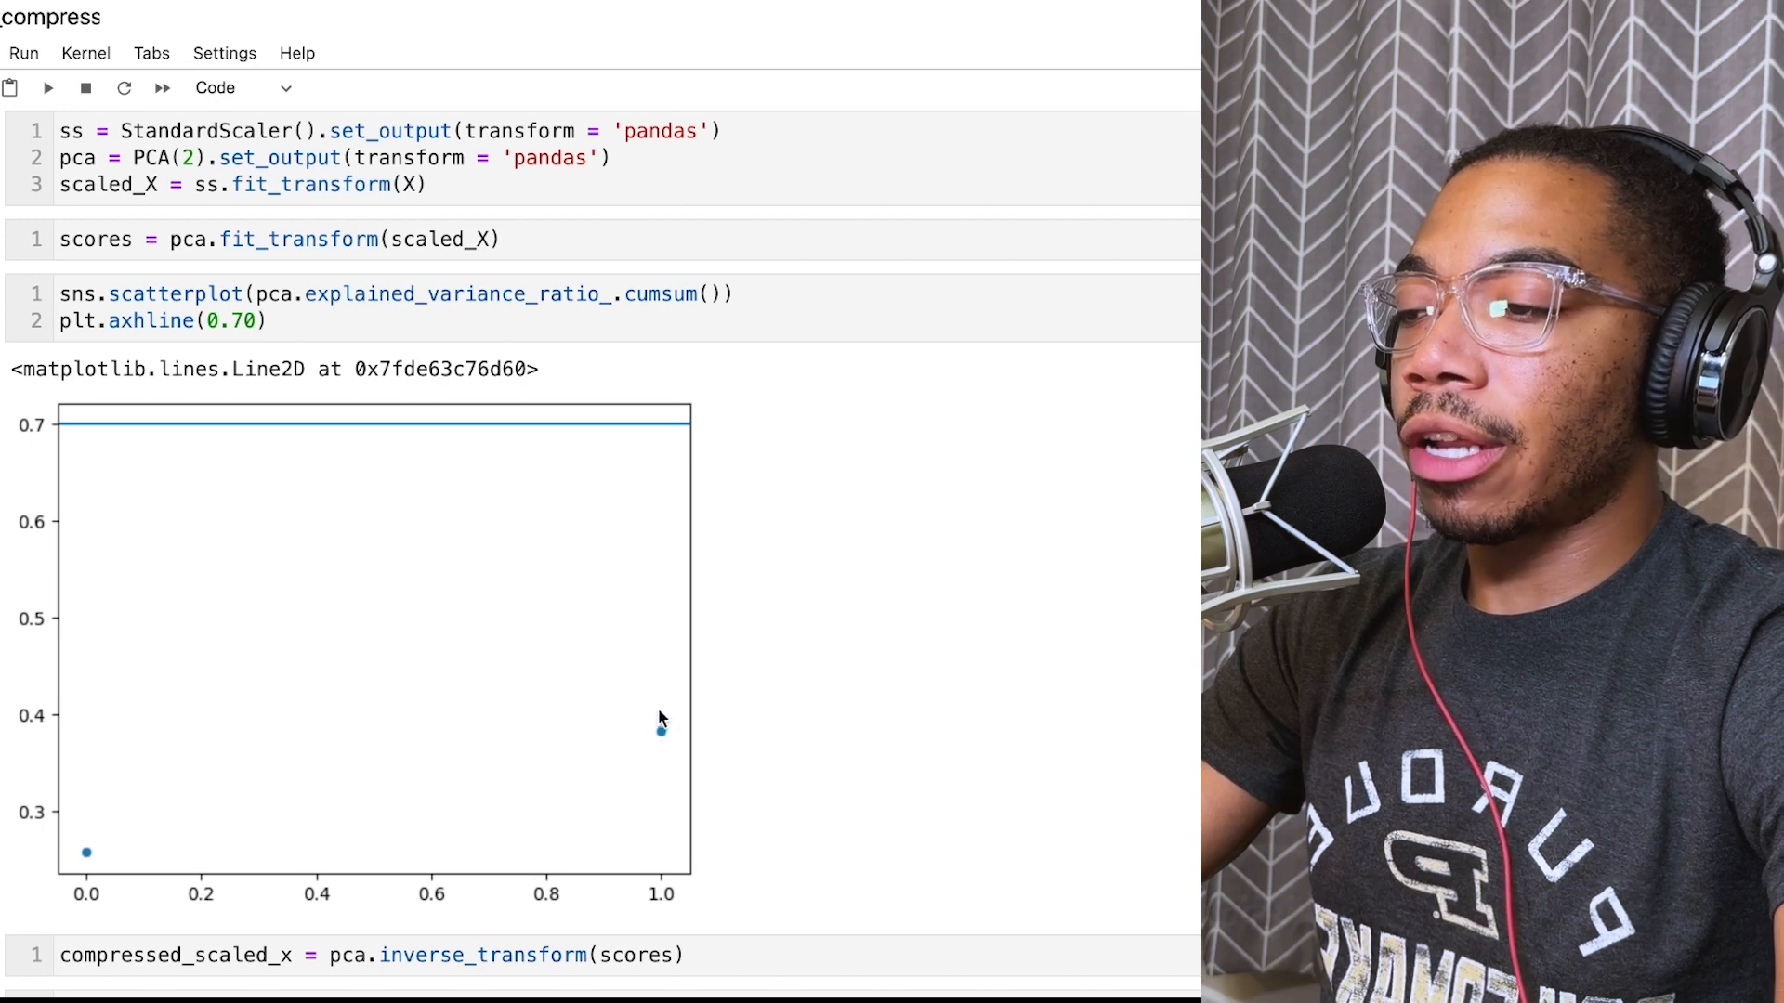
scroll(down, 3)
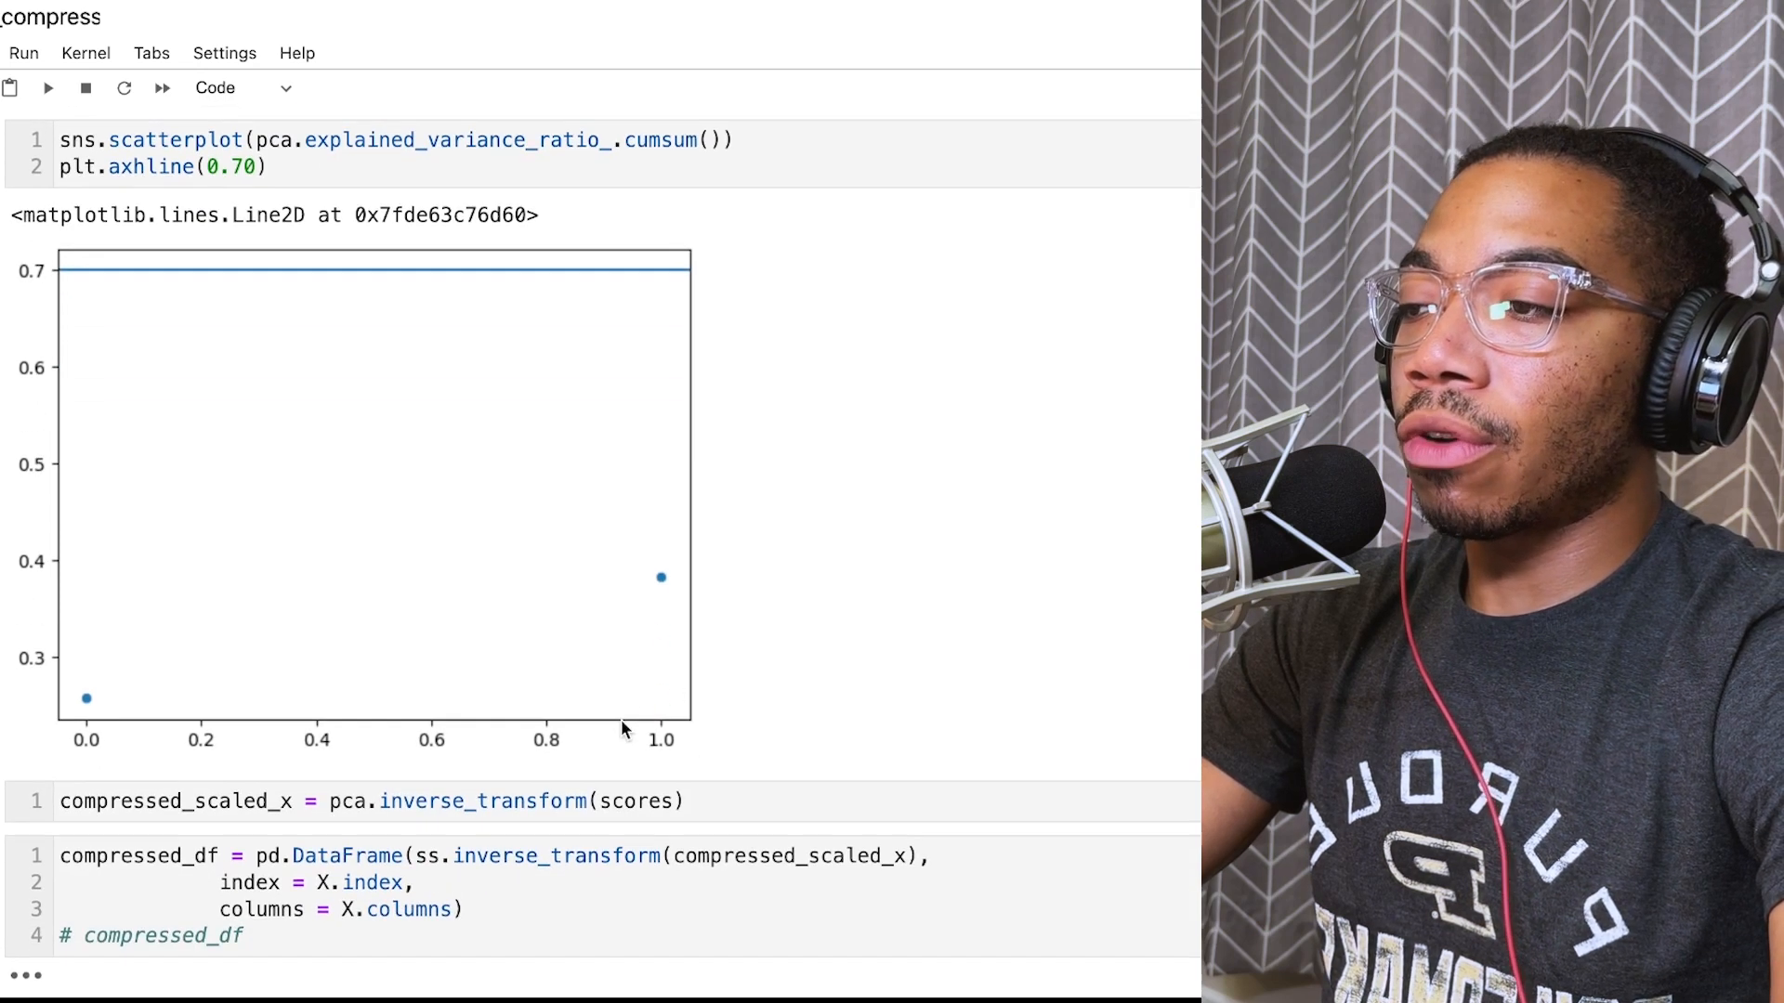
scroll(up, 3)
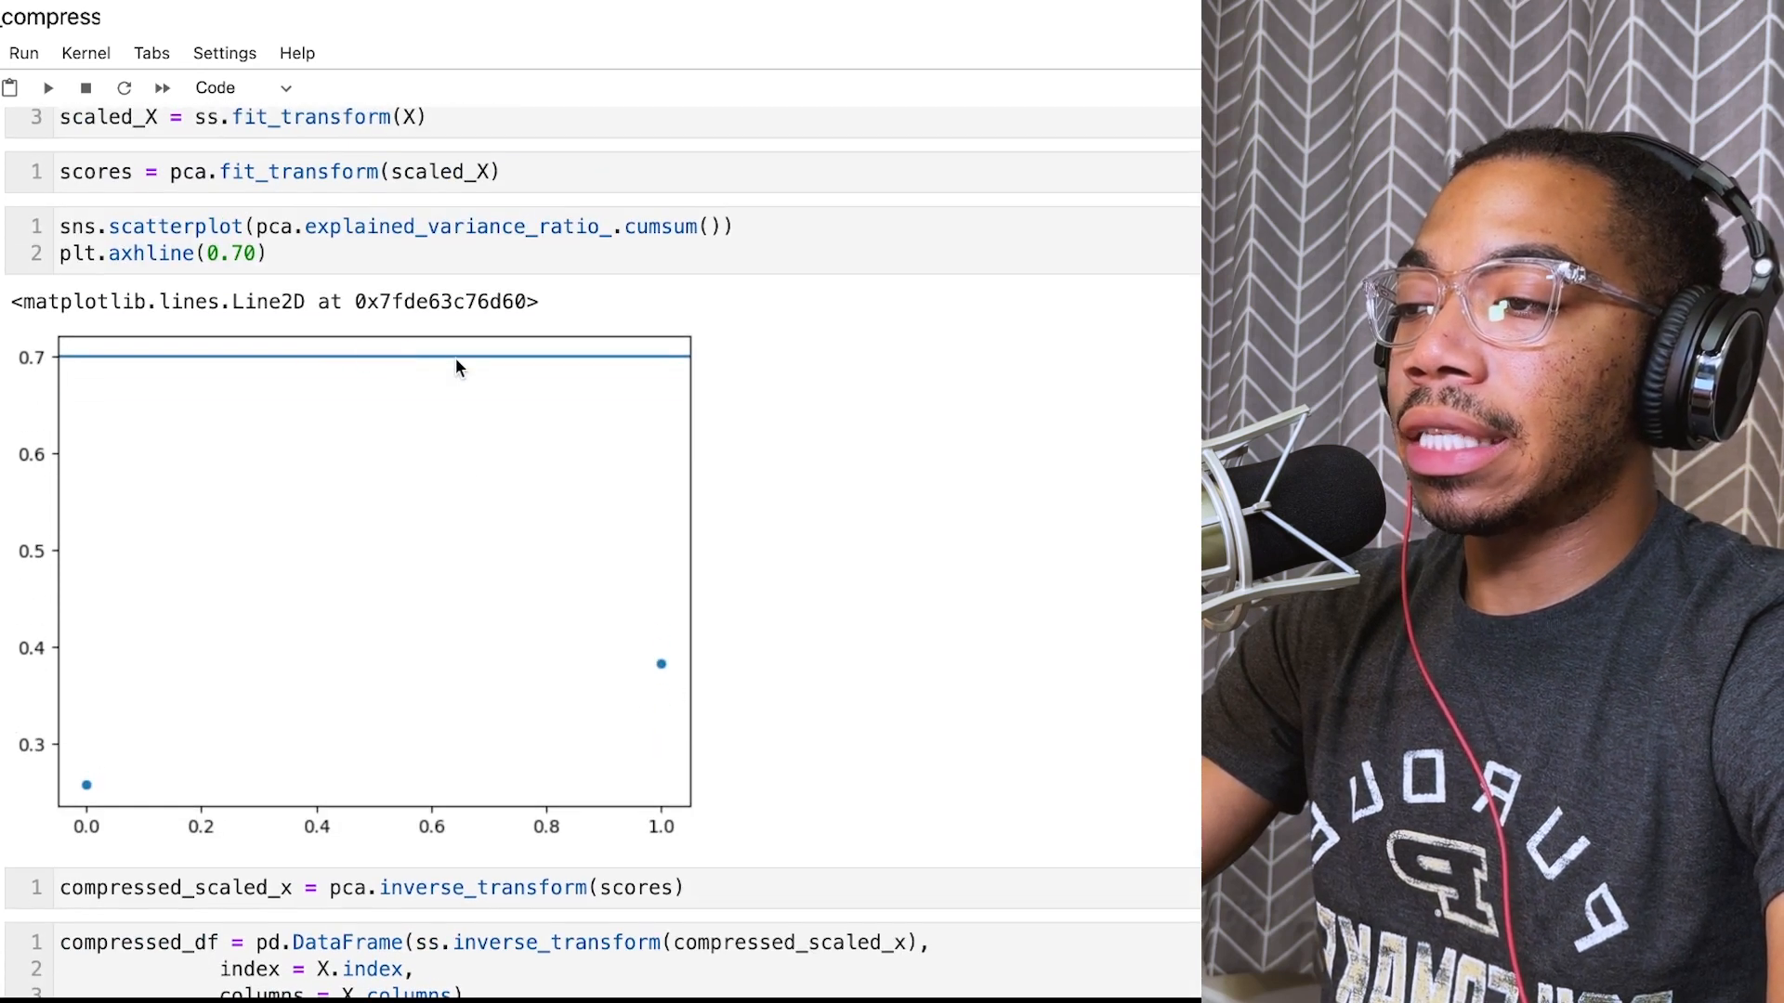
scroll(down, 3)
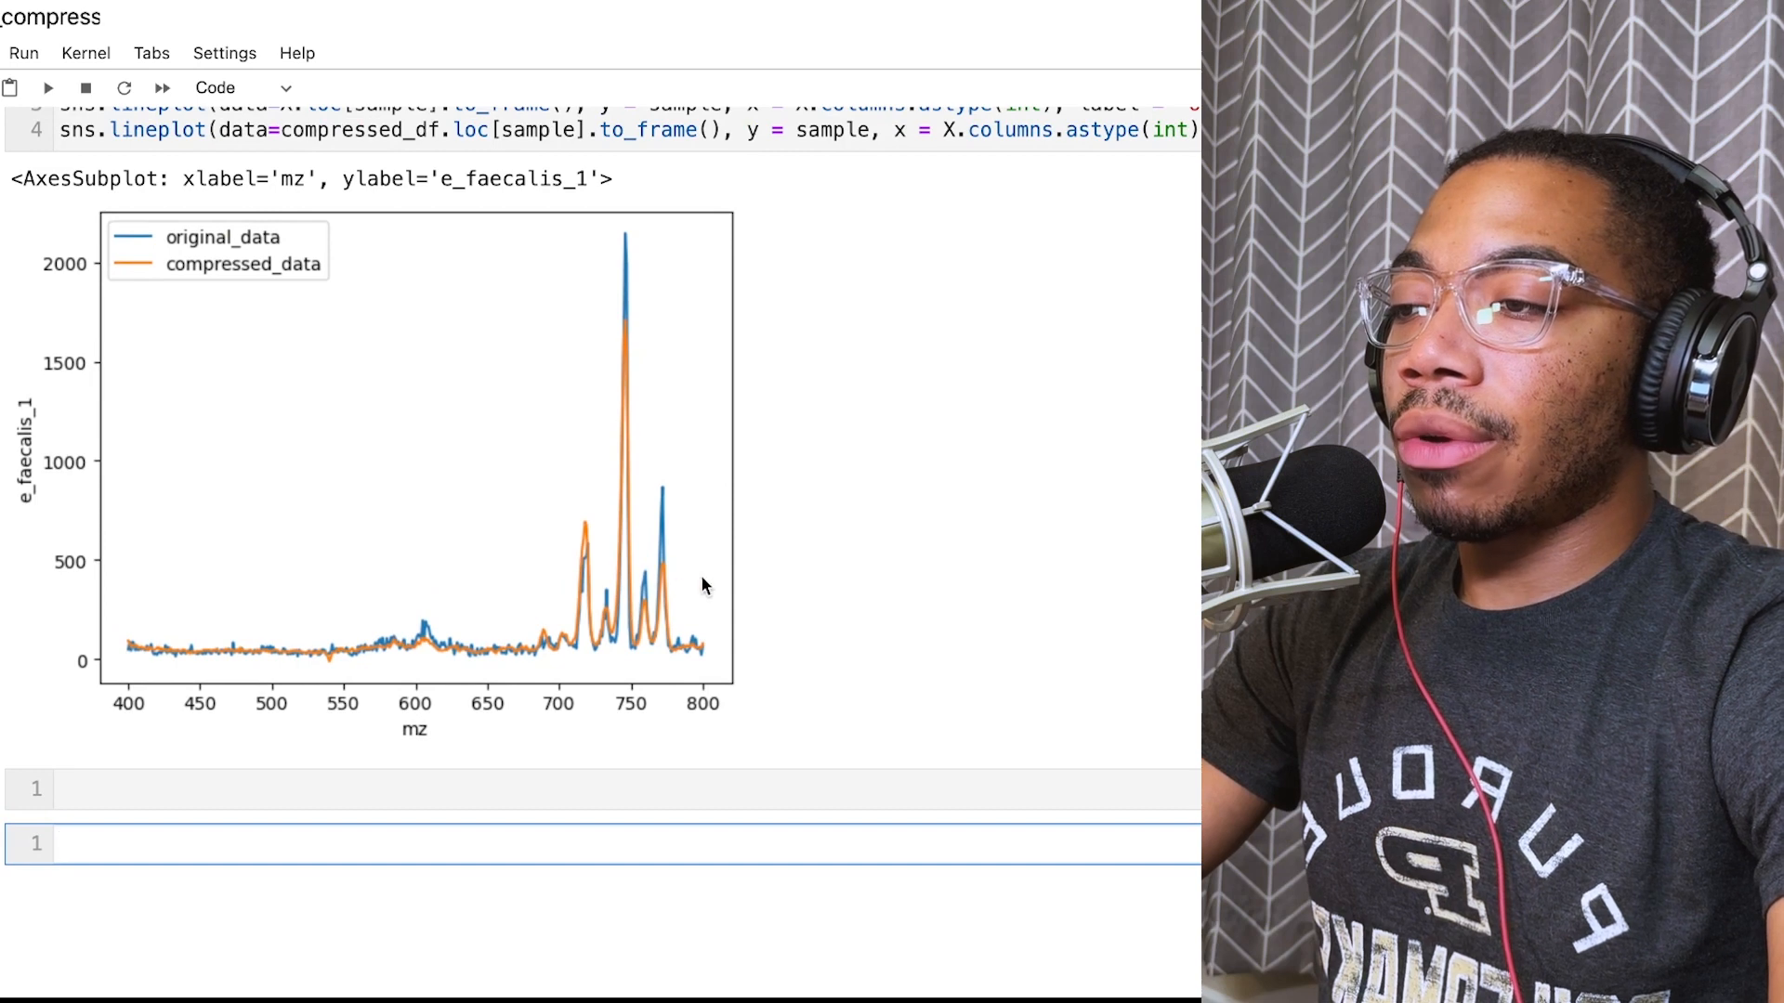
mouse_move(336, 664)
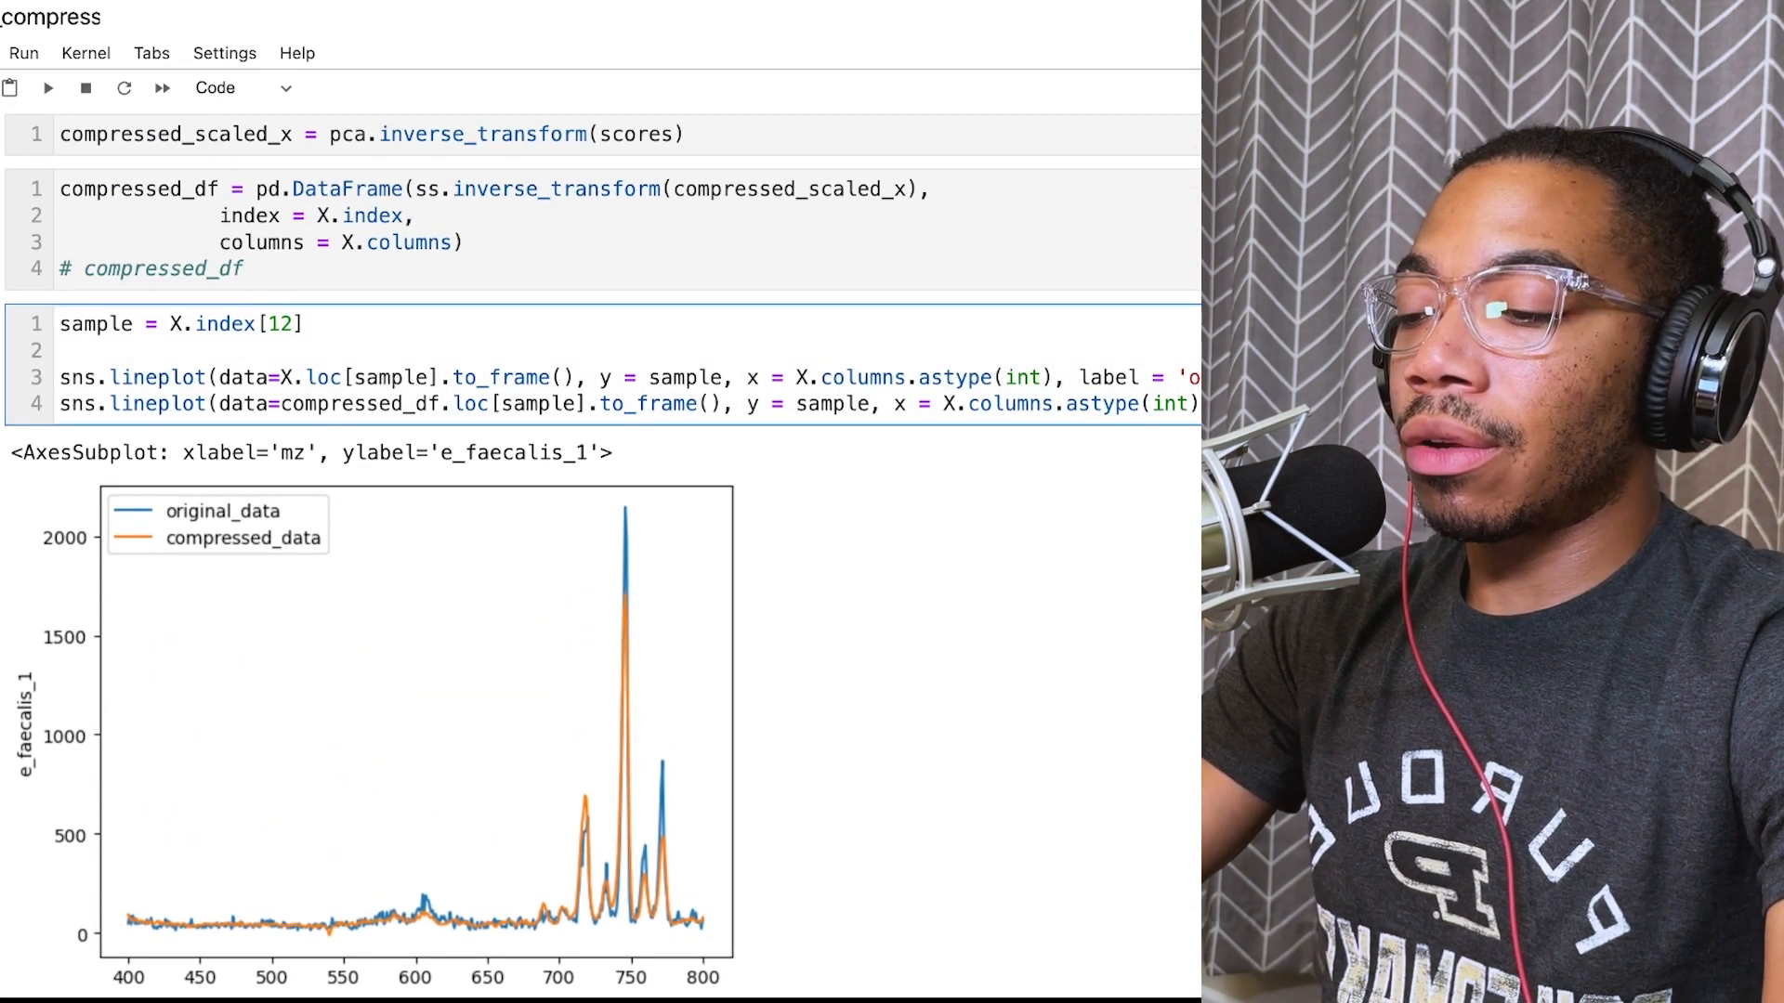
text(3)
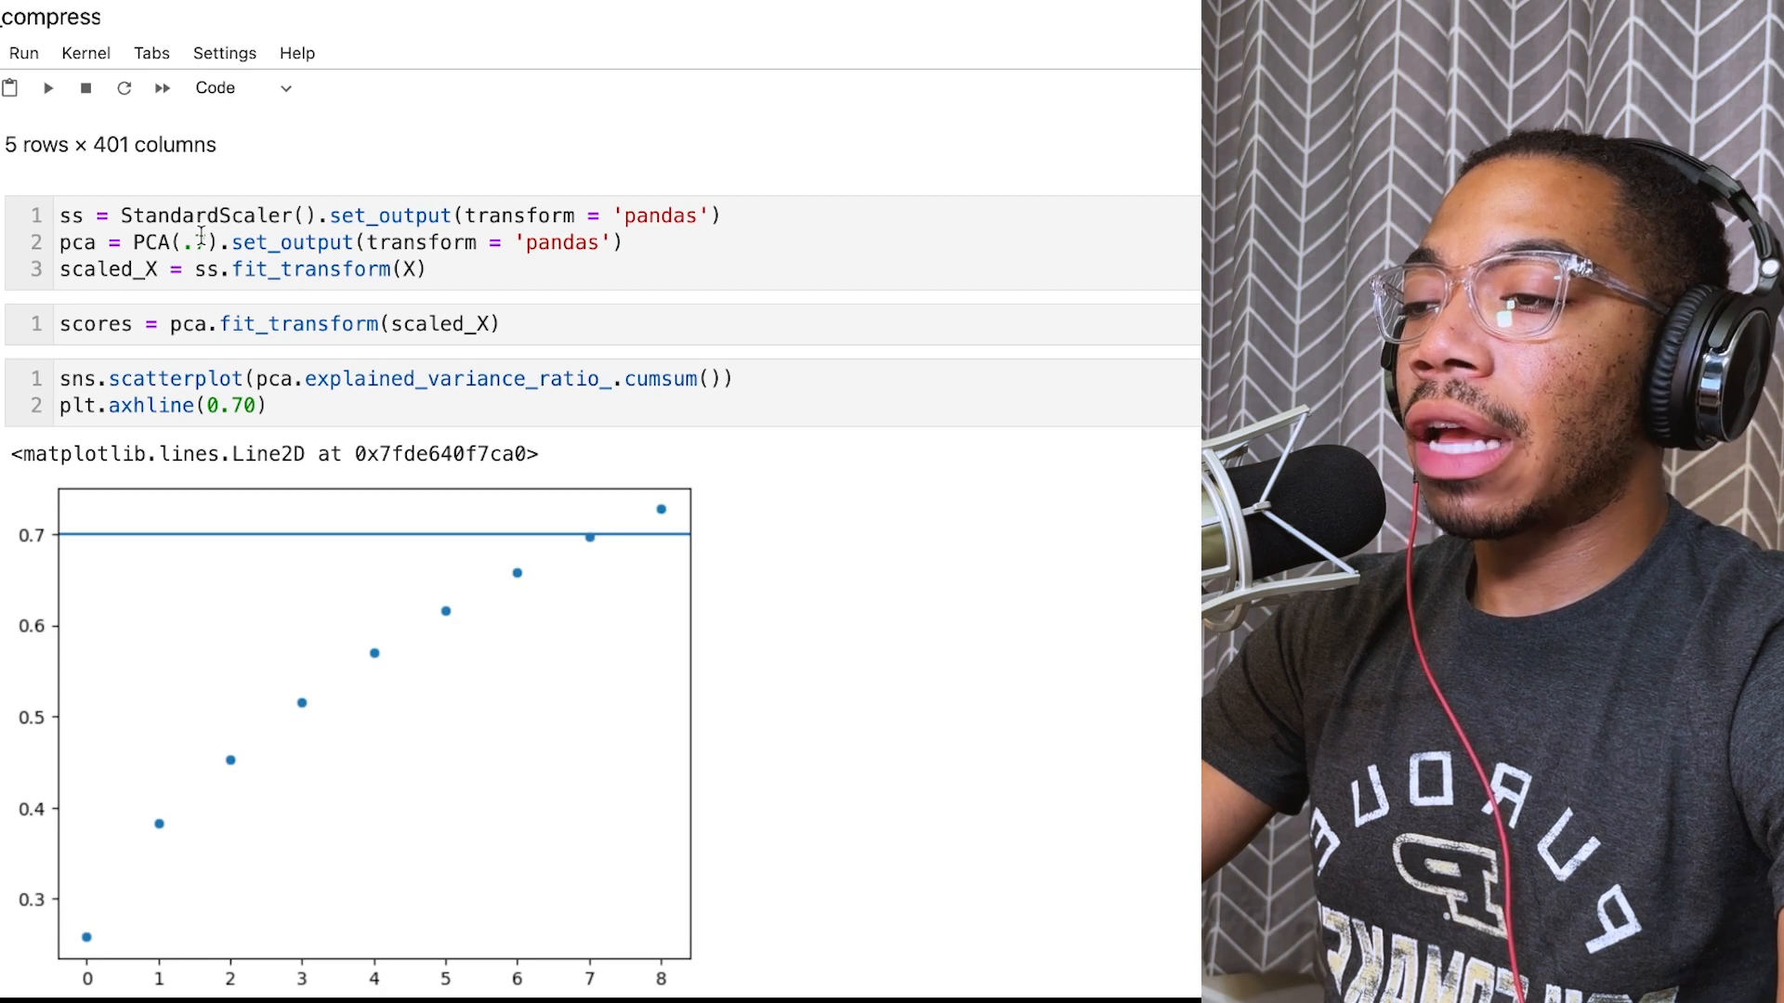
Step: Change the PCA cell to PCA(.7) and rerun to view the updated cumulative variance plot
text(7)
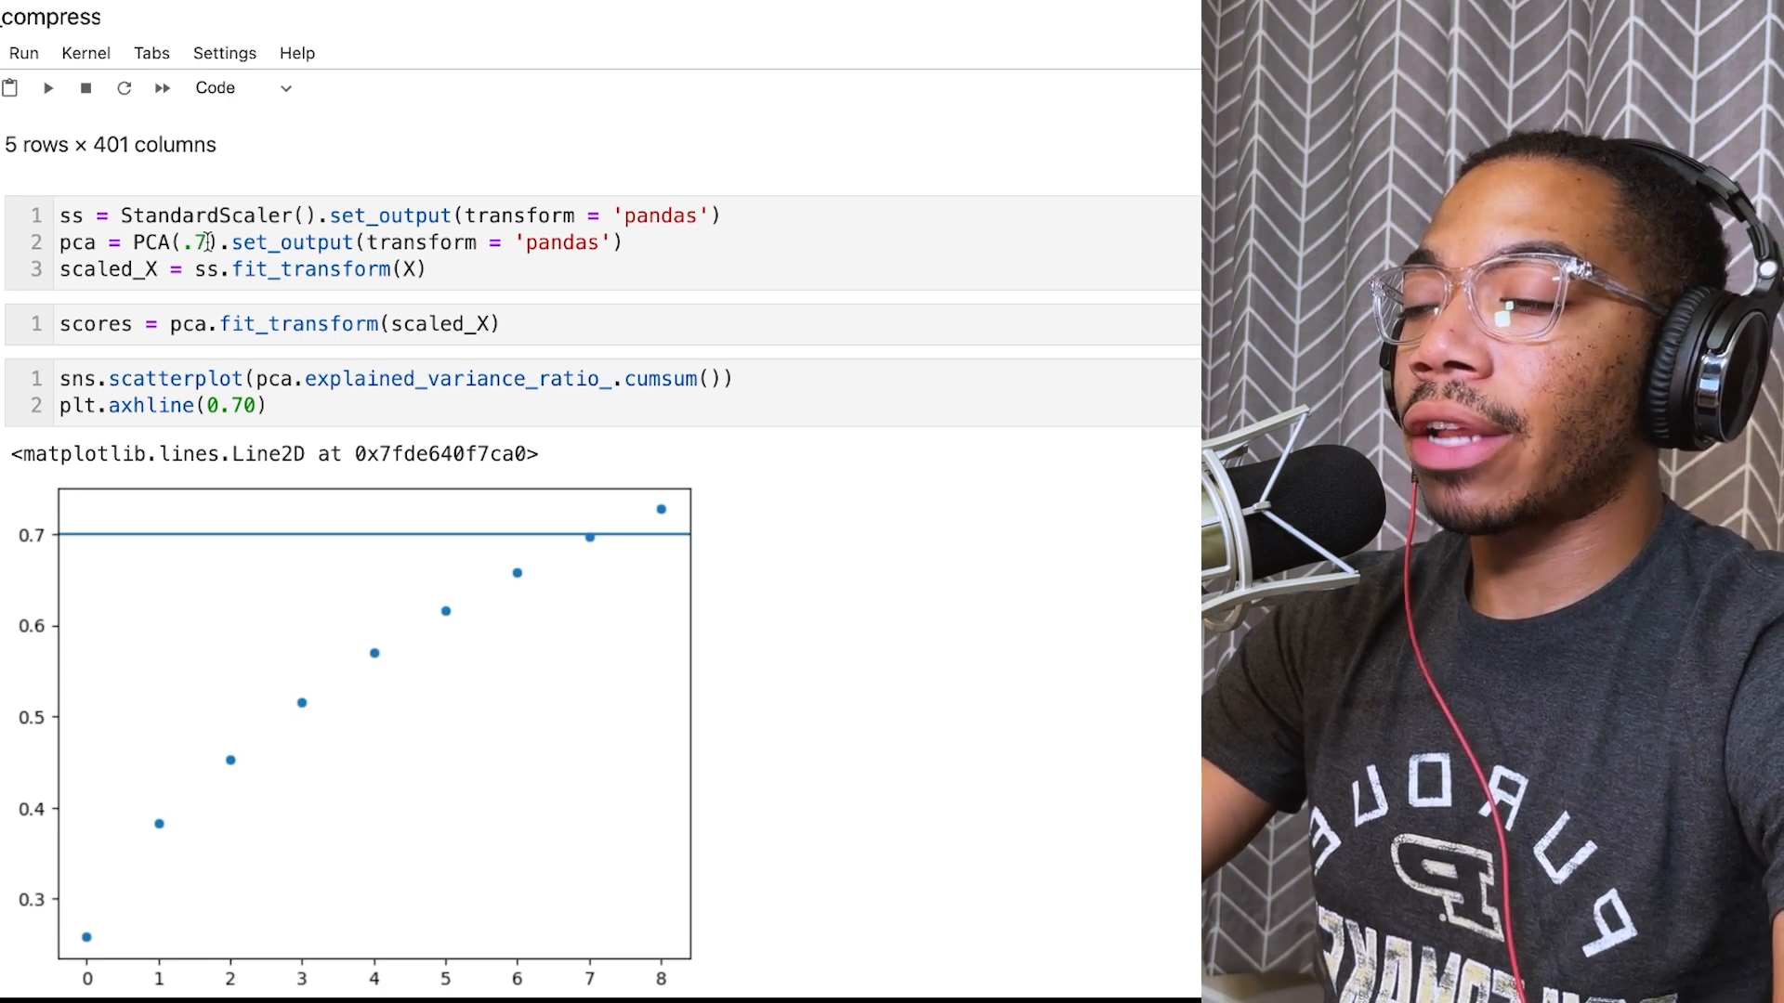
mouse_move(223, 814)
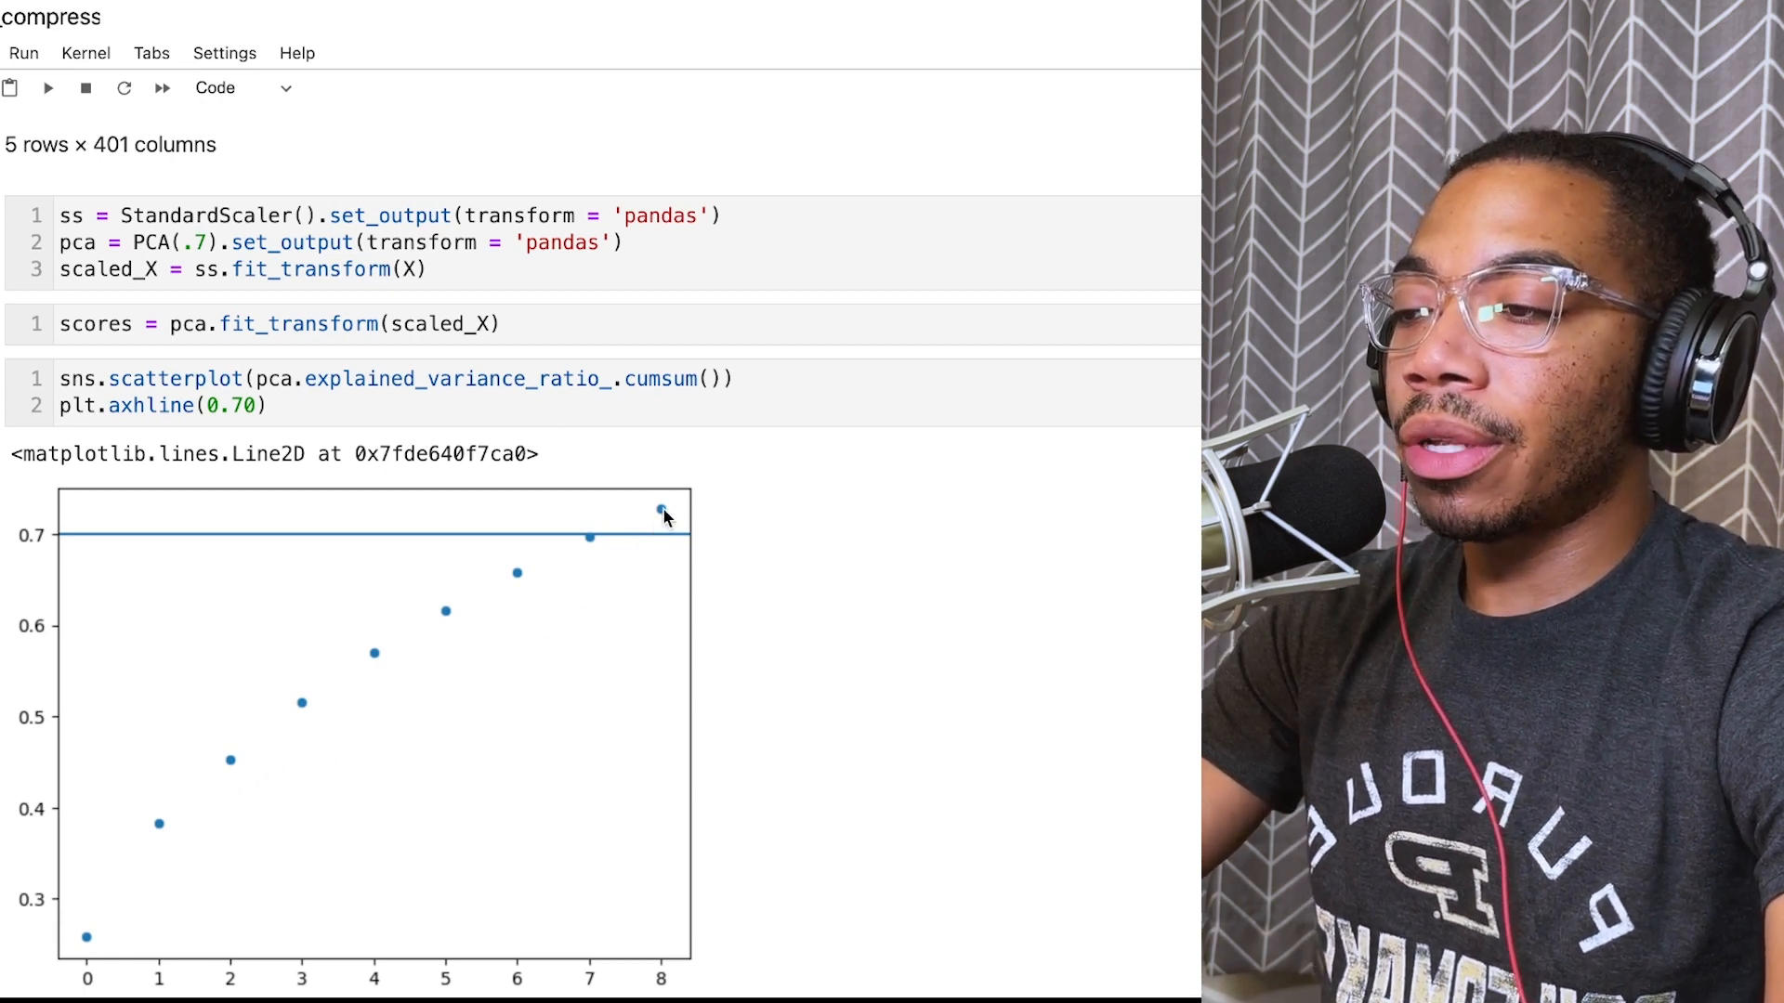
mouse_move(650, 973)
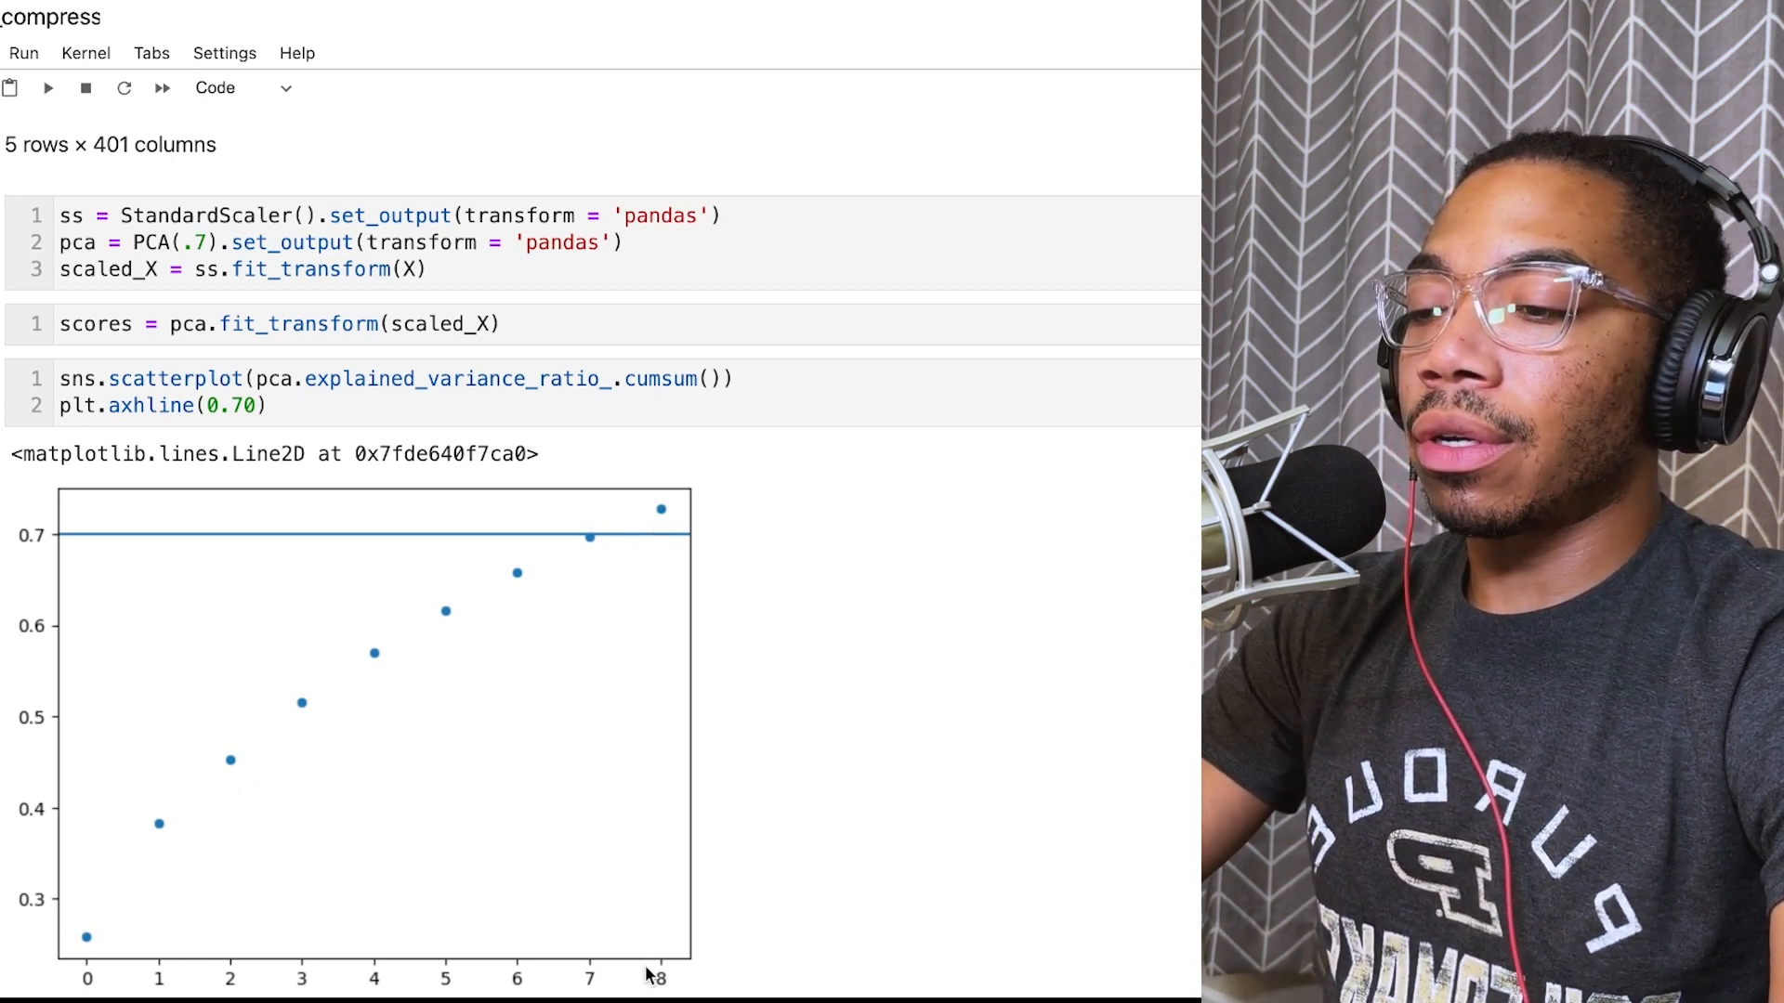
mouse_move(483, 549)
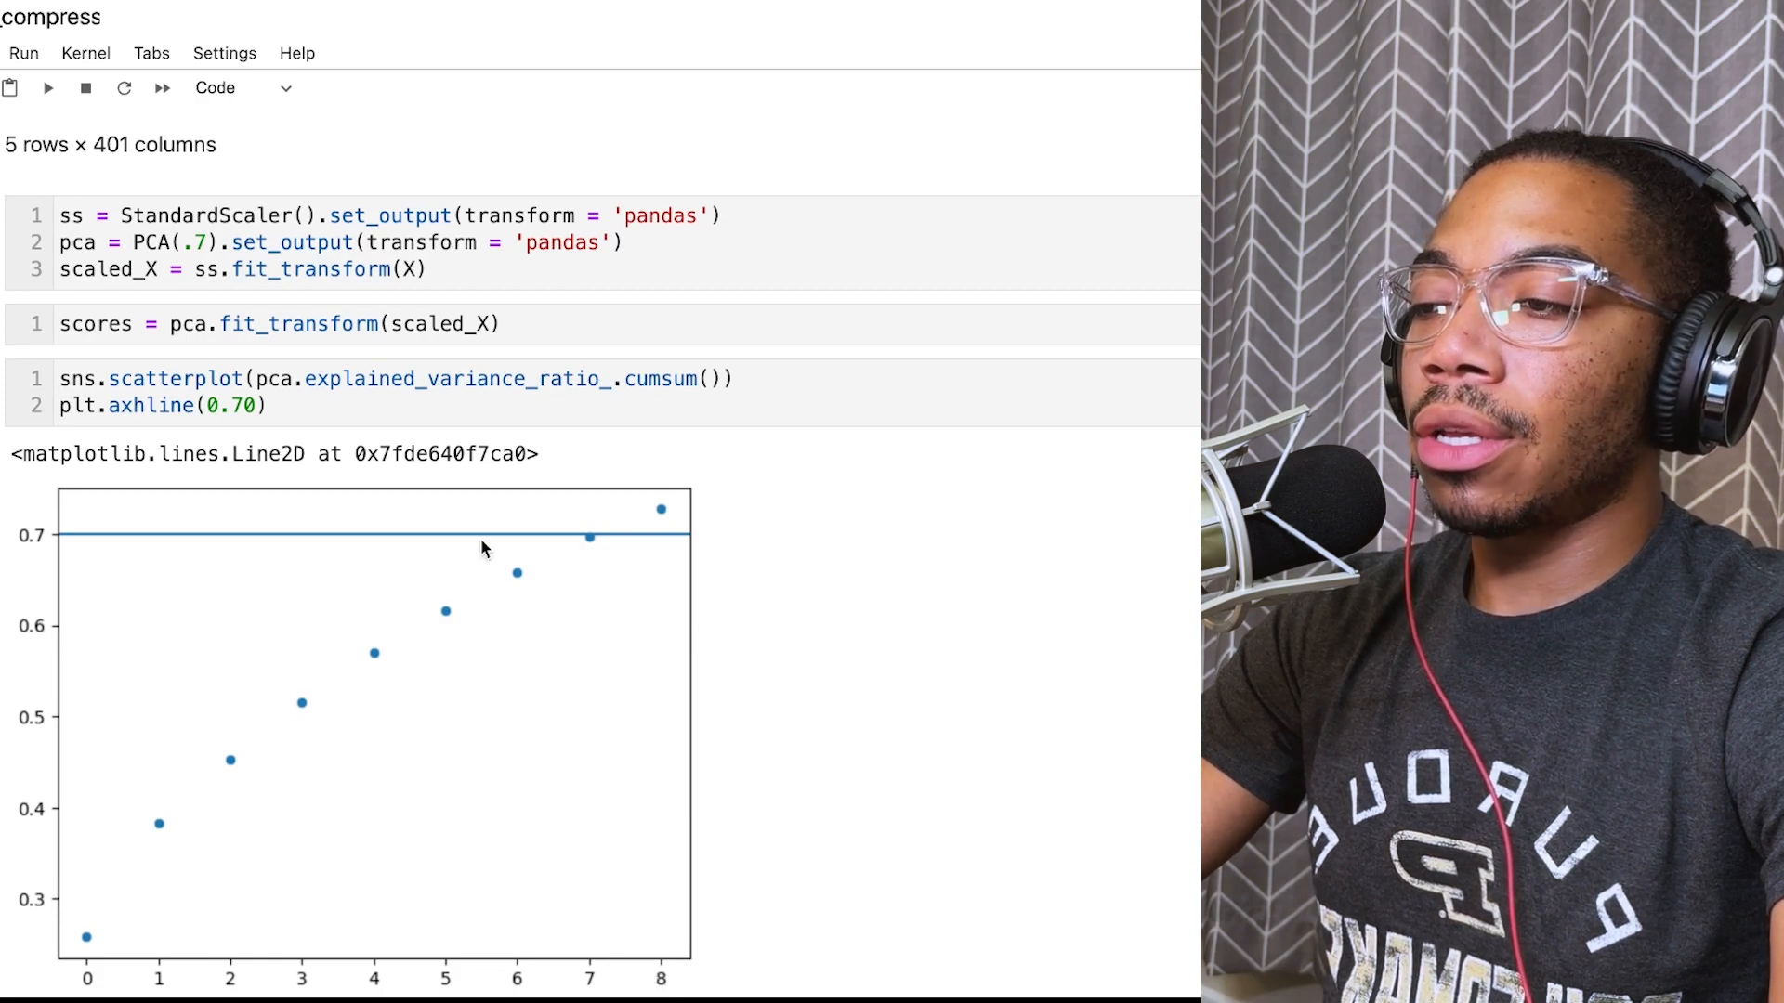
mouse_move(673, 539)
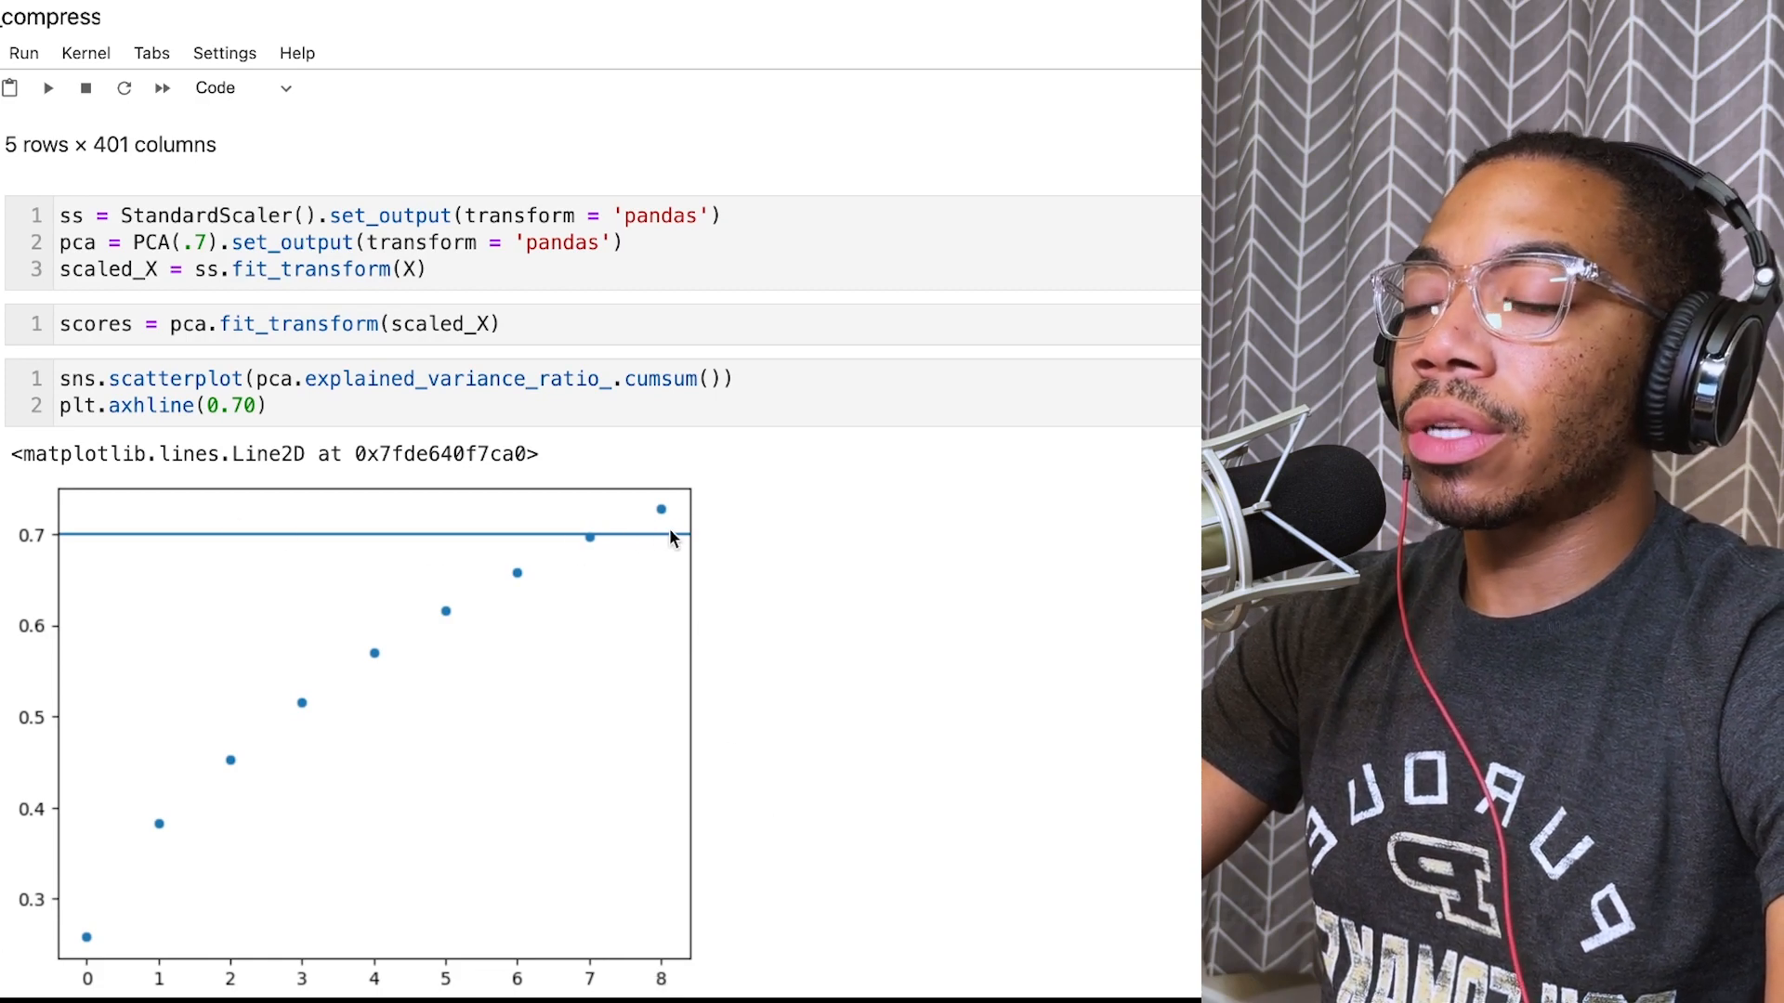
scroll(down, 3)
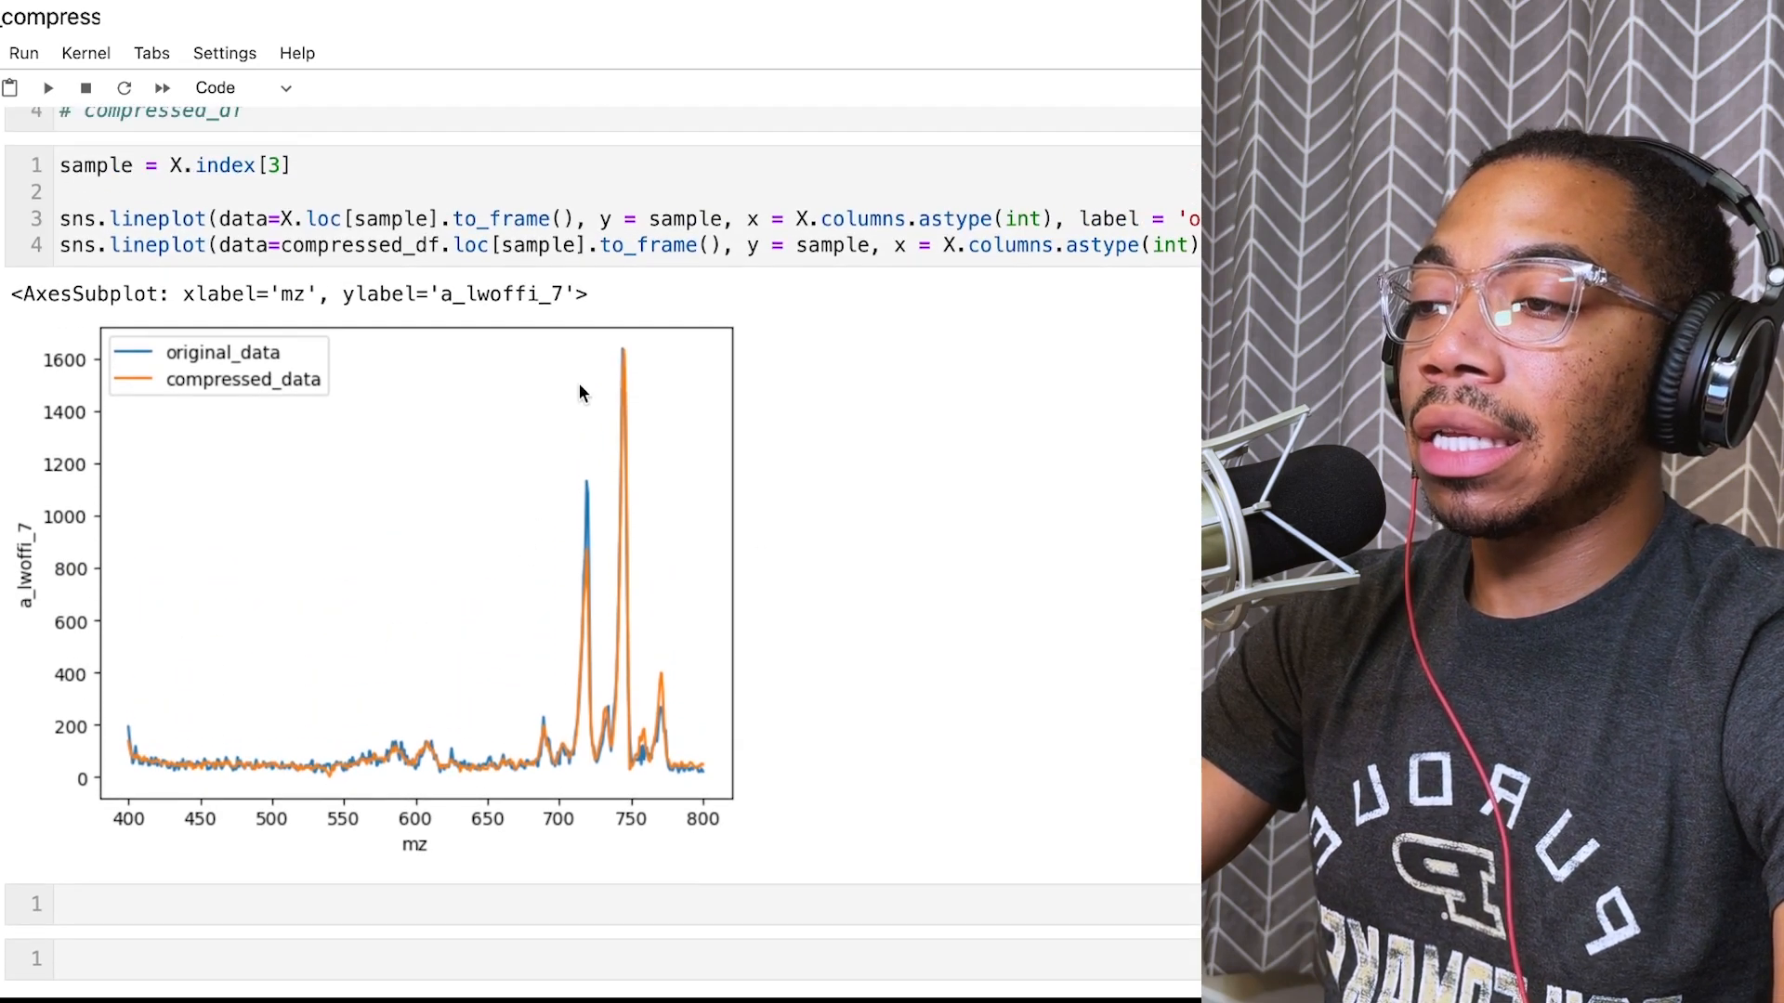
Step: Rerun the lineplot cell for samples X.index[3] and X.index[21] at 70% variance
click(283, 165)
text(21)
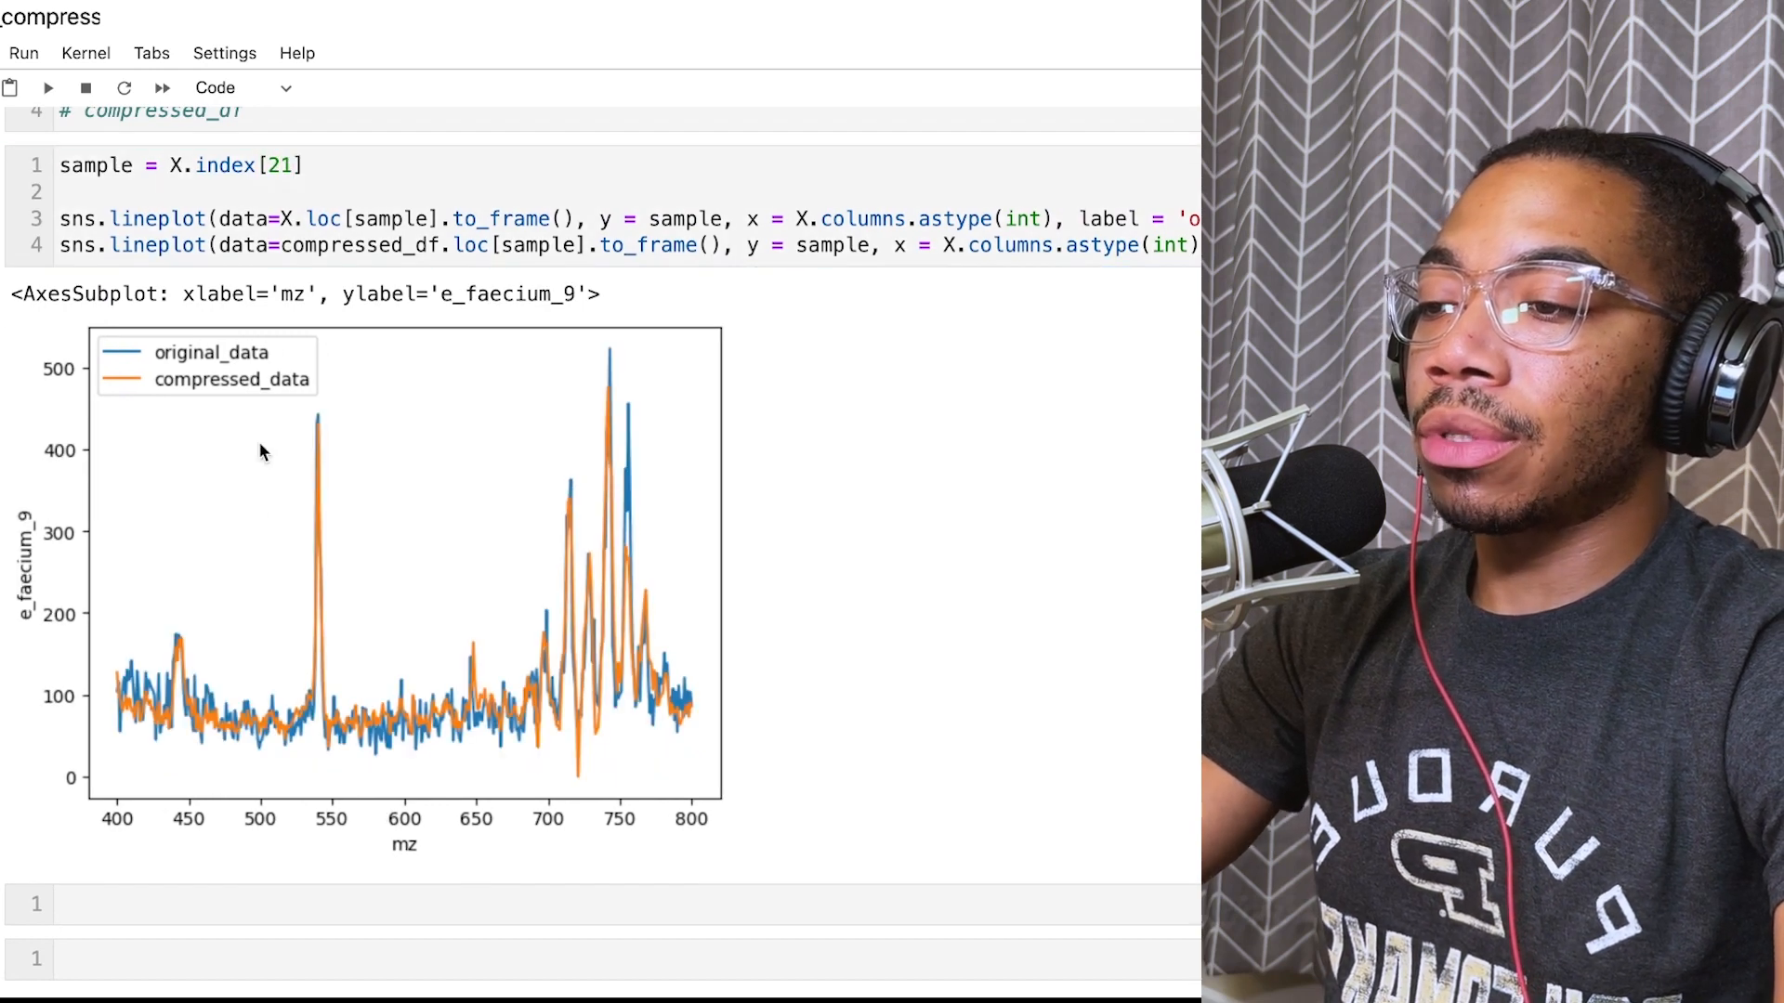
mouse_move(513, 677)
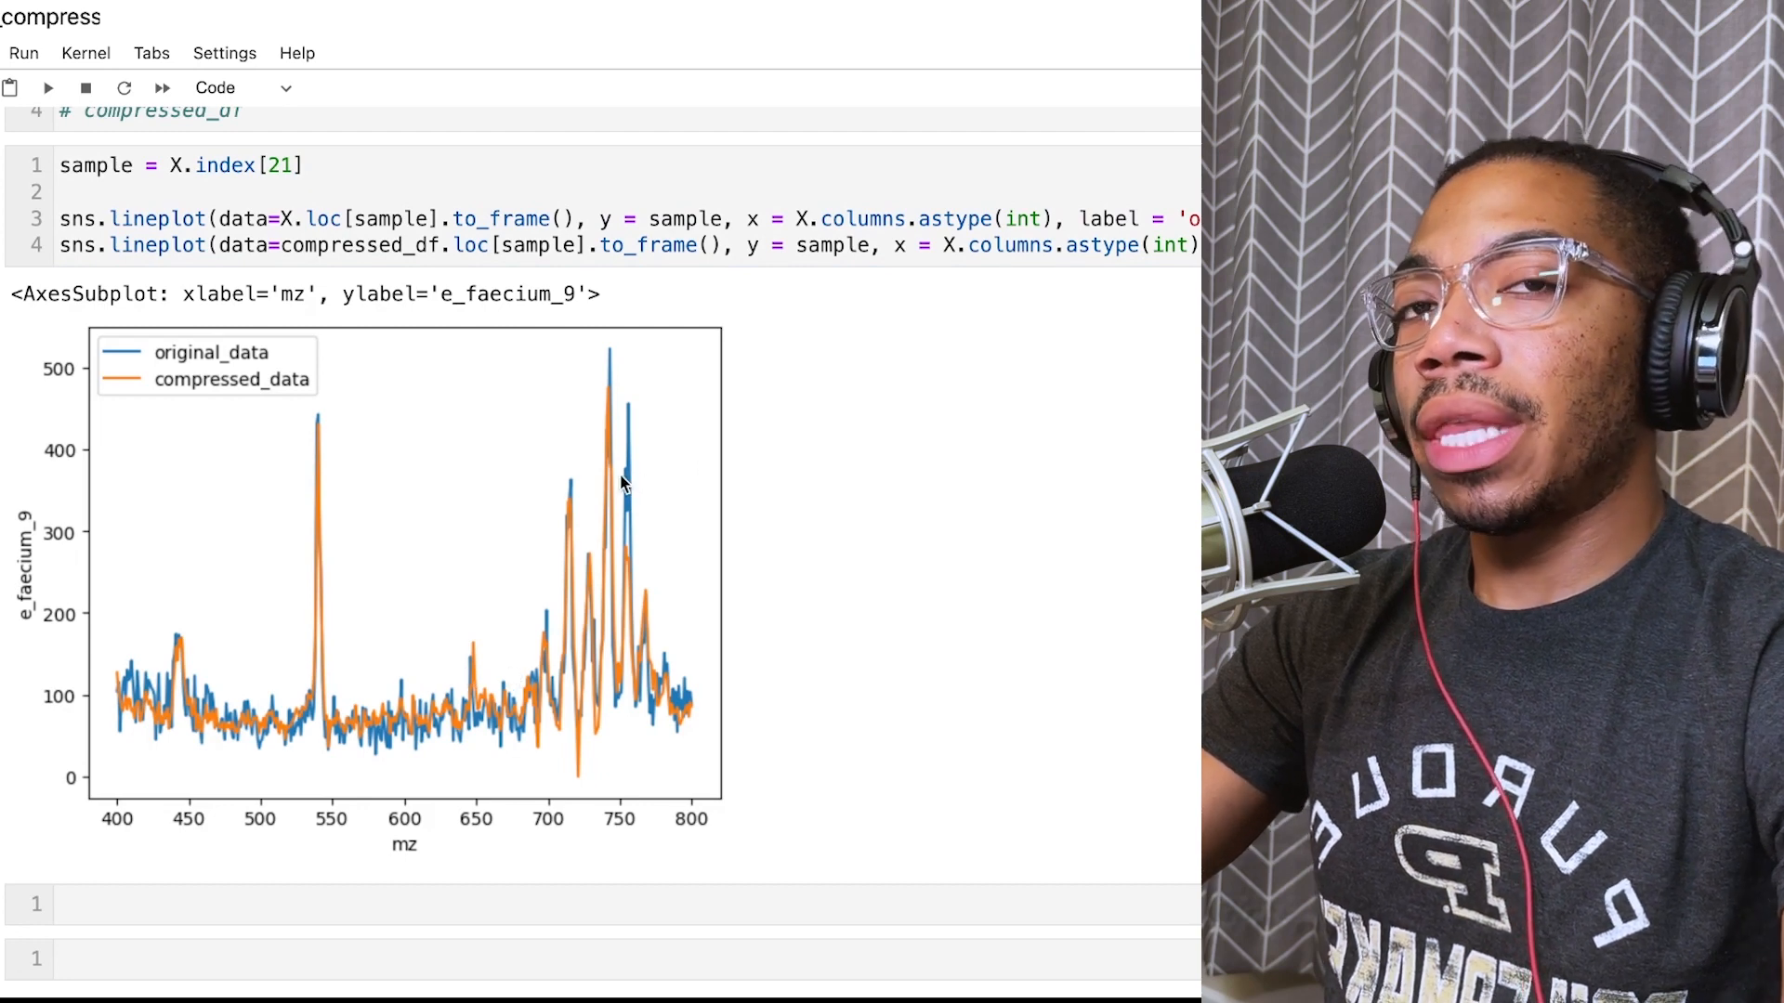
mouse_move(301, 677)
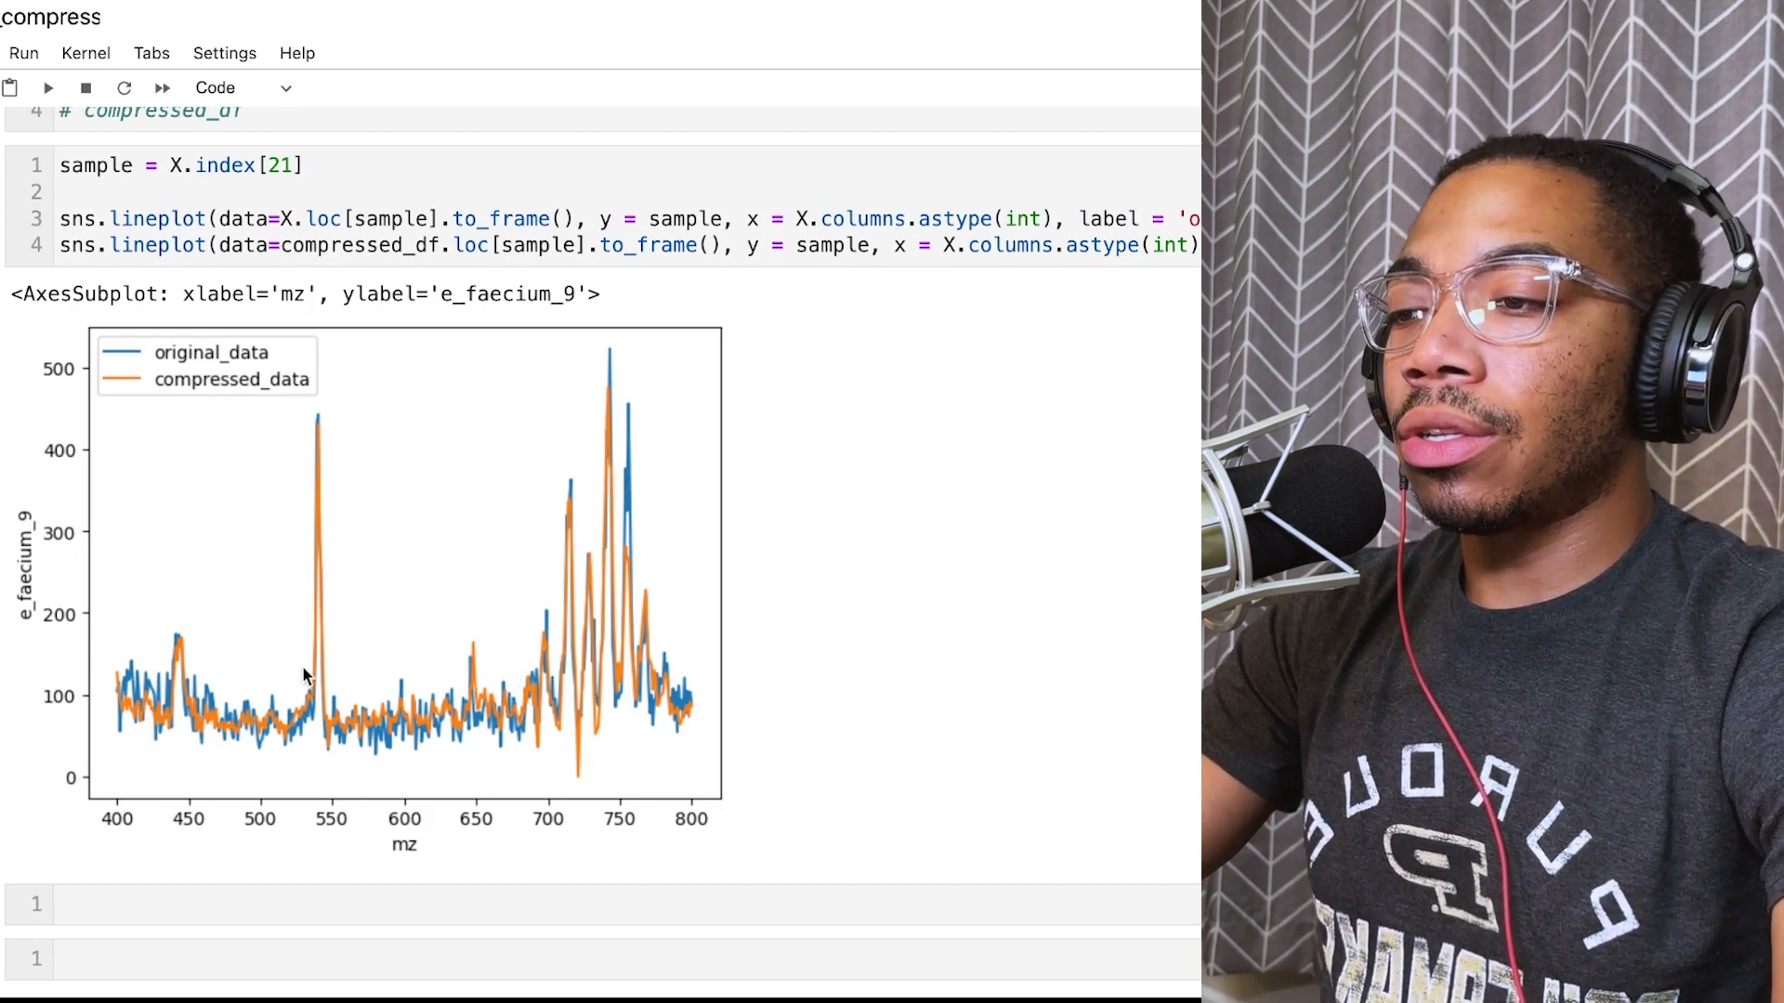
mouse_move(461, 721)
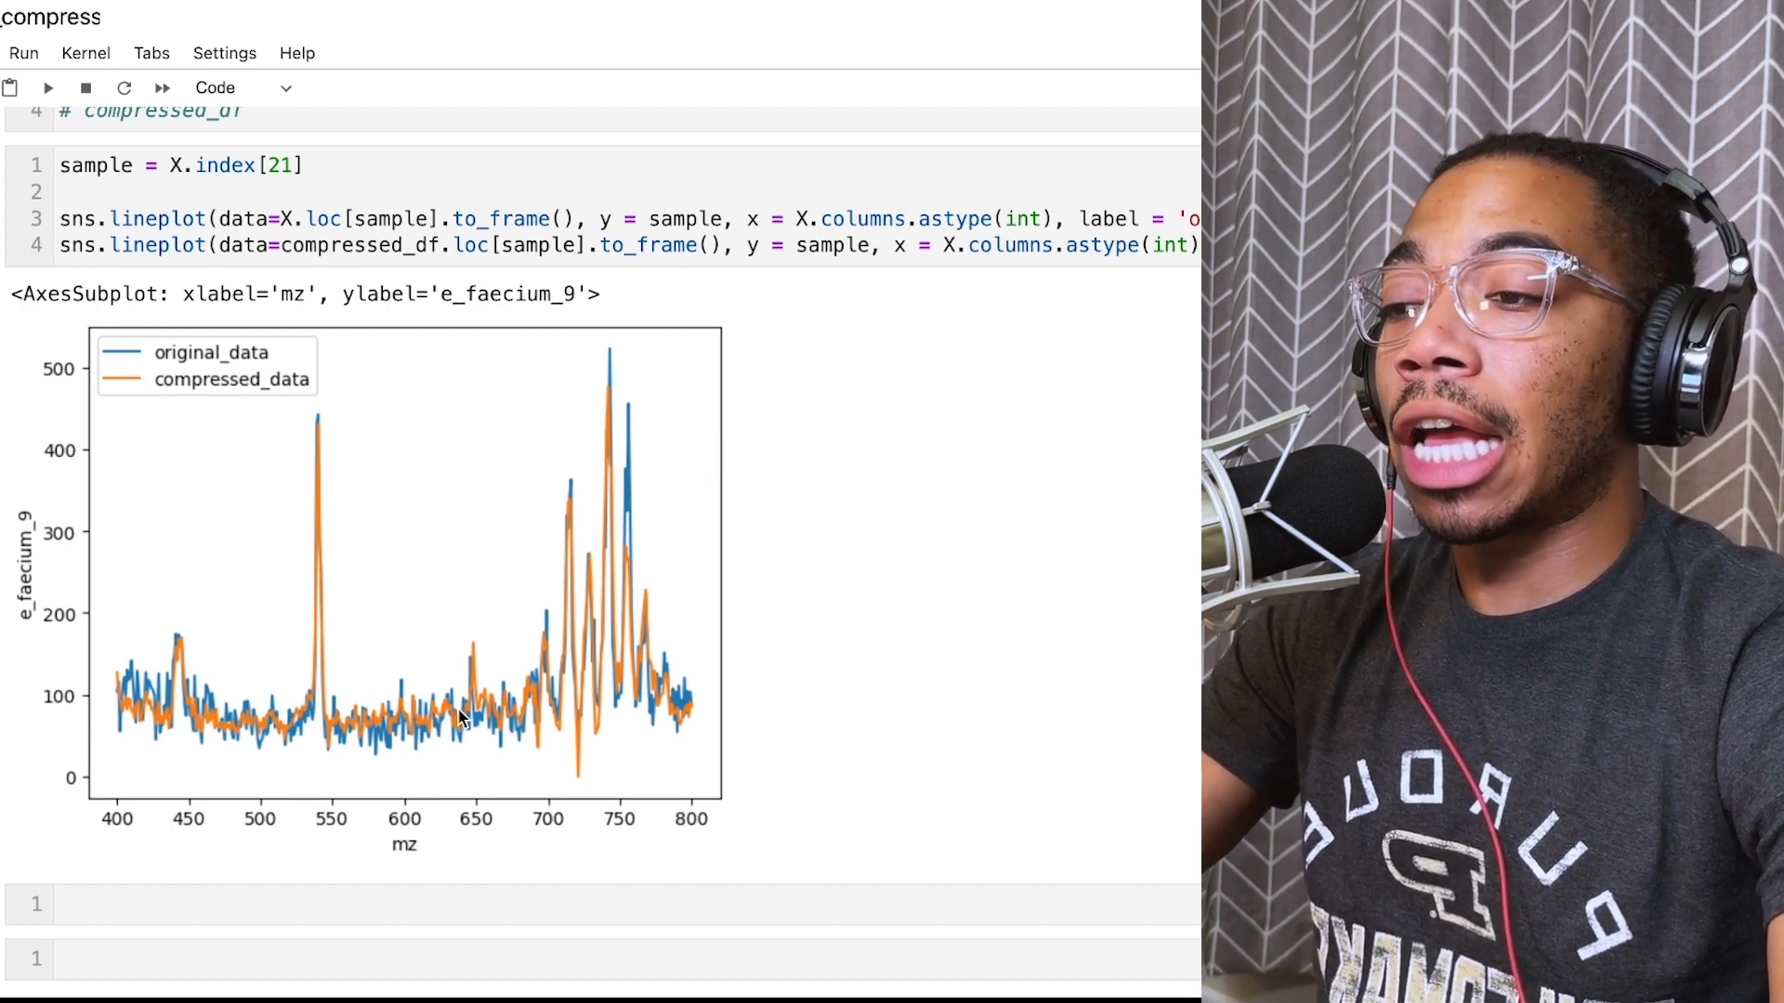
mouse_move(479, 725)
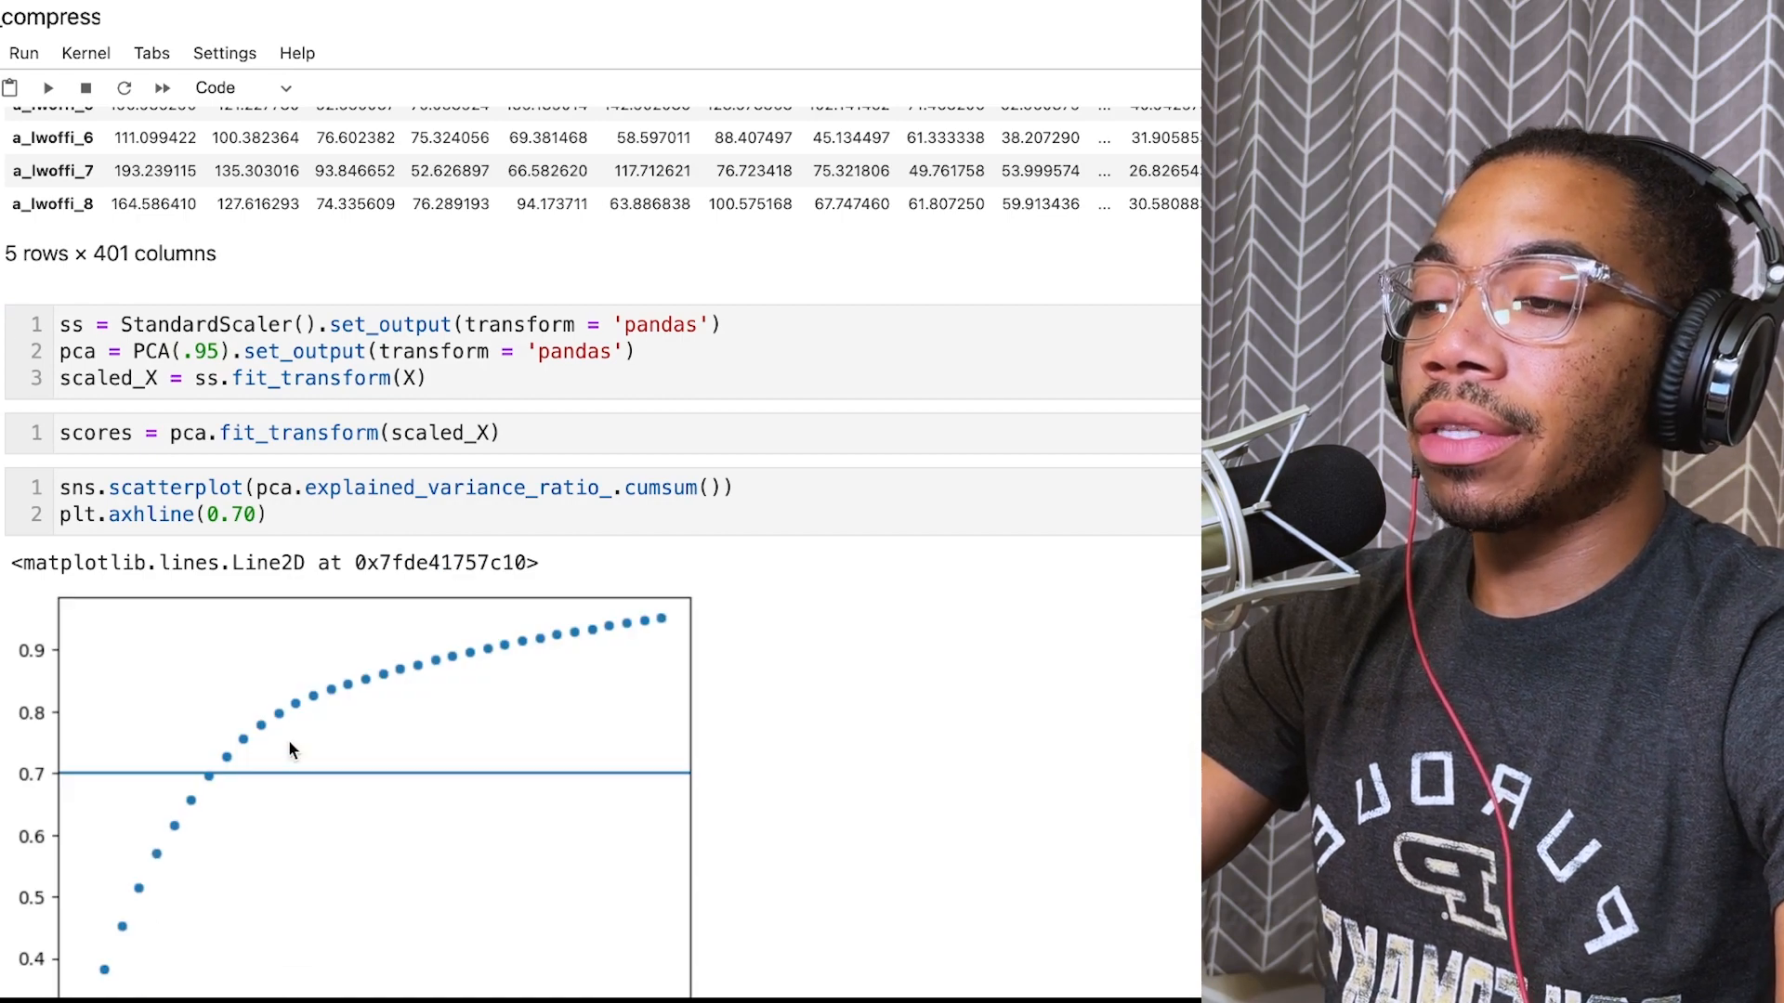
mouse_move(402, 769)
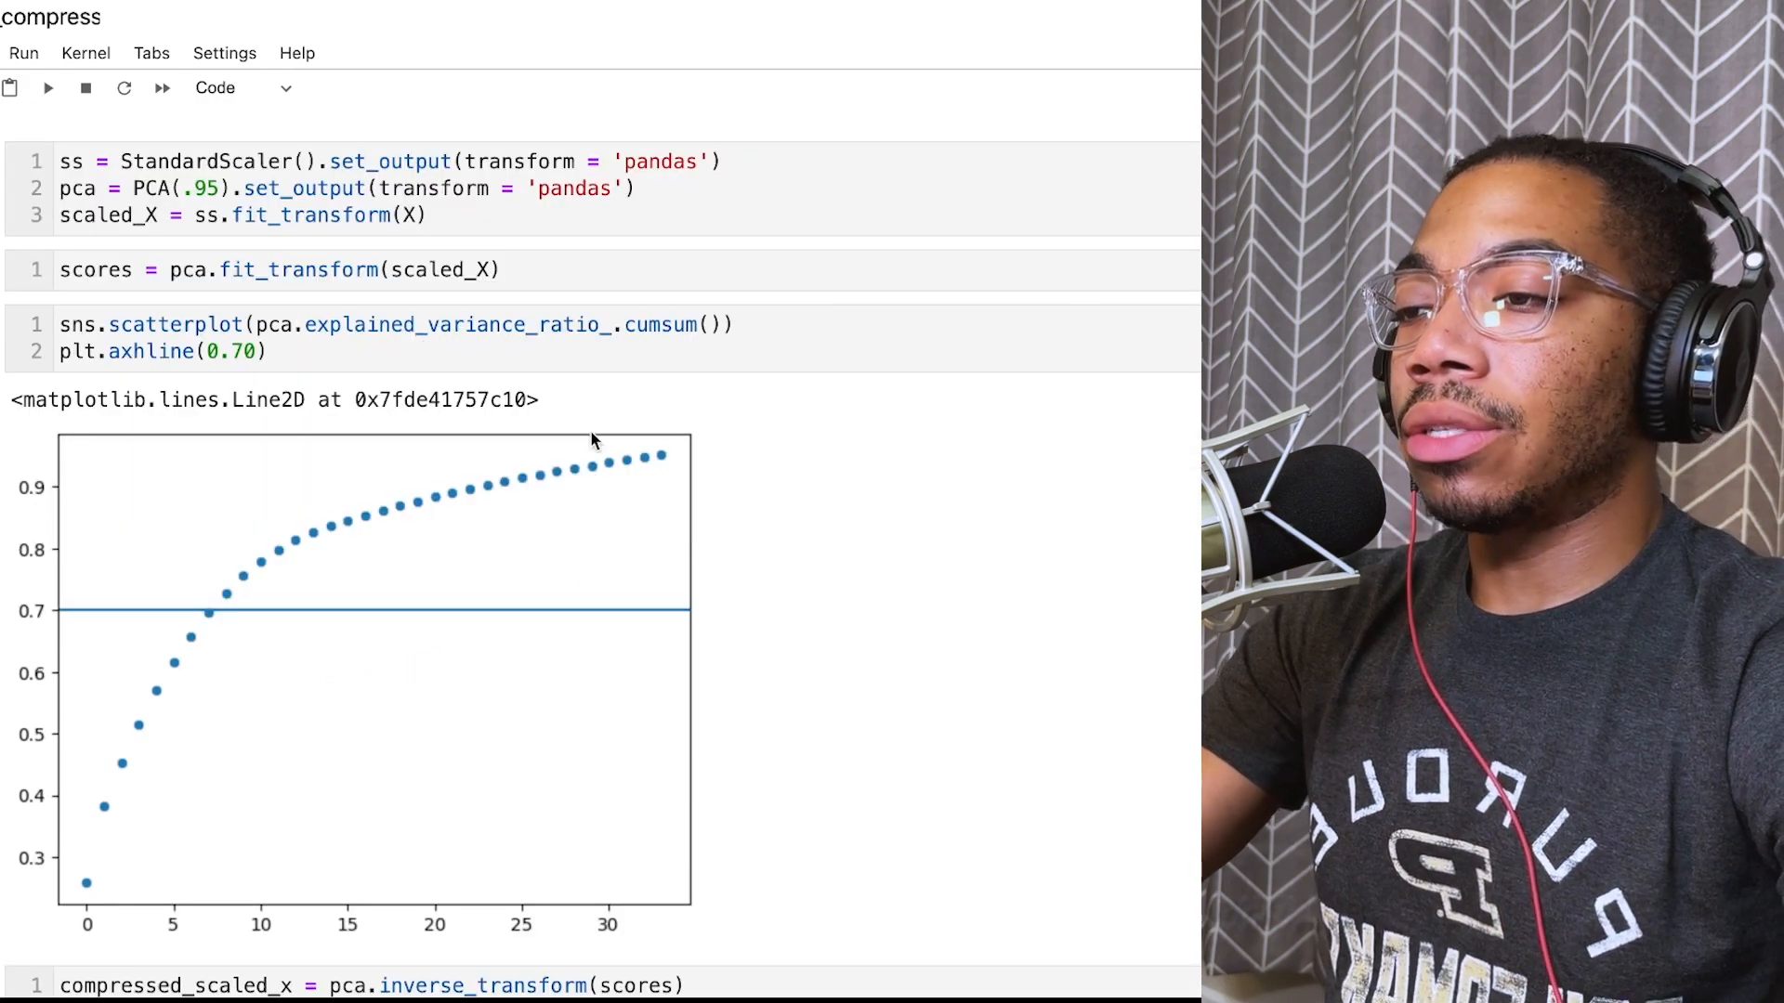
mouse_move(227, 487)
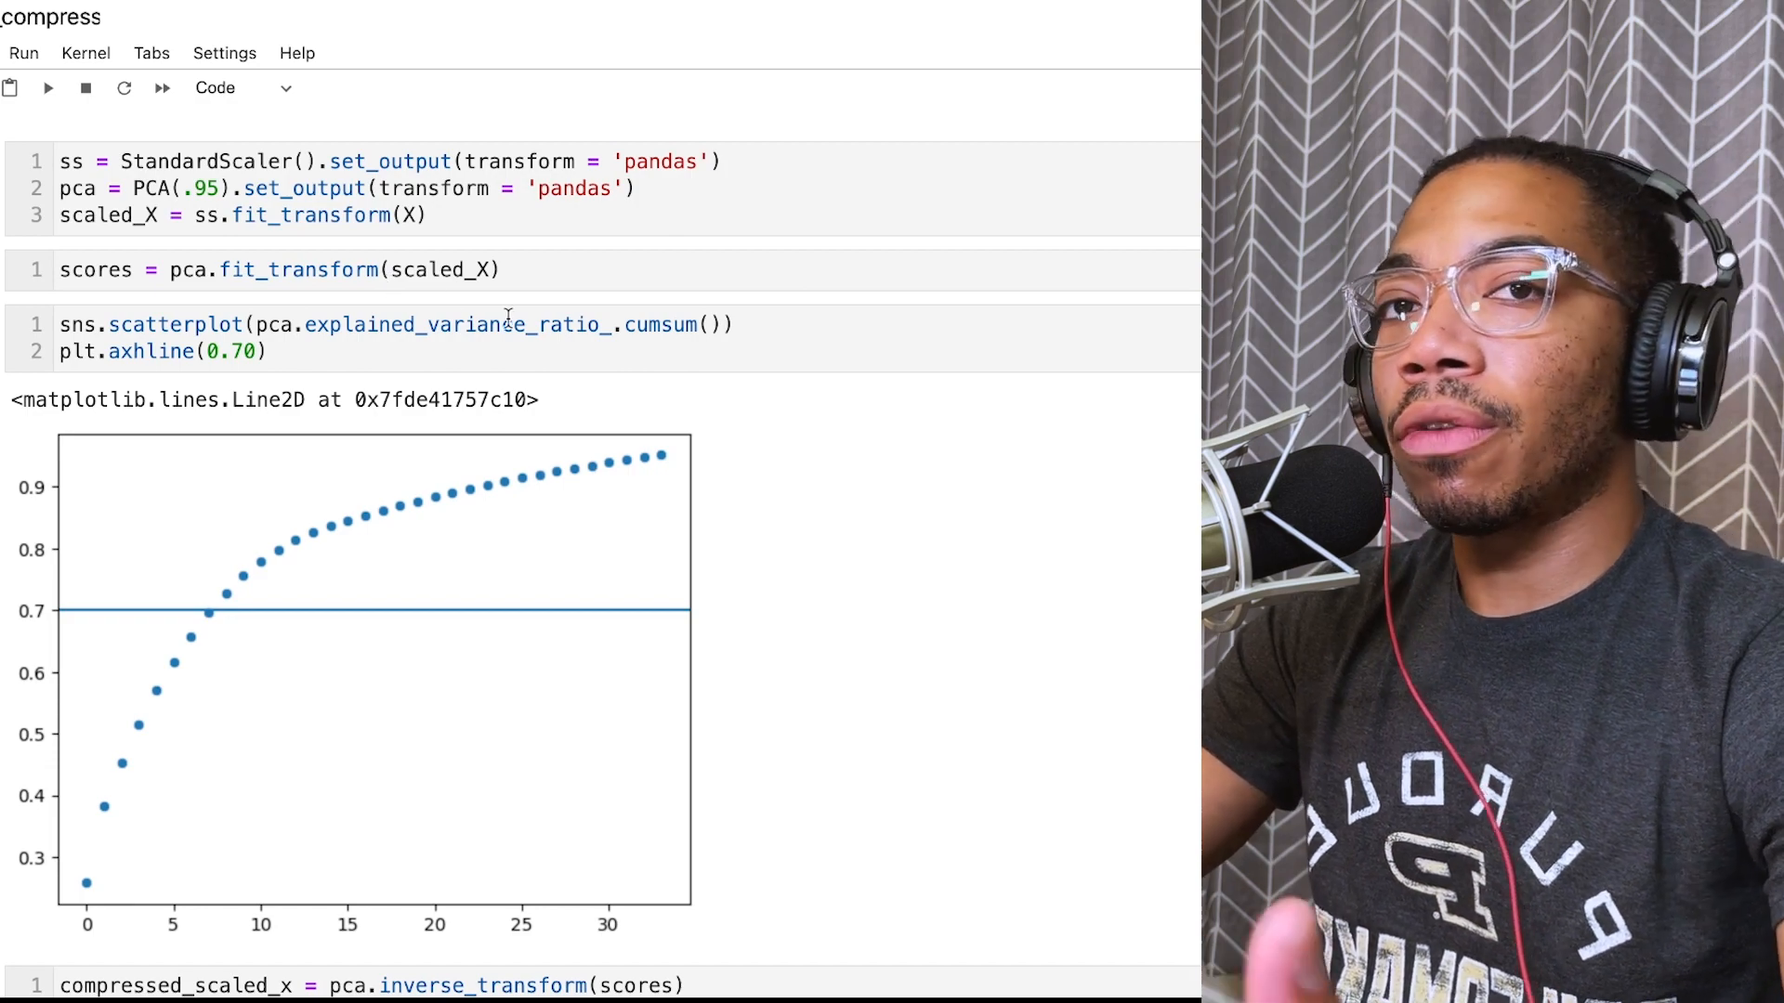
Step: Scroll through the cumulative variance plot after setting PCA(.95), reaching about 34 components
scroll(down, 3)
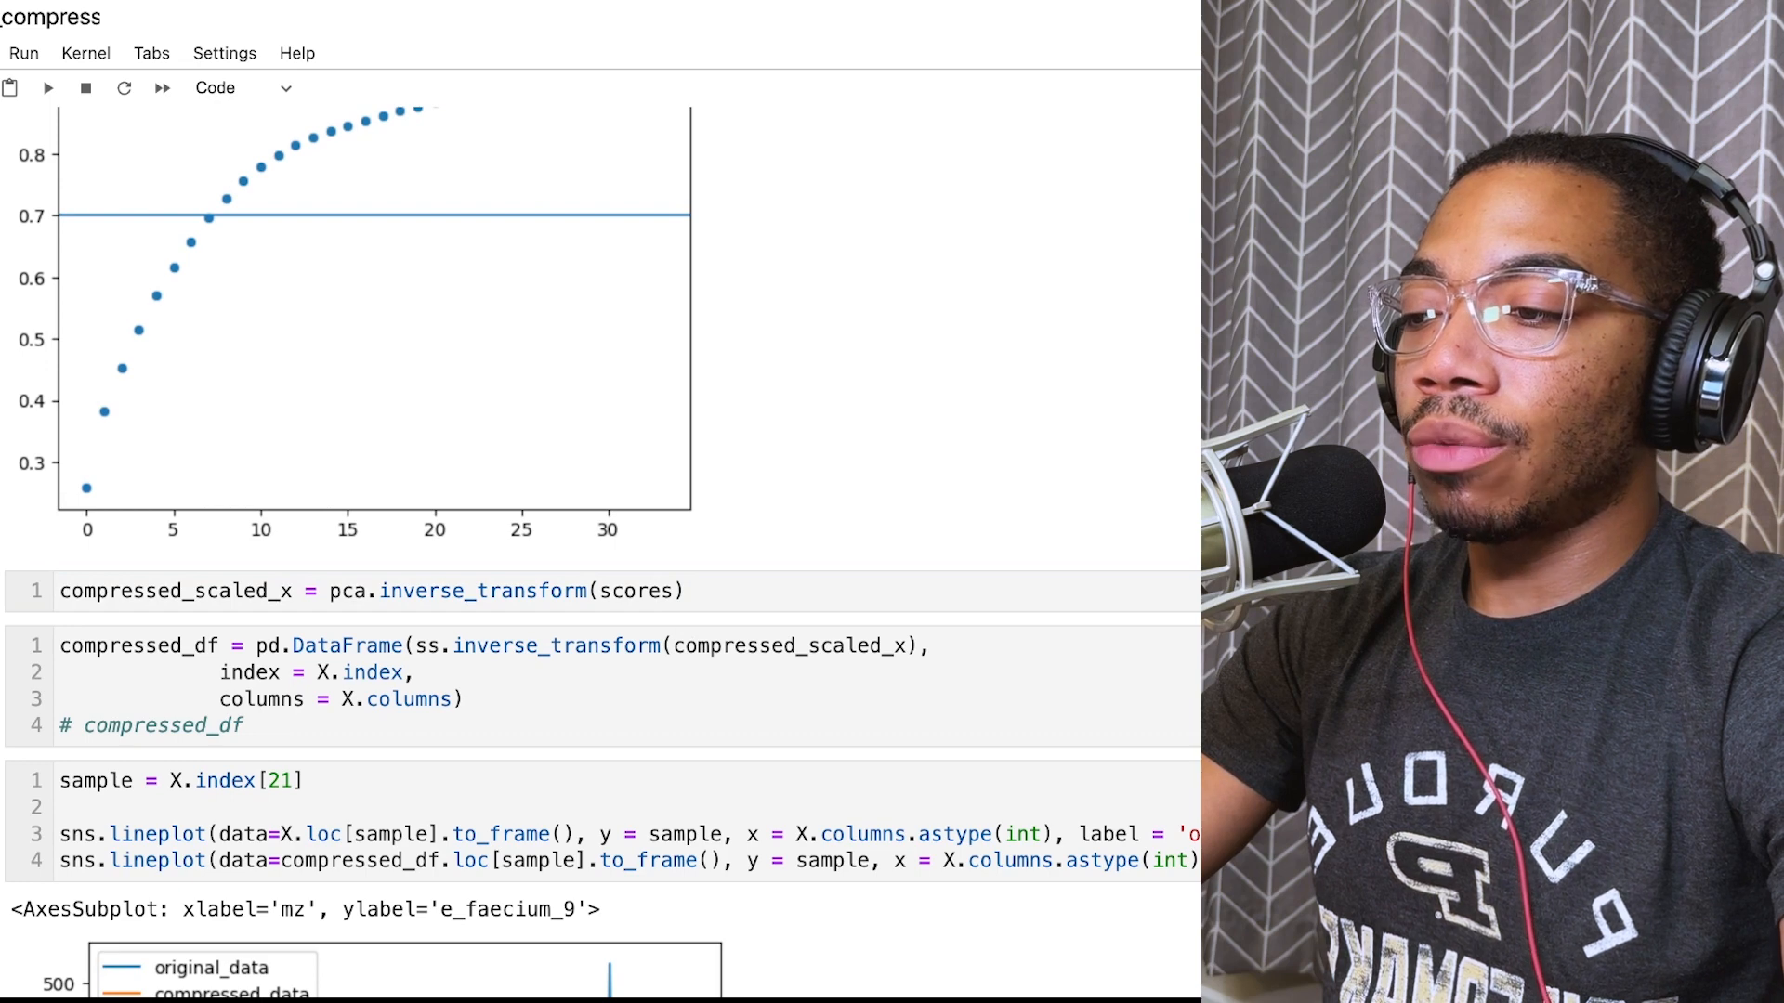
Step: Scroll to the lineplot cell showing e_faecium_9's nearly overlapping 95%-variance reconstruction
scroll(down, 3)
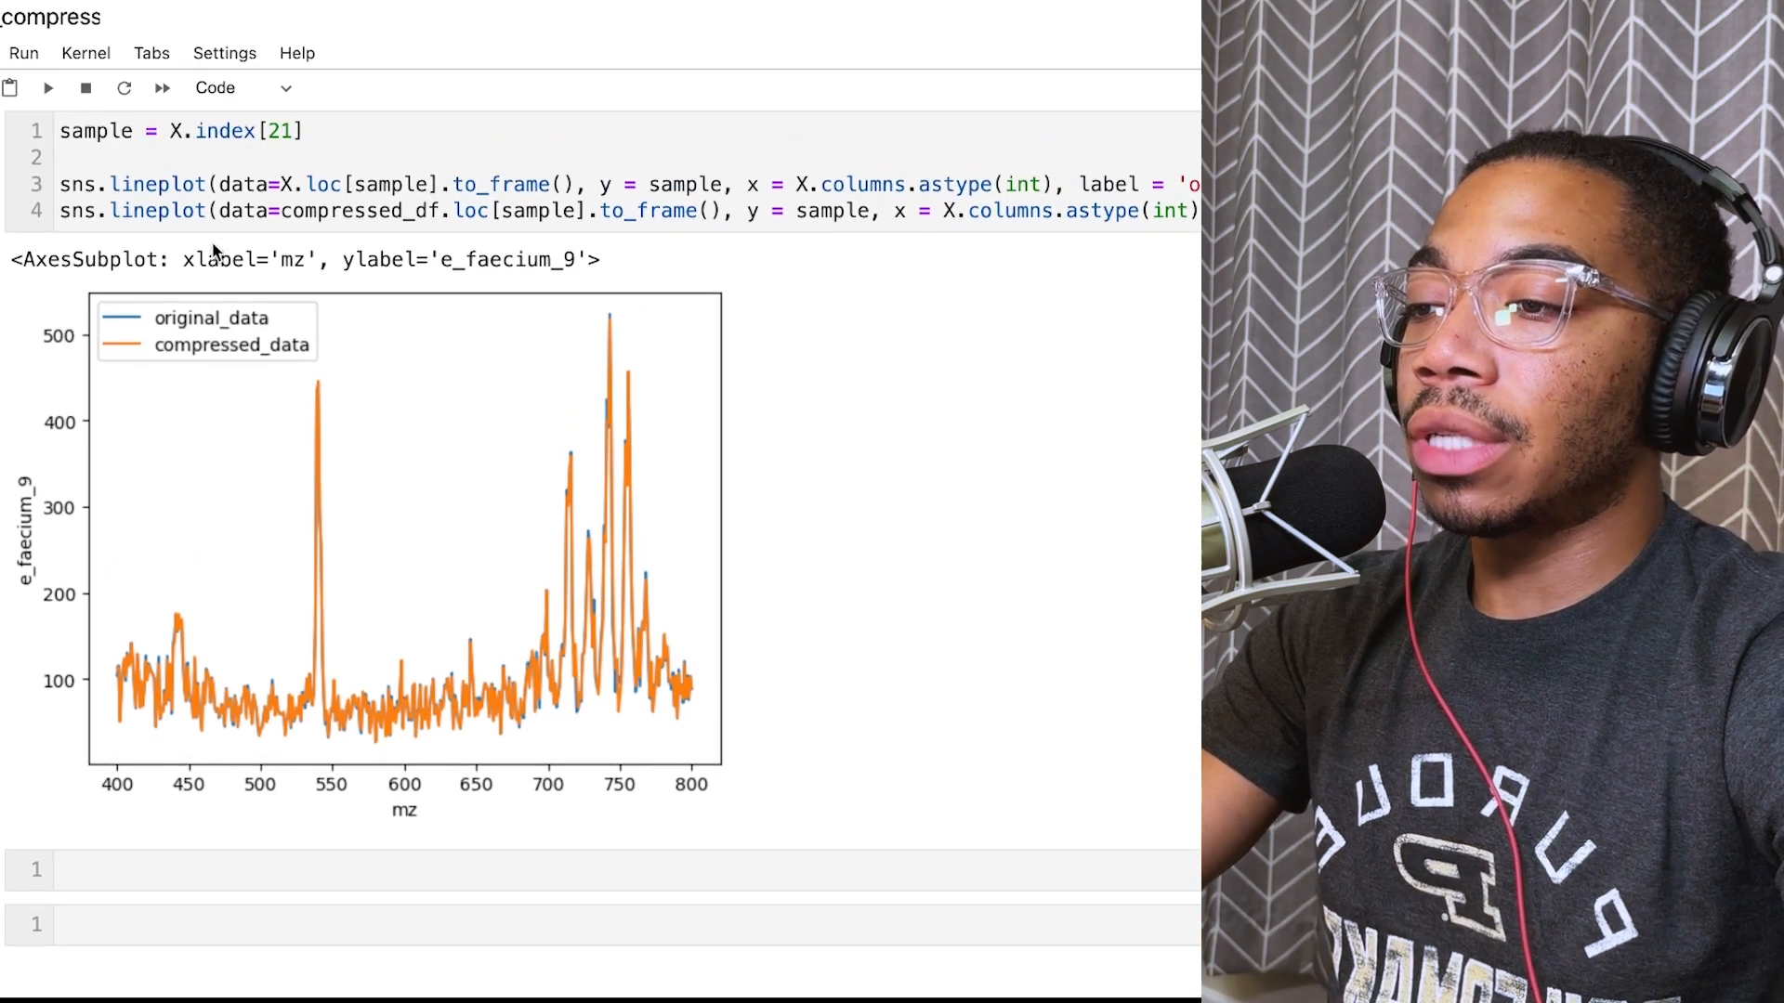
mouse_move(580, 721)
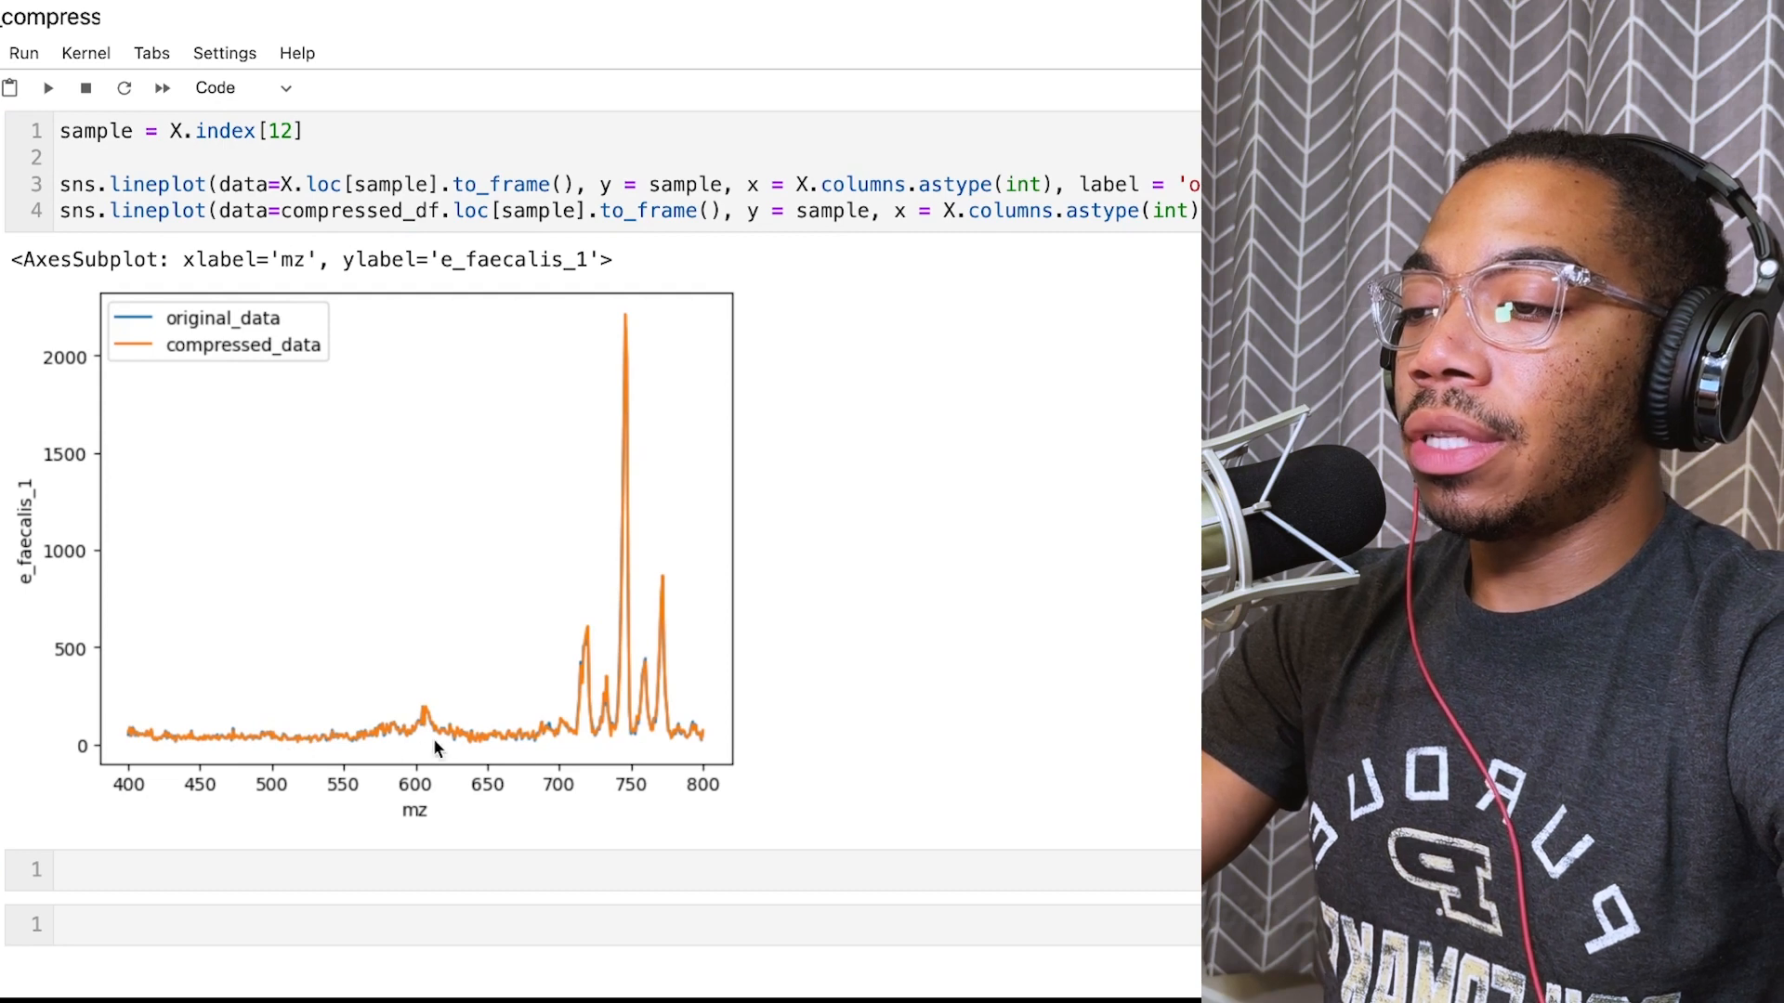
mouse_move(175, 743)
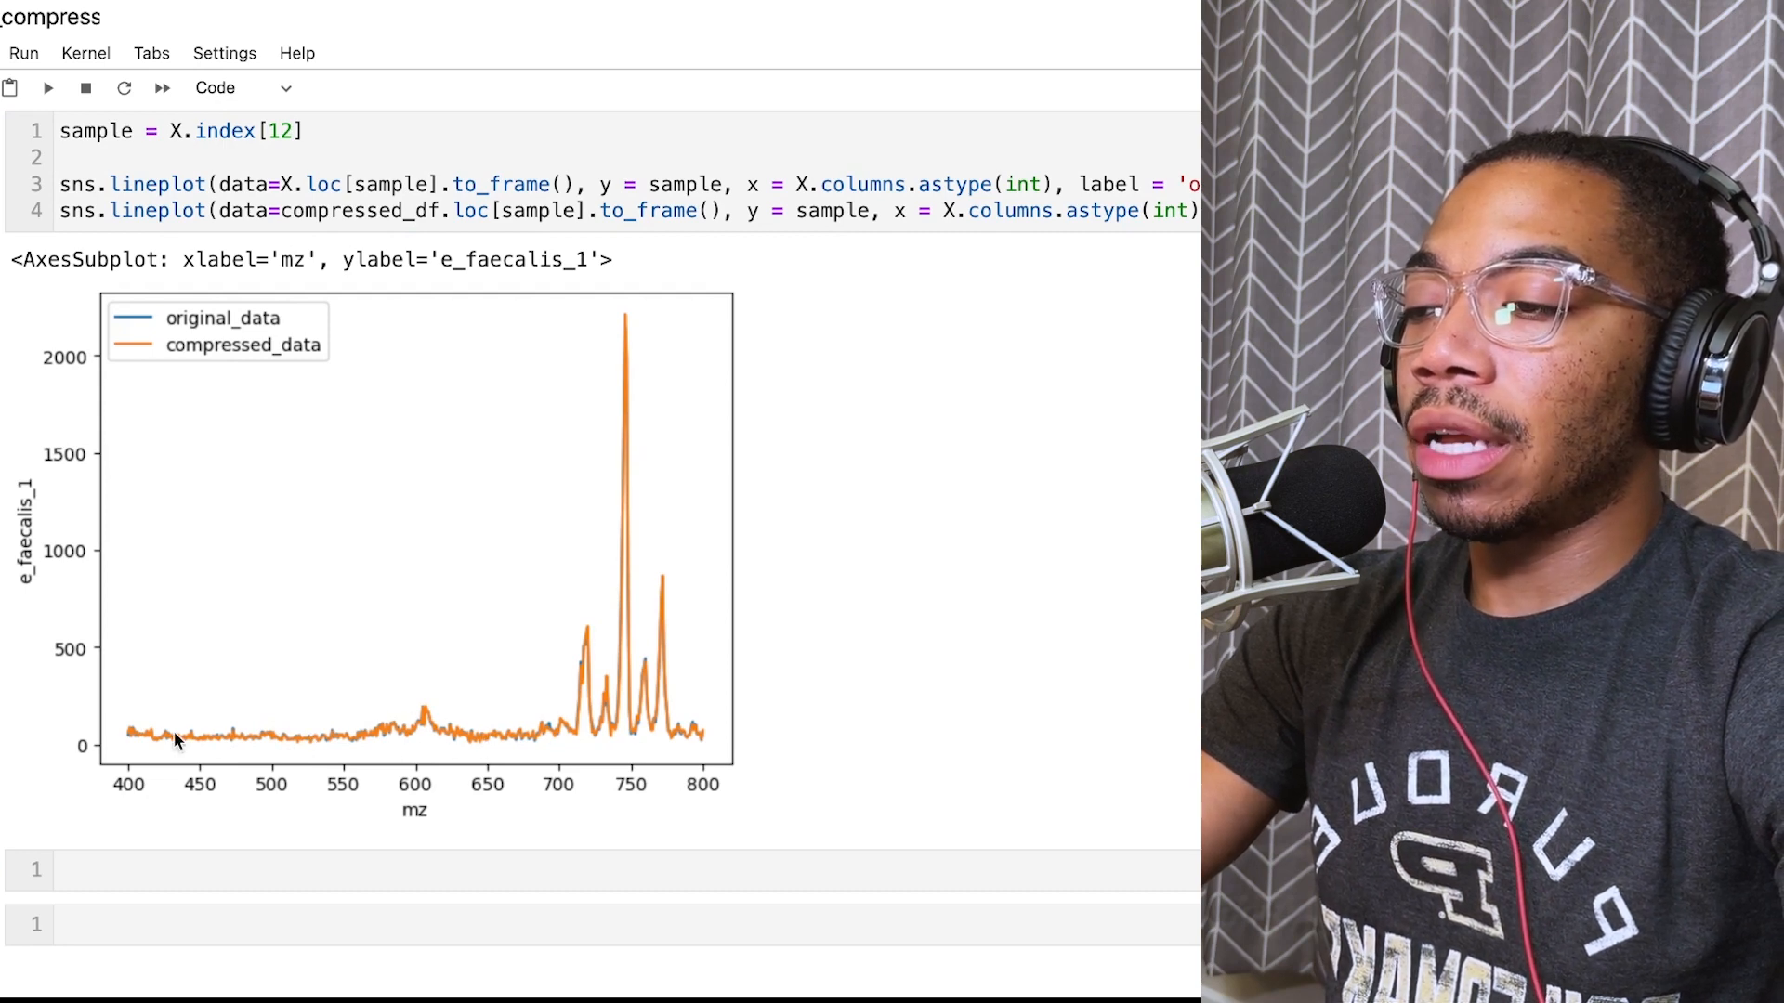
mouse_move(439, 746)
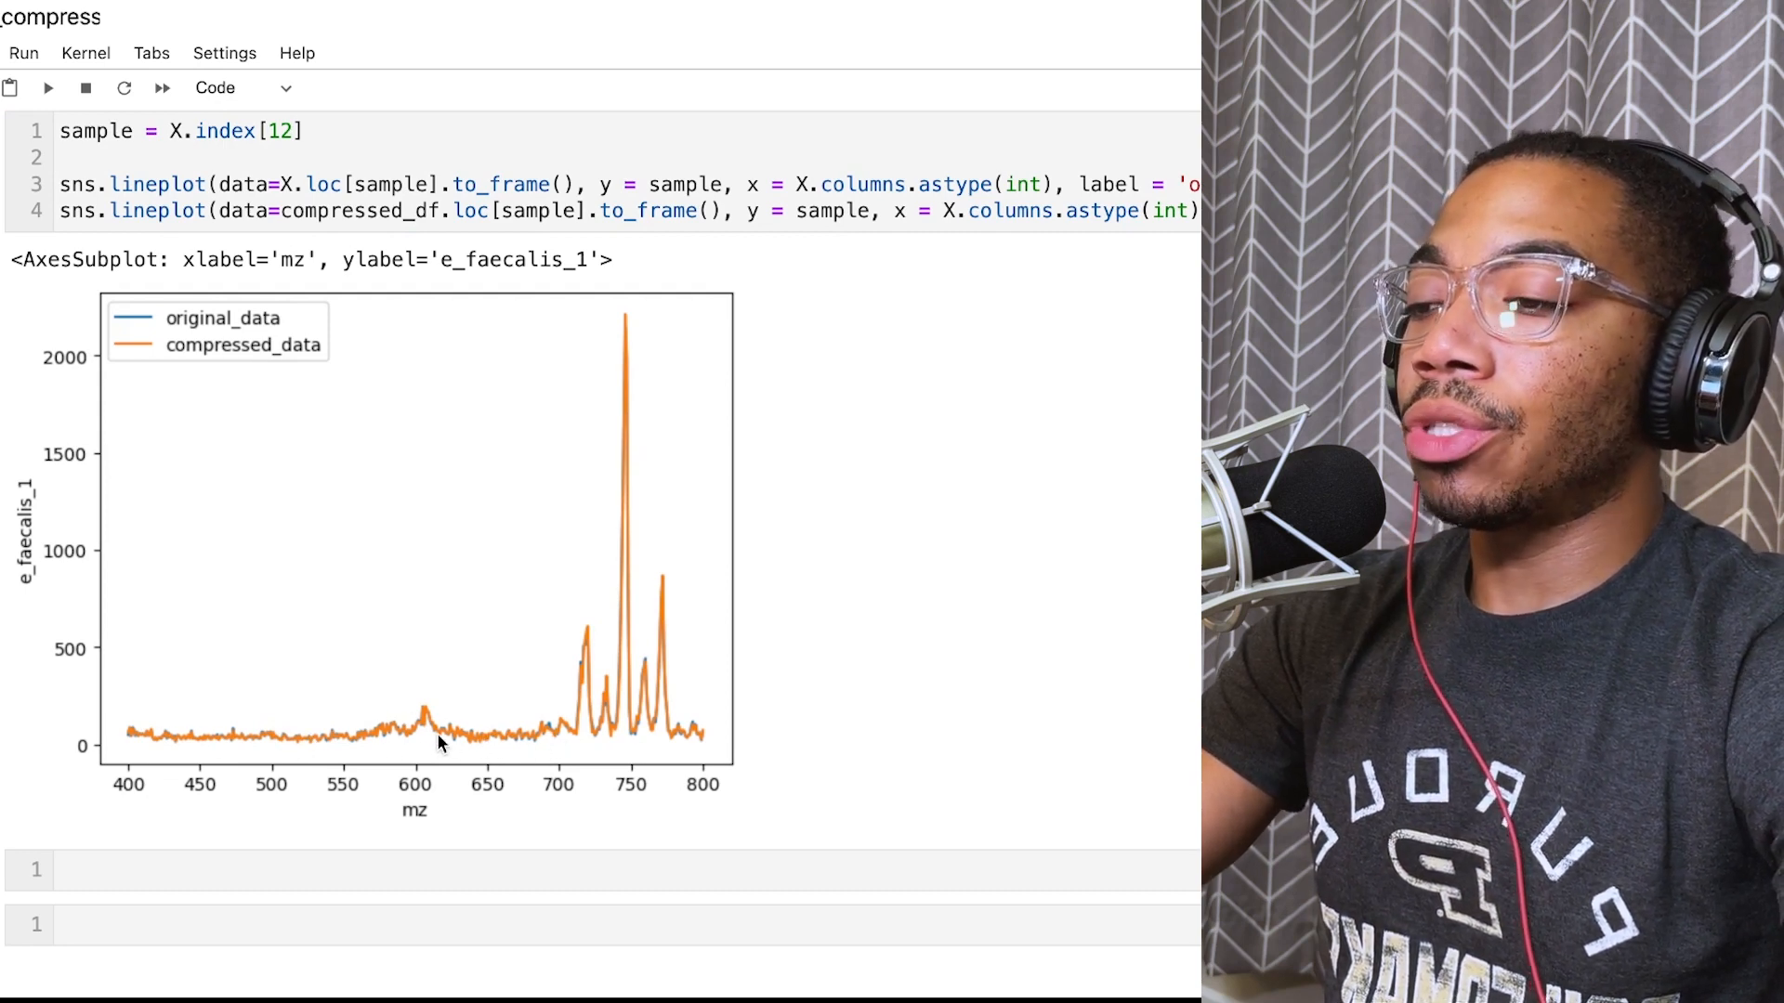
mouse_move(442, 524)
text(7)
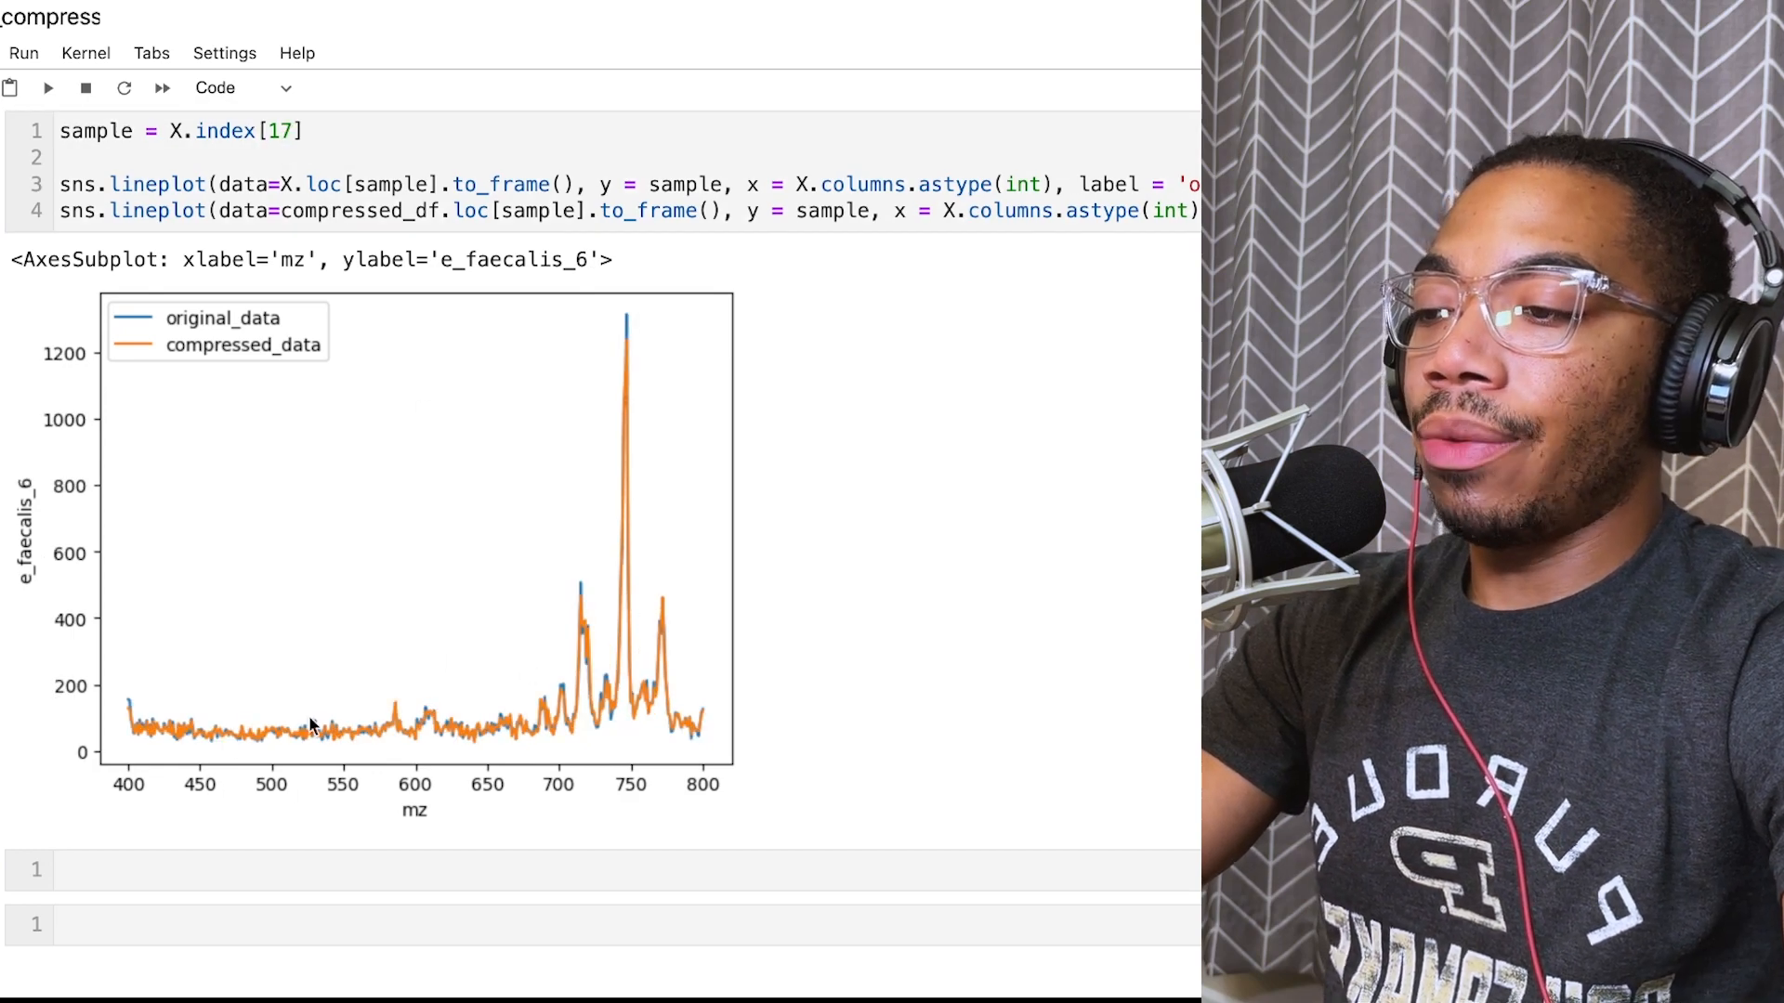
mouse_move(569, 683)
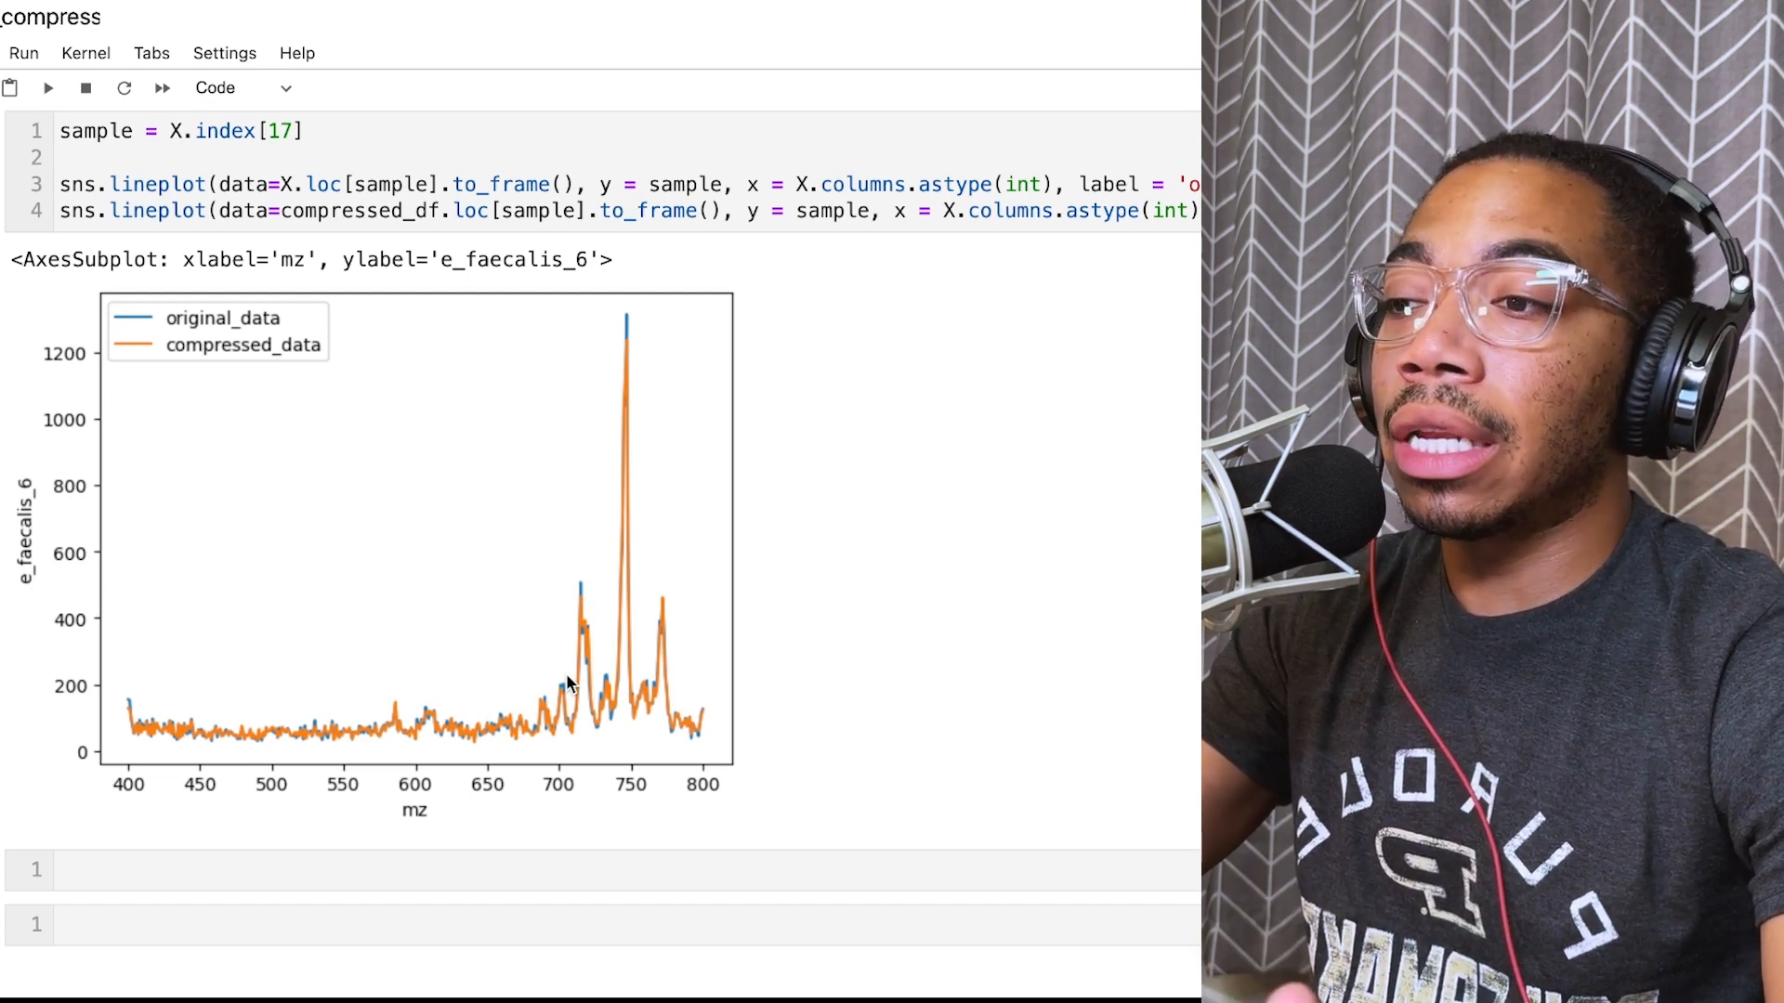
mouse_move(602, 820)
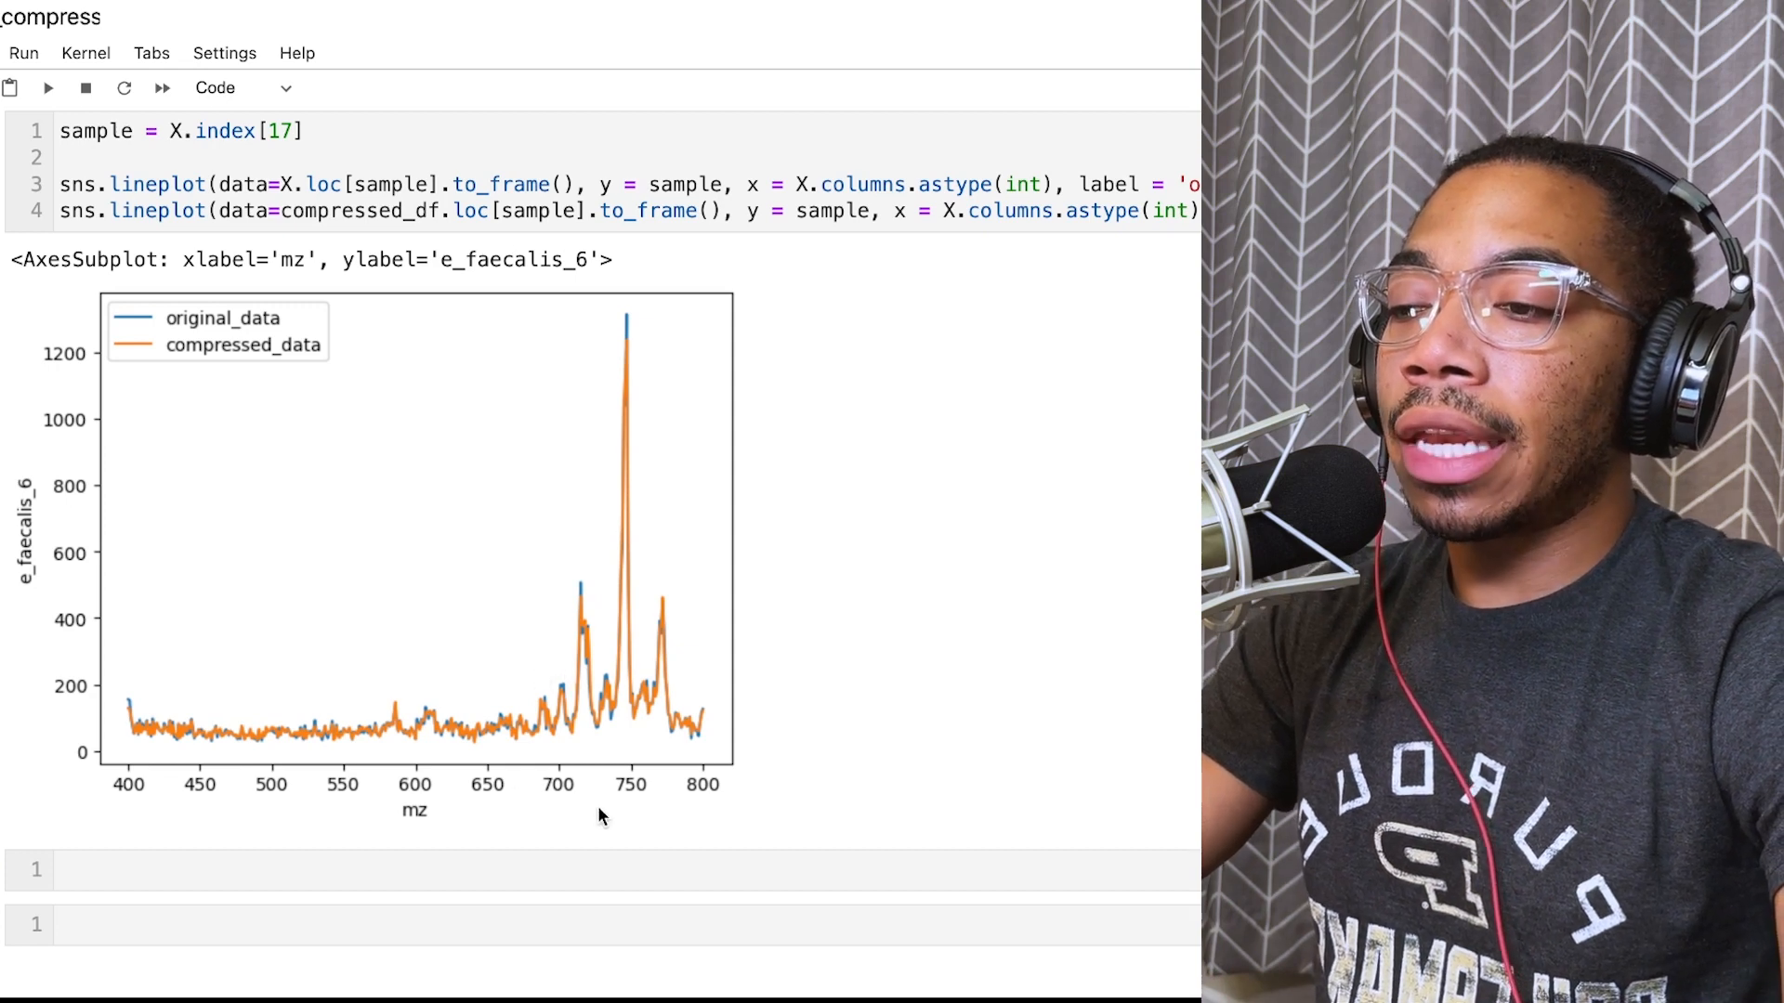
mouse_move(455, 687)
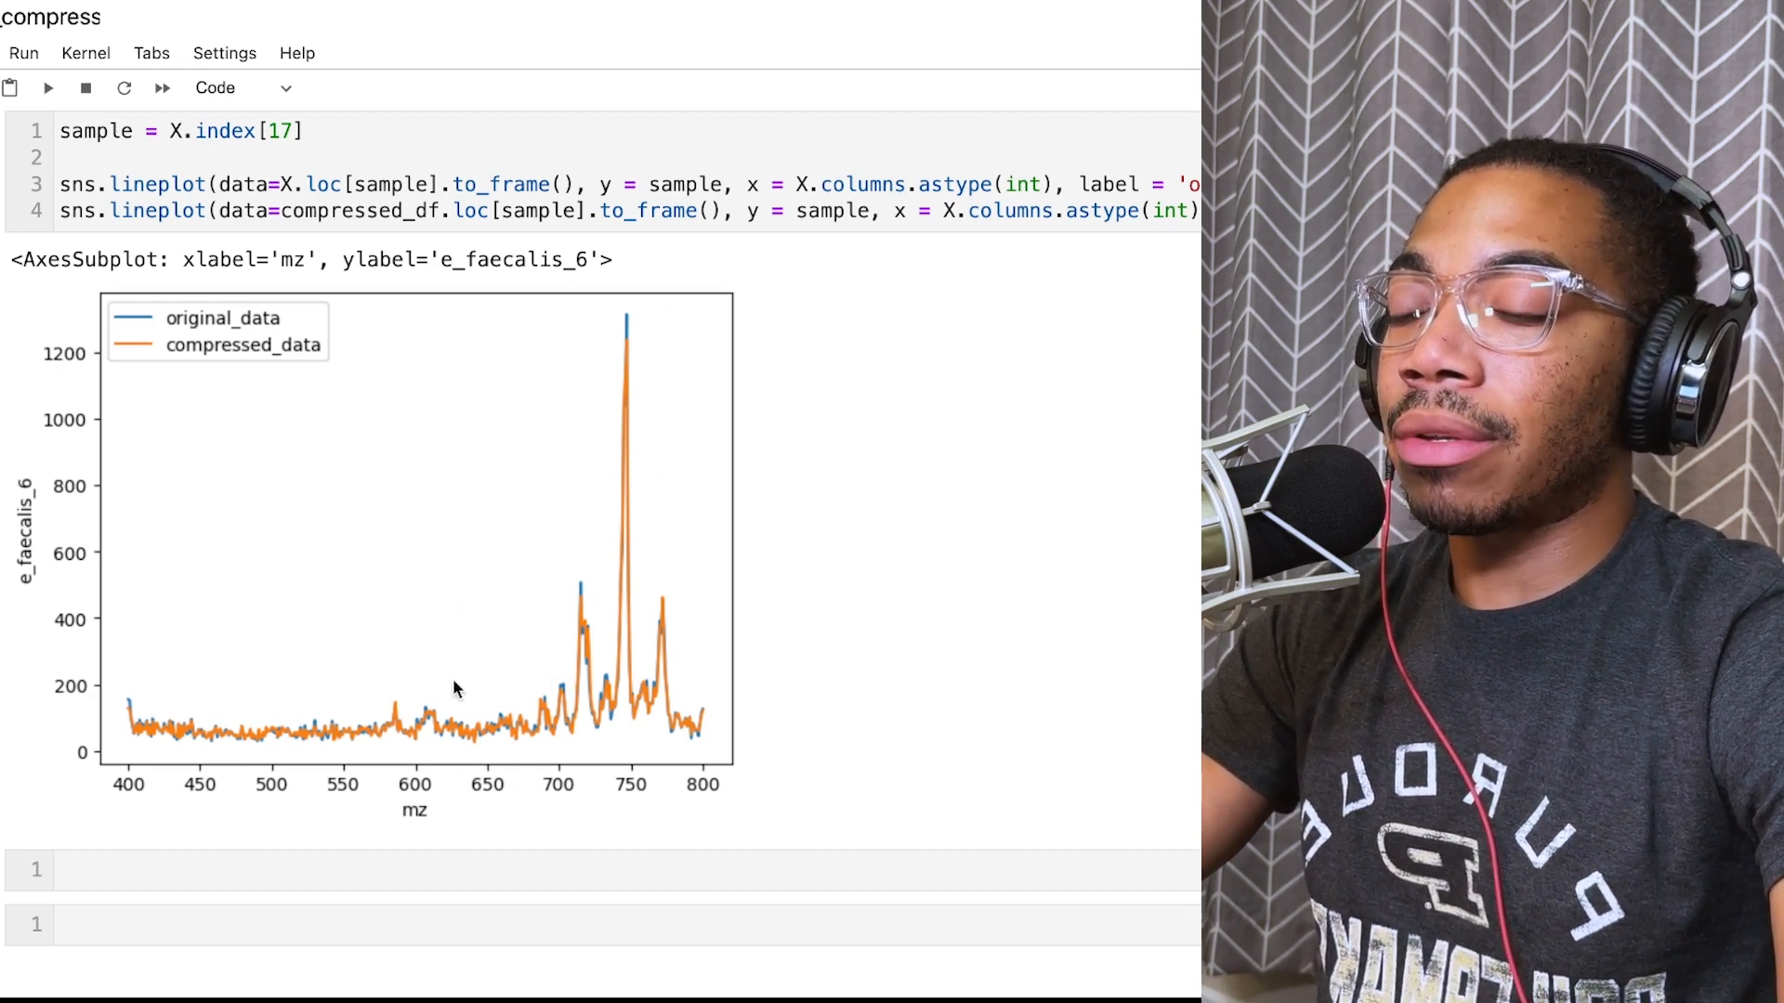
mouse_move(766, 706)
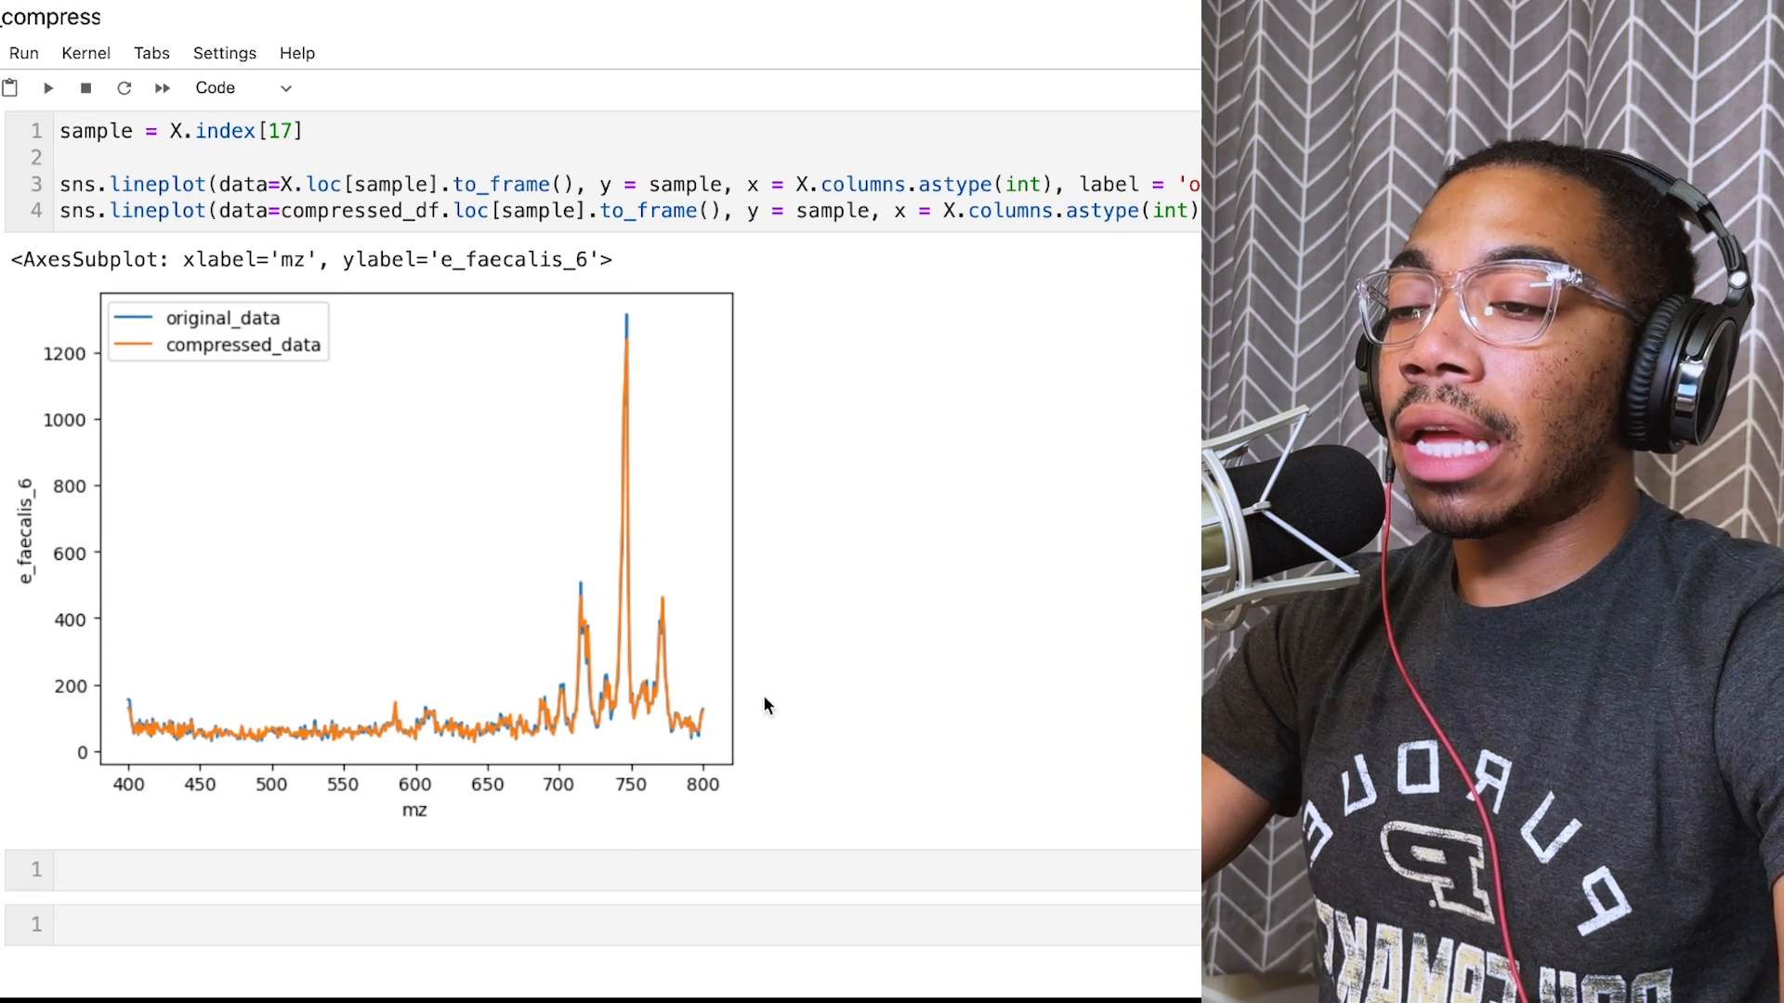
mouse_move(668, 801)
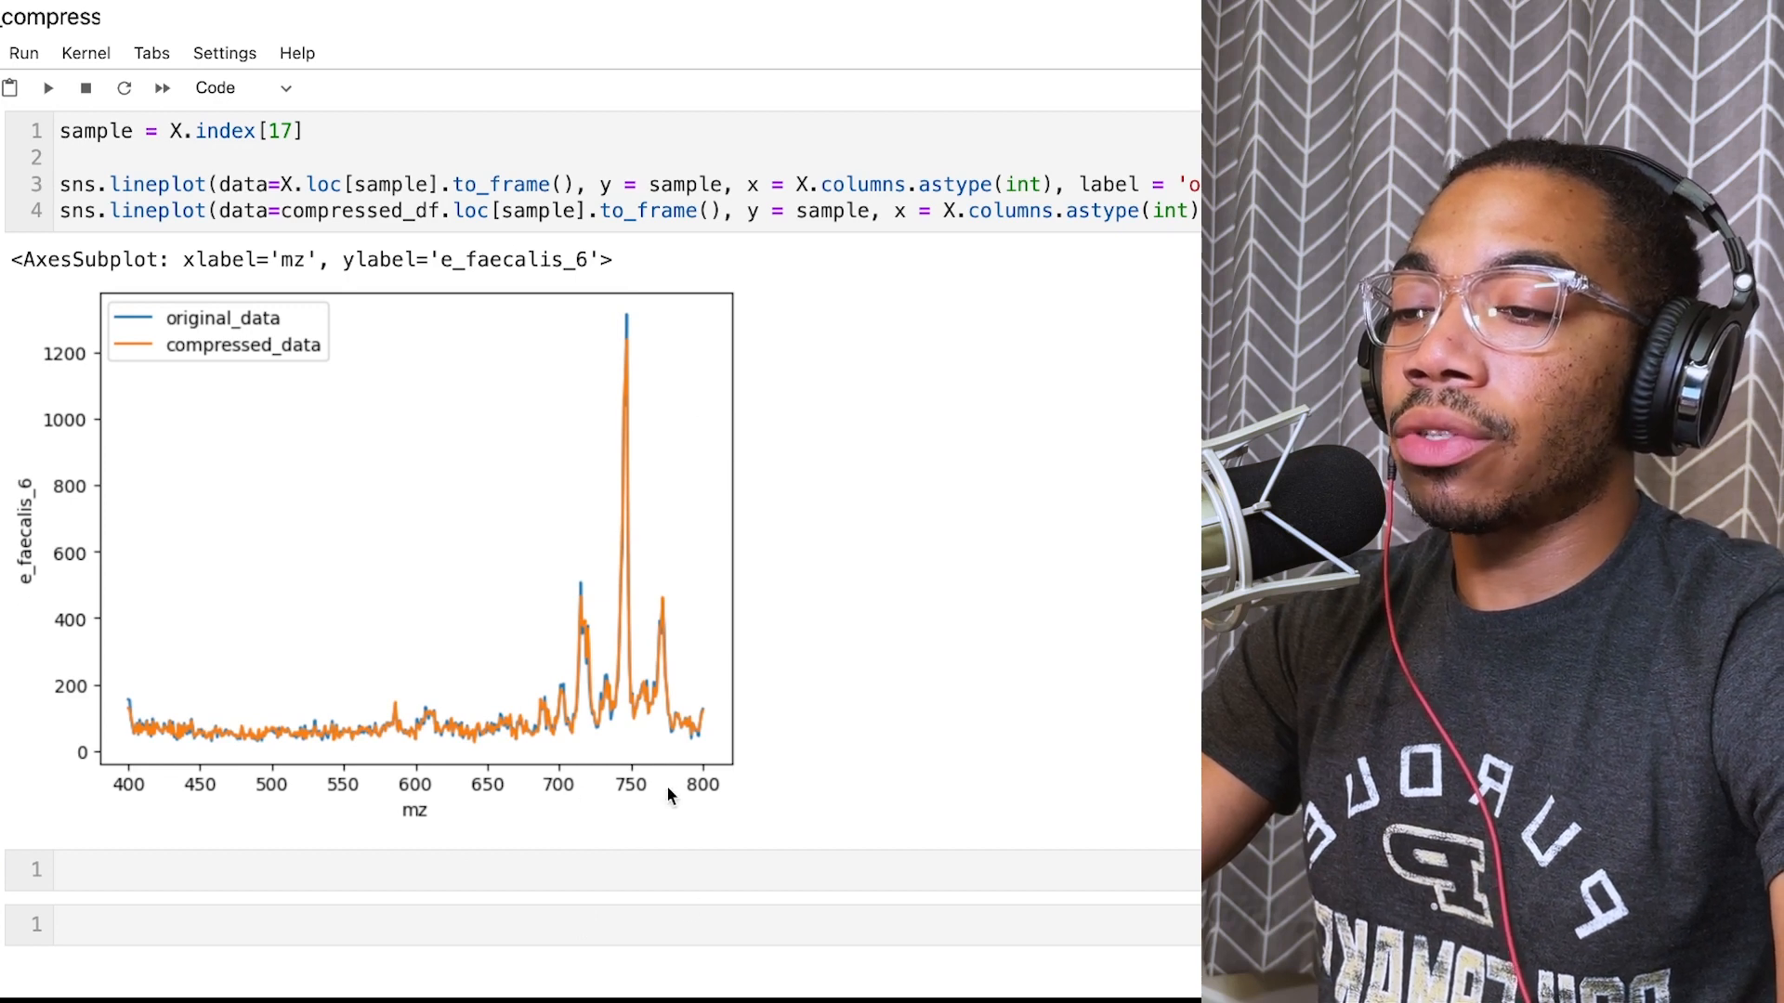
mouse_move(167, 734)
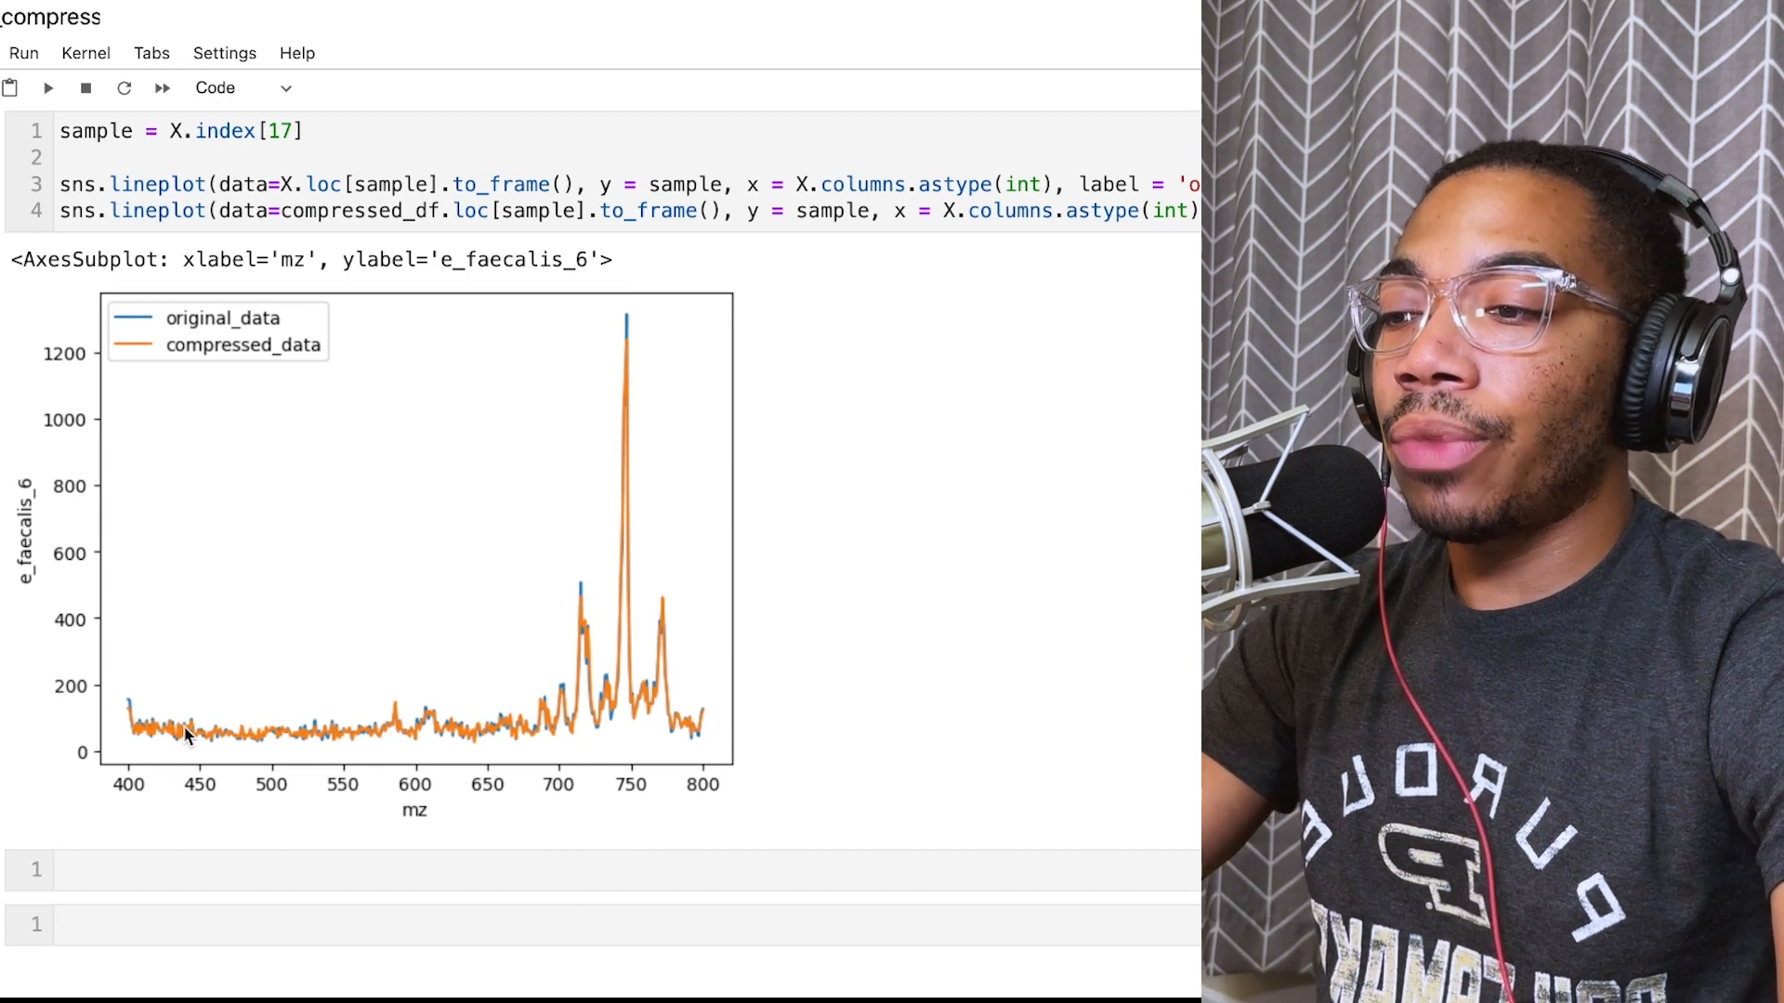
mouse_move(457, 721)
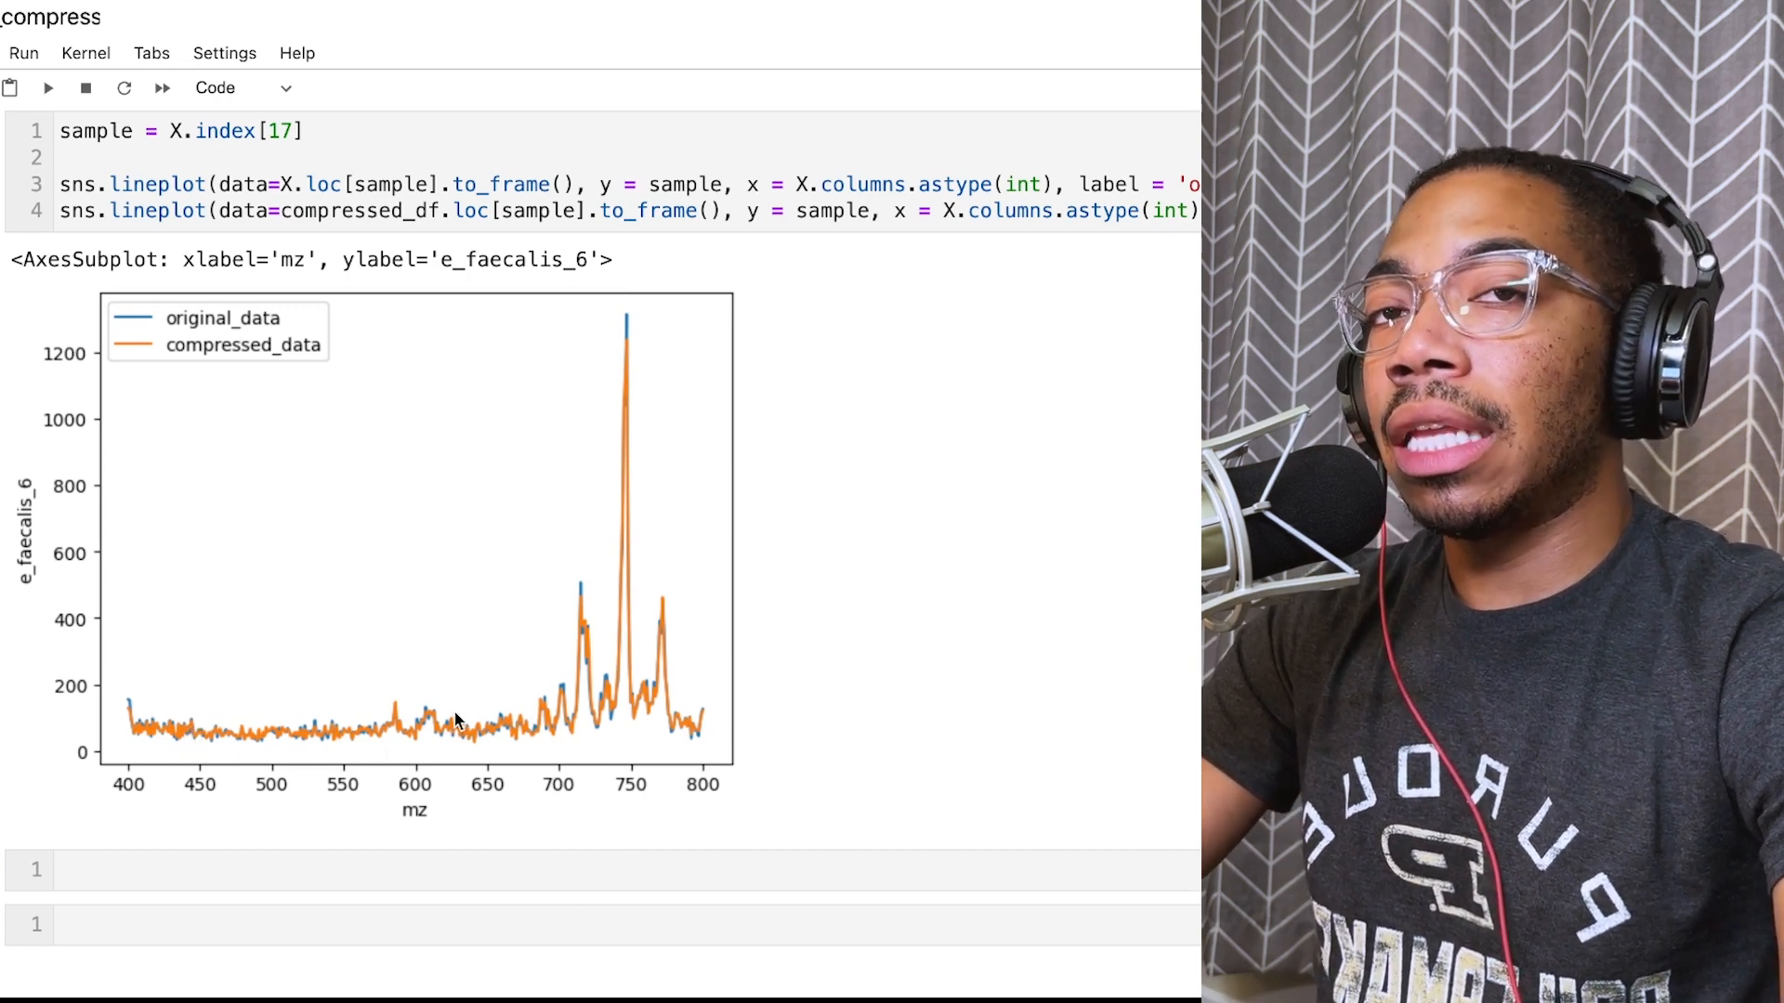